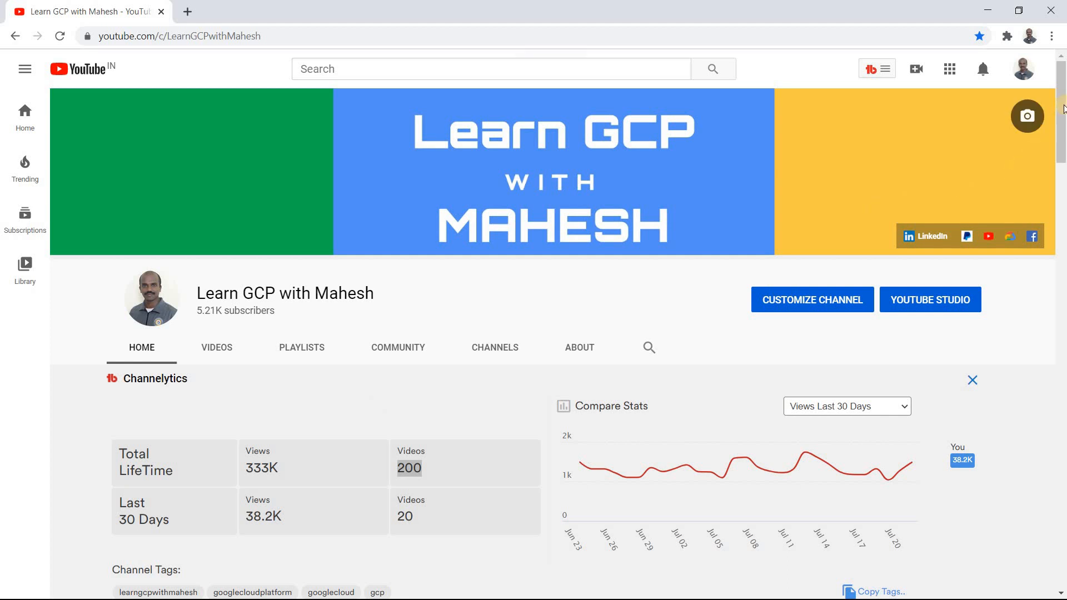
Step: Scroll through the Learn GCP with Mahesh YouTube channel page
scroll("down", 3)
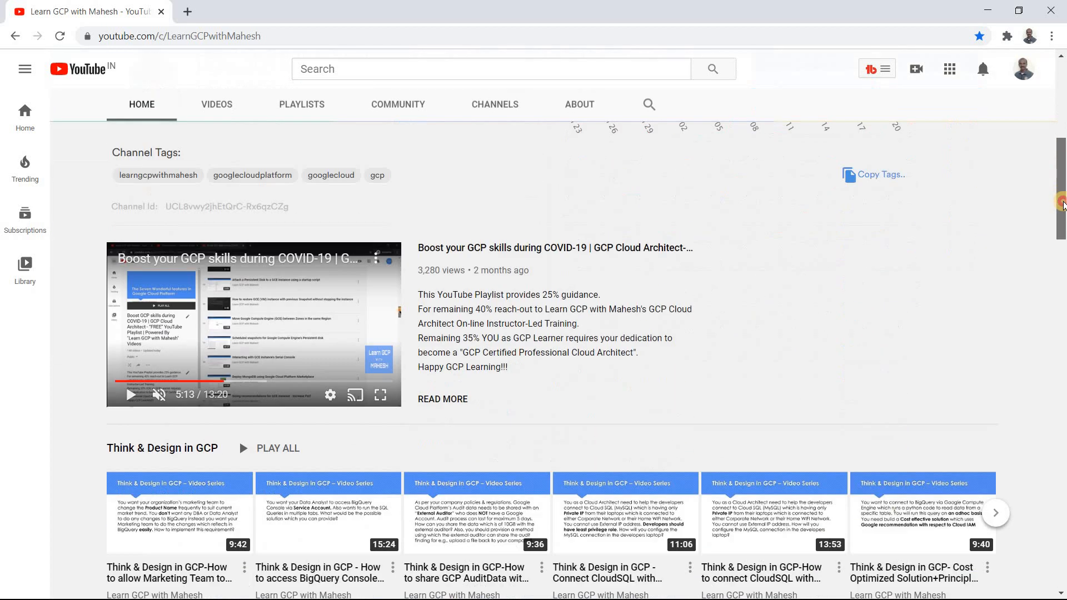
scroll("down", 3)
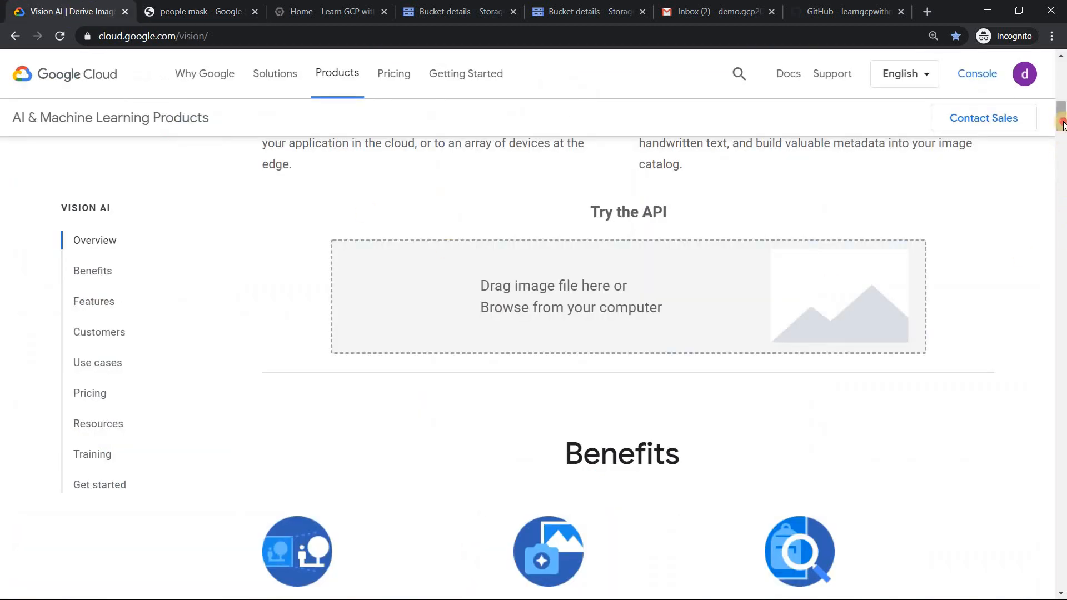
Step: Glance at the people mask image results, then pick a local image in Vision AI's Try the API demo
scroll("up", 3)
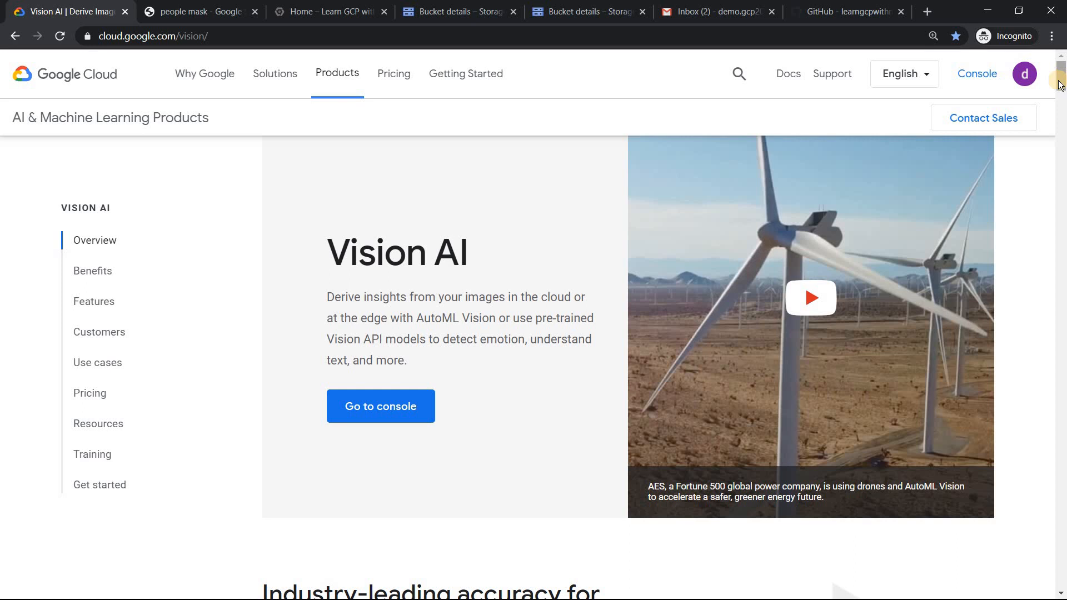
left_click(195, 11)
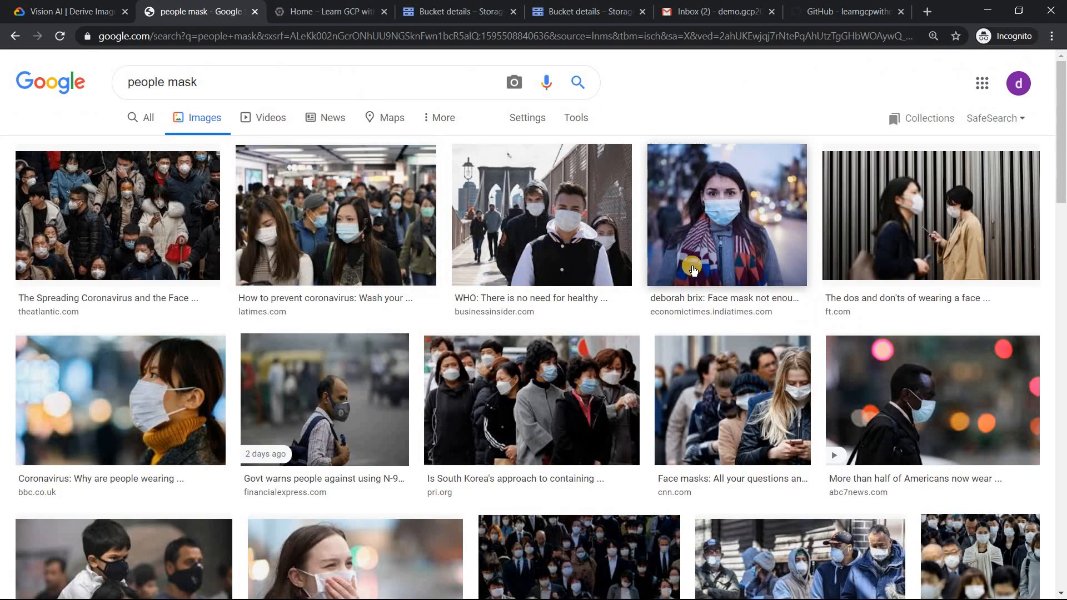
mouse_move(678, 237)
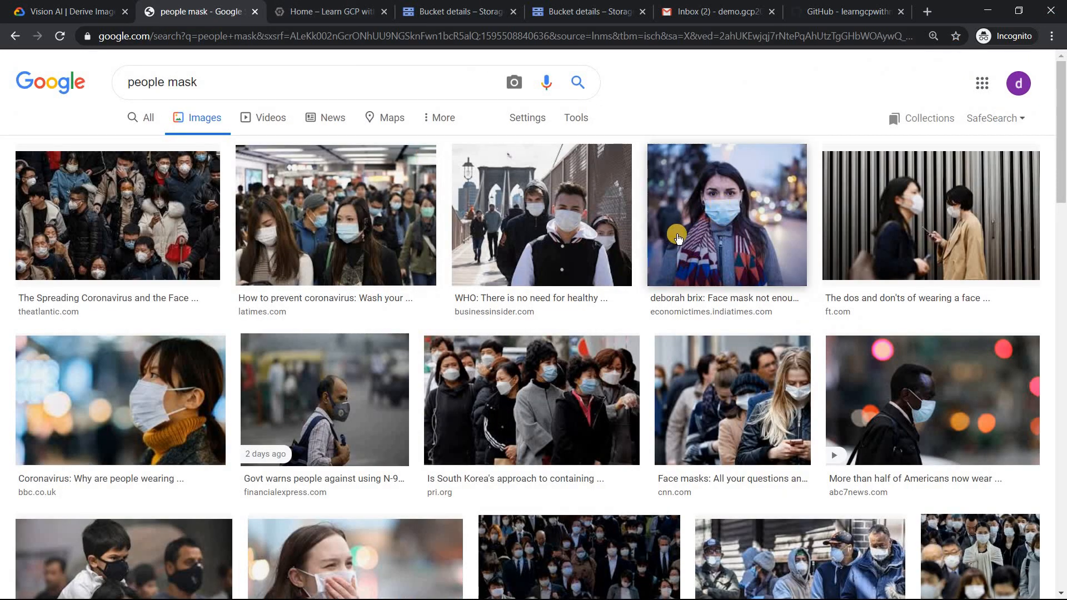
mouse_move(99, 27)
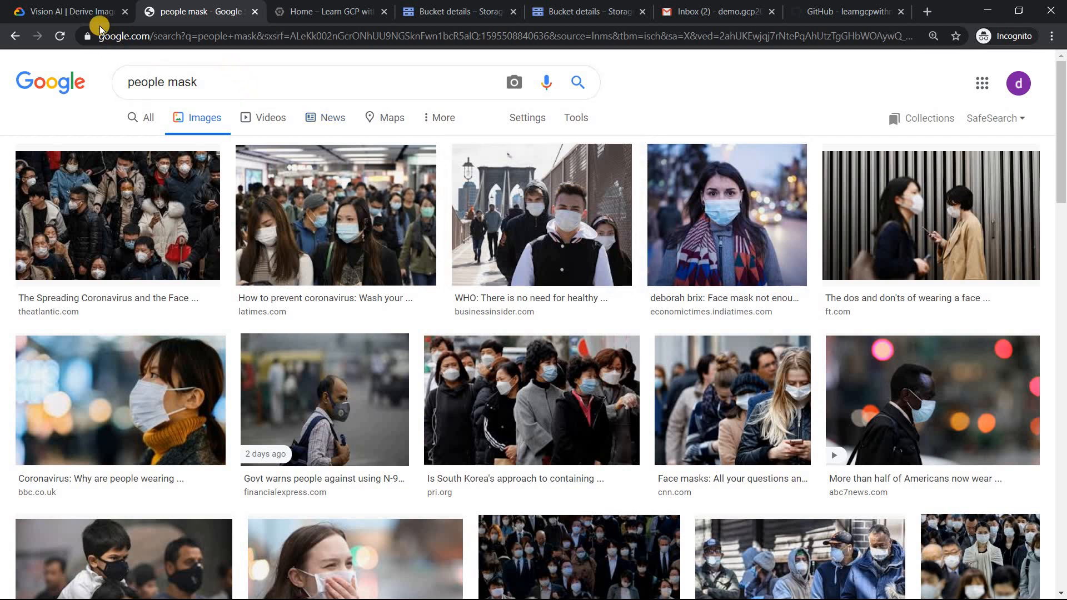
left_click(61, 12)
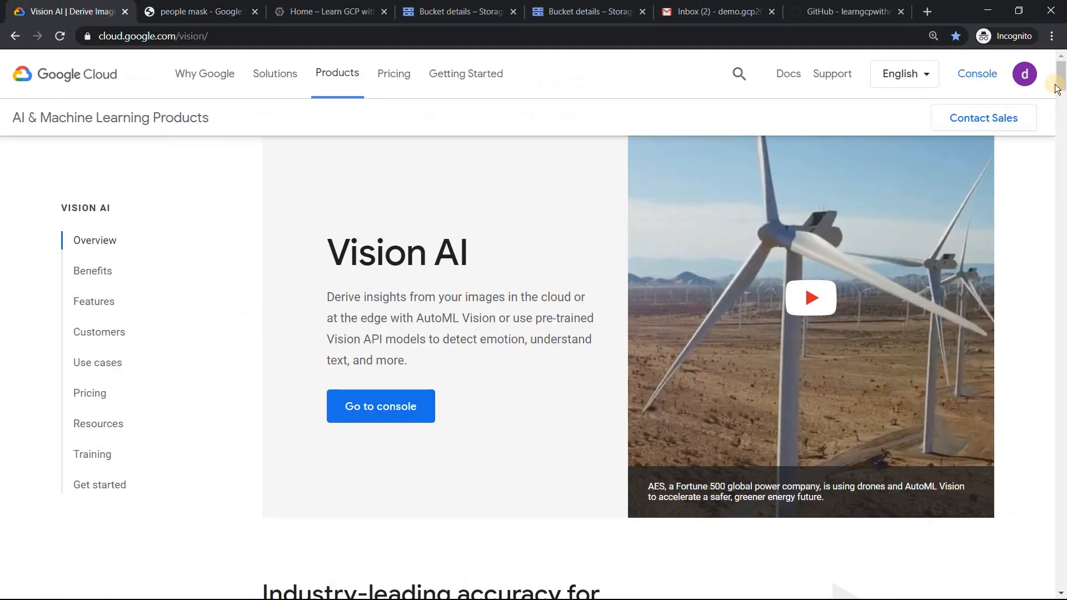
scroll("down", 3)
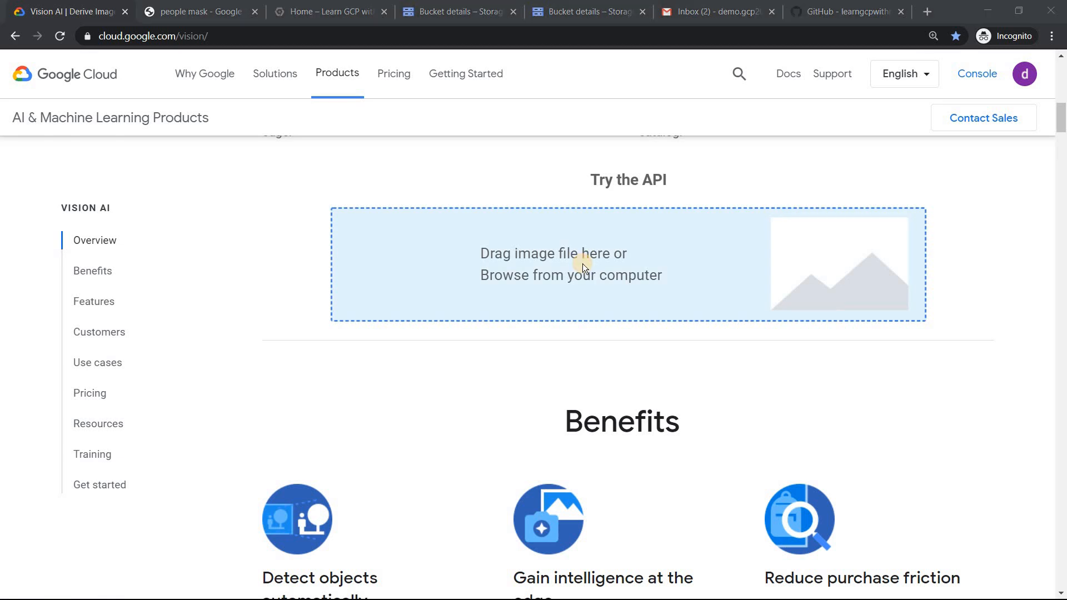
left_click(571, 275)
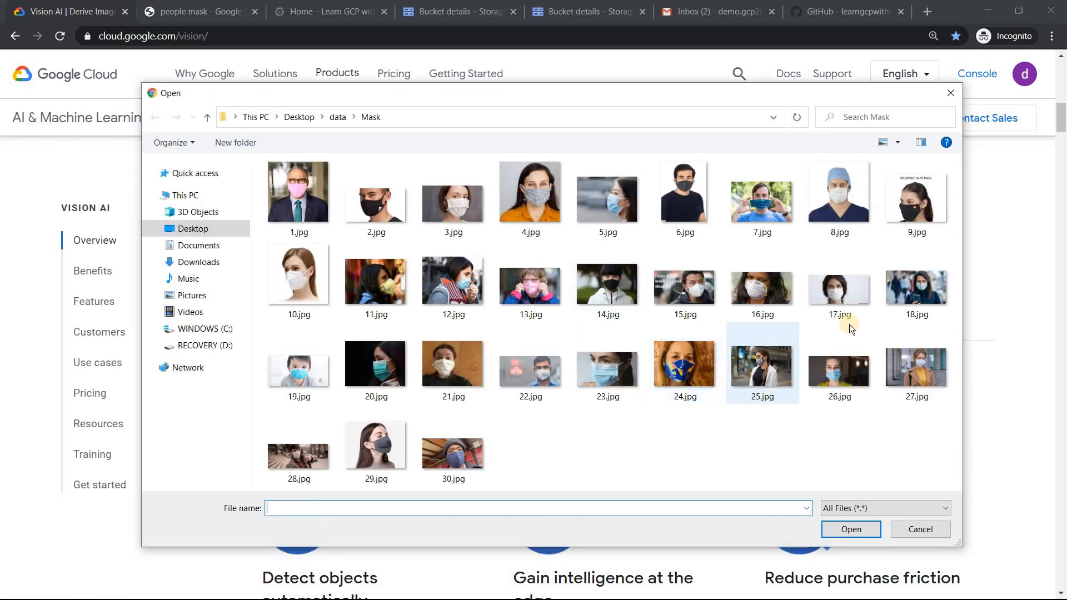
Step: Select and upload the masked child photo 19.jpg for analysis
left_click(607, 286)
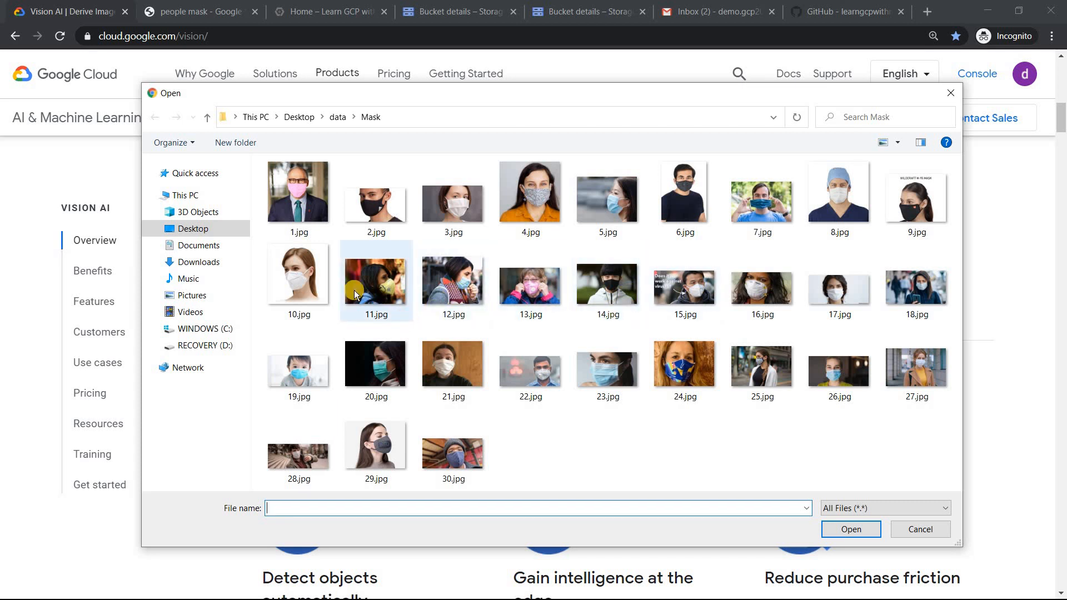
left_click(452, 366)
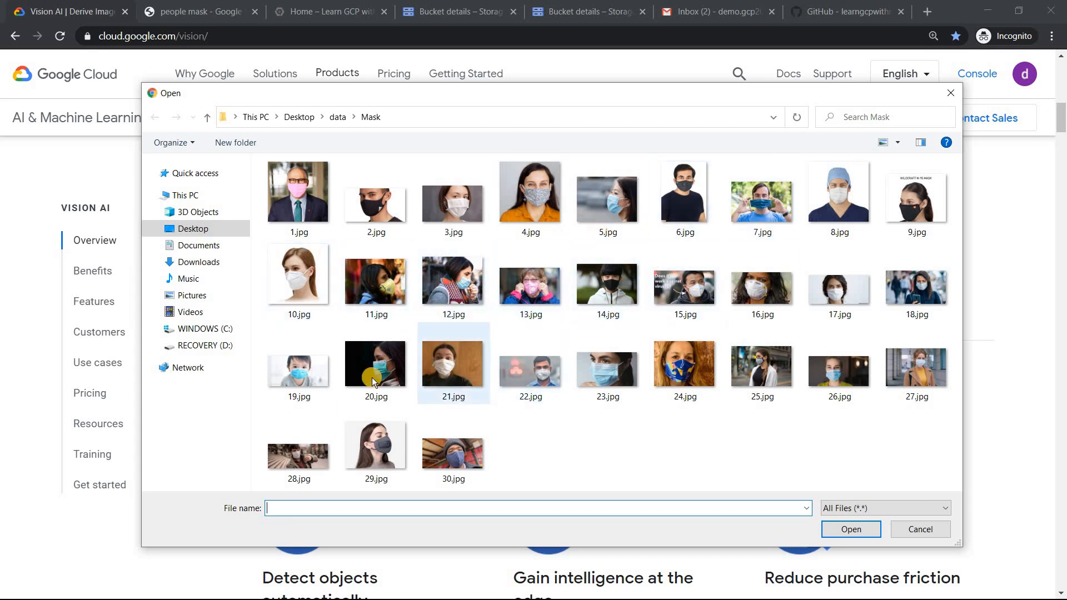
left_click(298, 370)
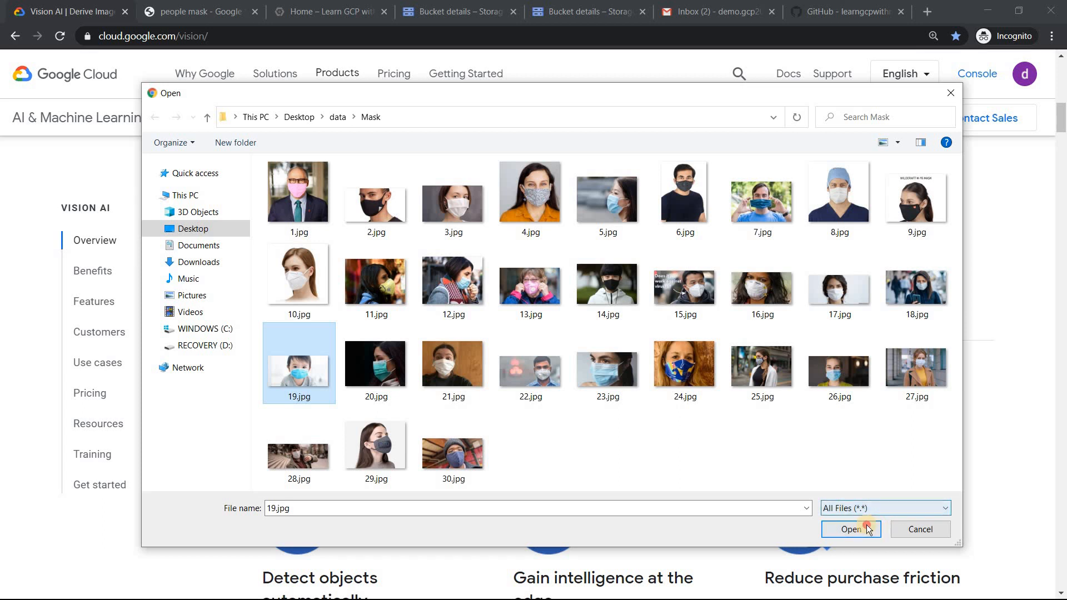
left_click(851, 529)
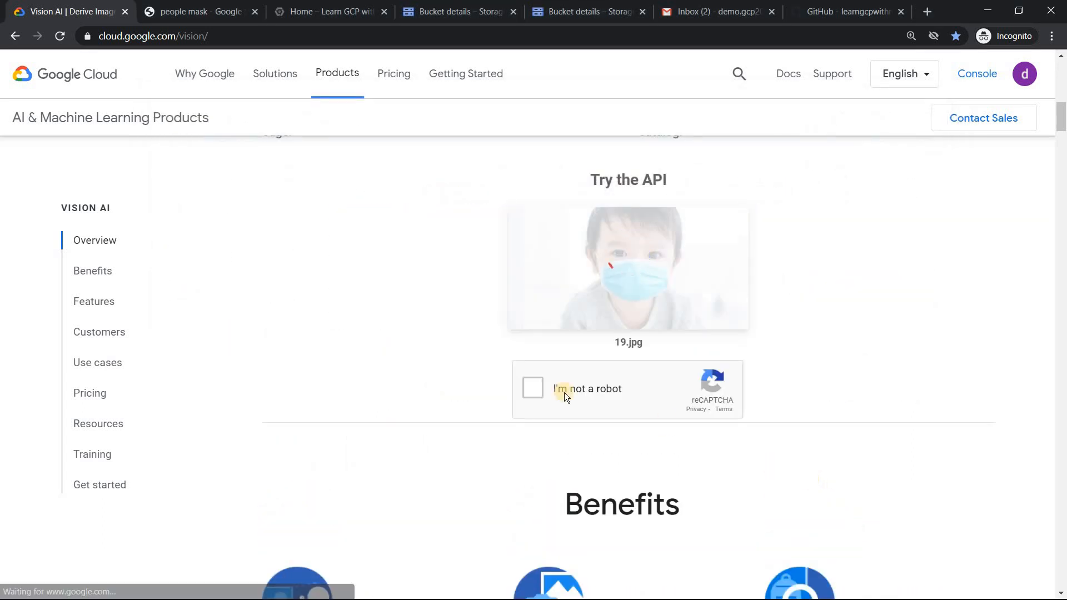
Step: Pass the reCAPTCHA traffic light and crosswalk verification
left_click(532, 388)
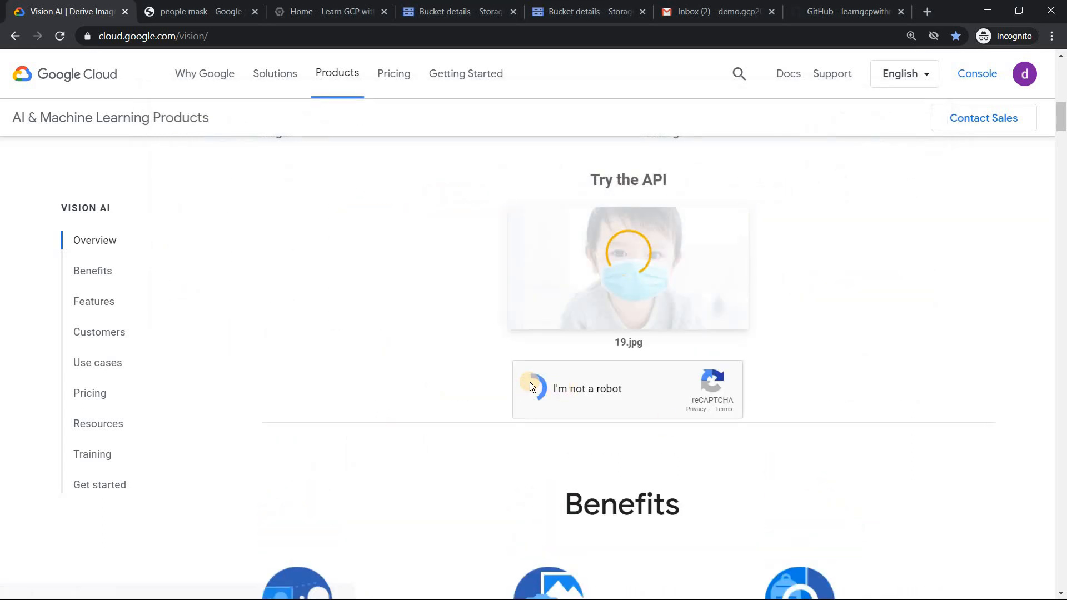
left_click(535, 389)
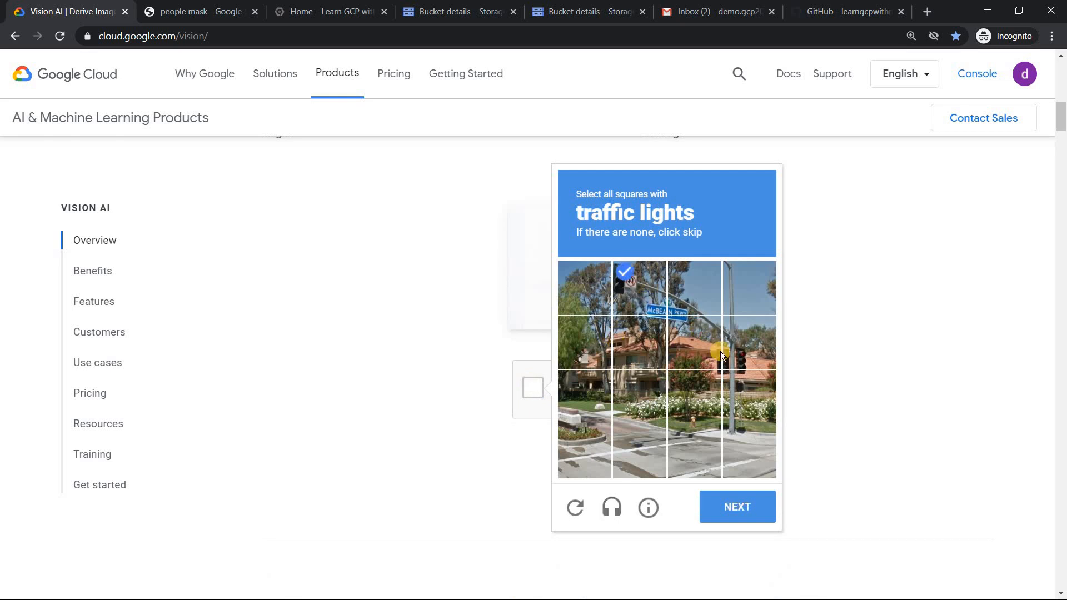
left_click(737, 507)
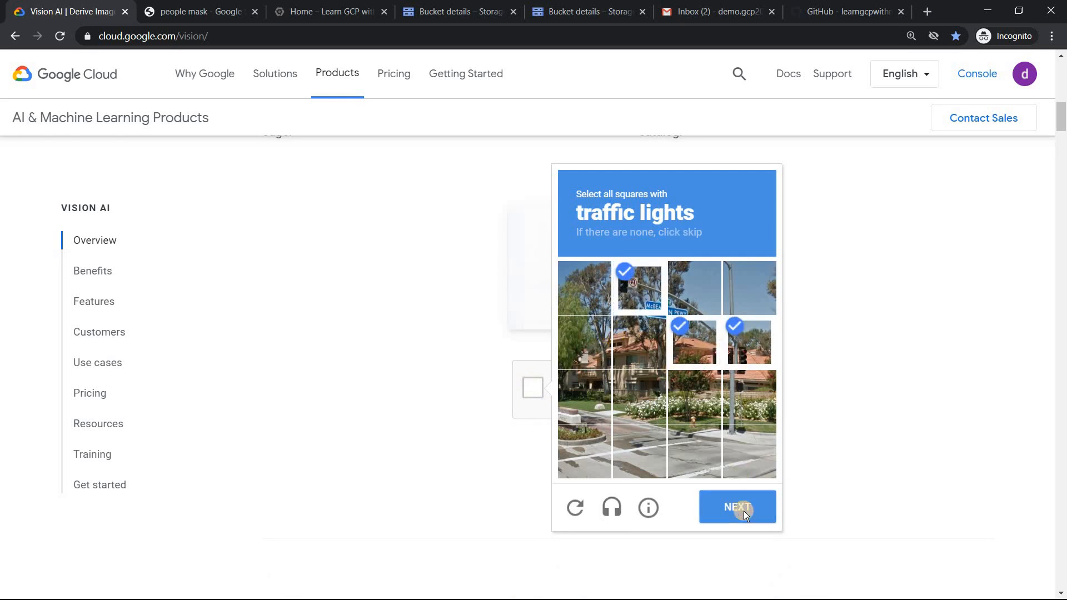
left_click(738, 507)
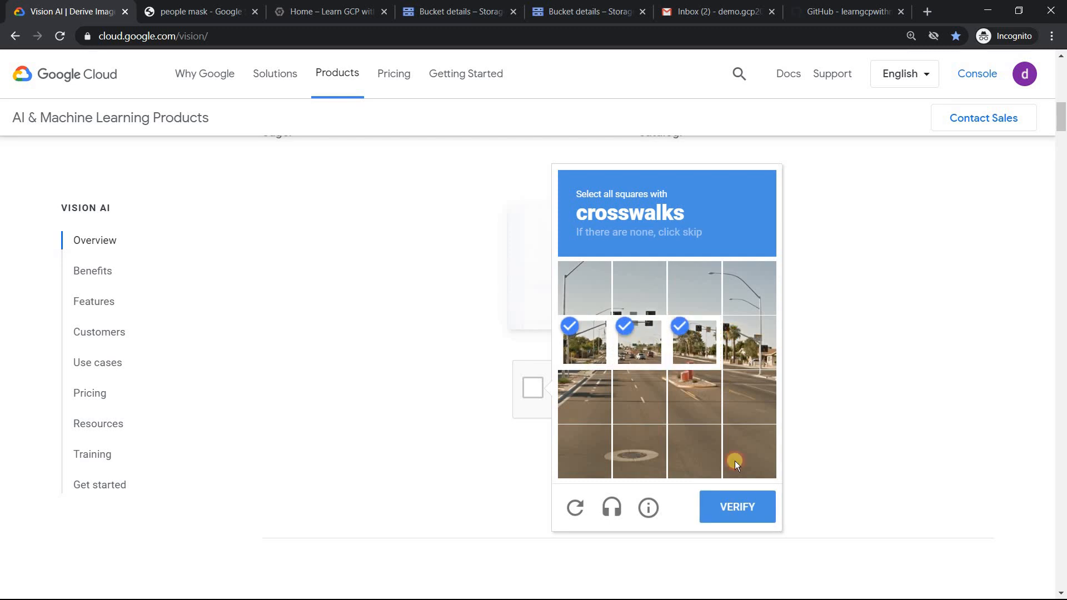
left_click(737, 507)
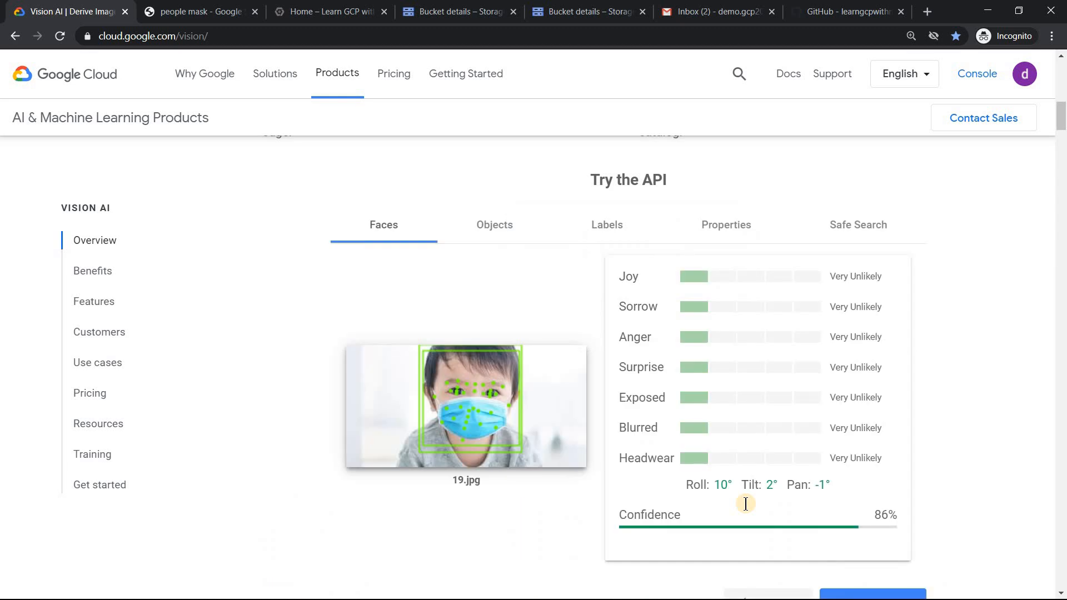
mouse_move(654, 307)
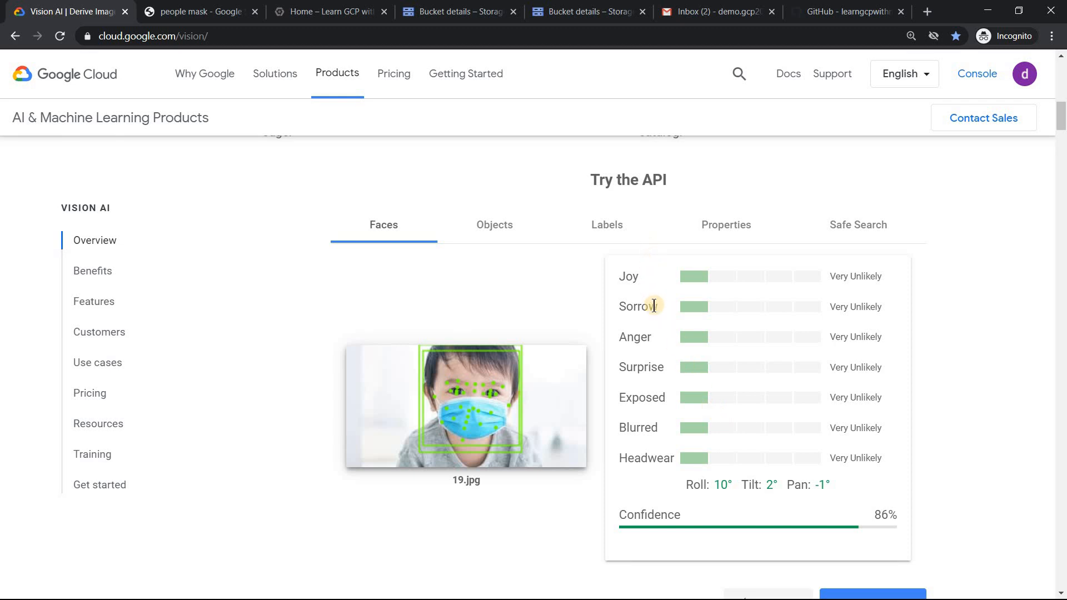
mouse_move(673, 431)
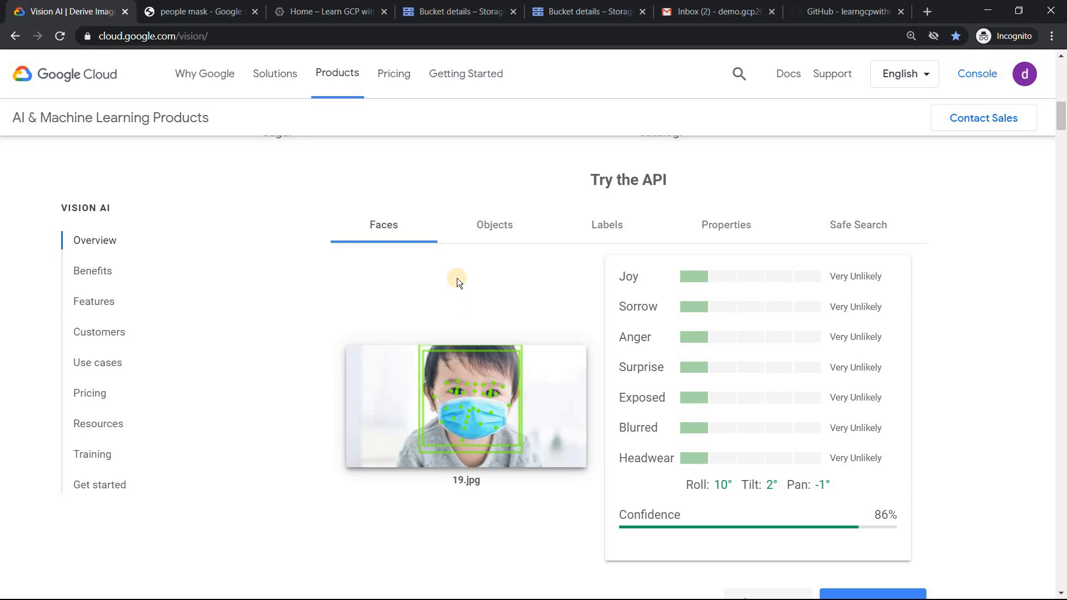
Step: Review the detected objects, then return to the face detection results
left_click(495, 225)
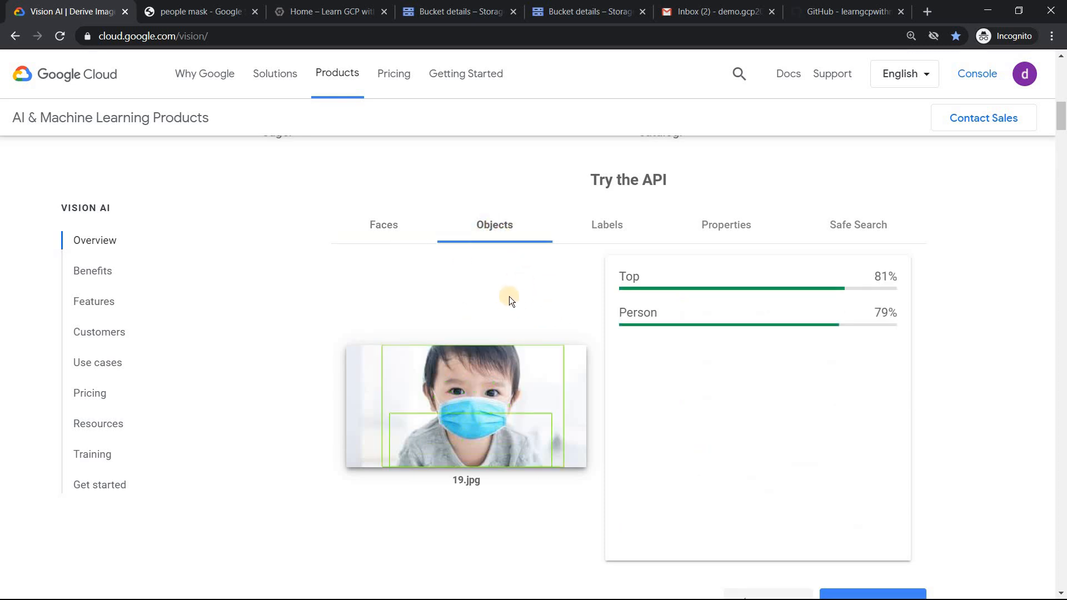
mouse_move(679, 319)
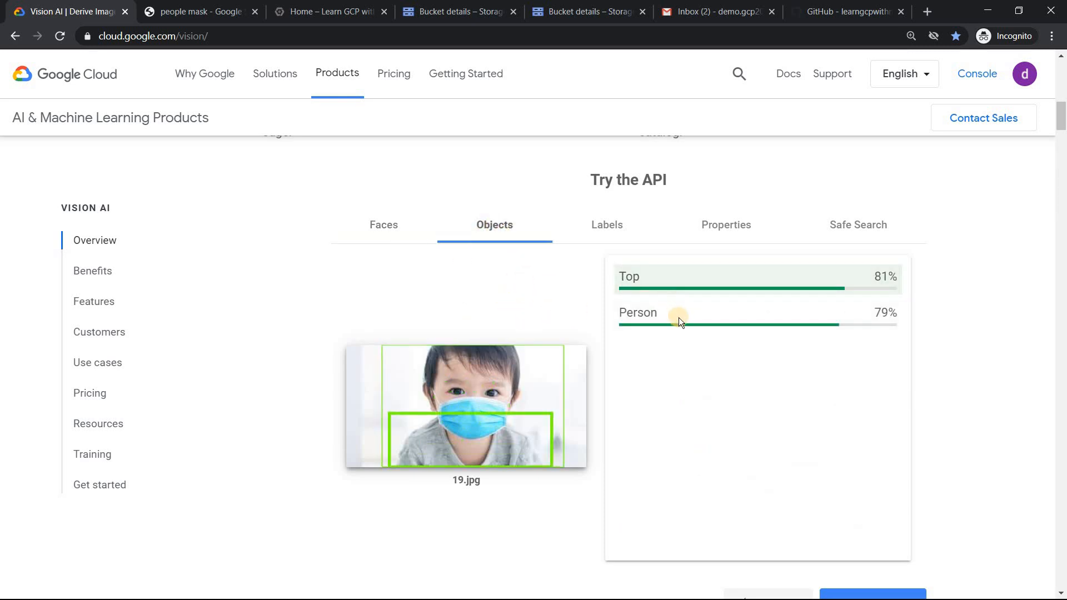
mouse_move(384, 231)
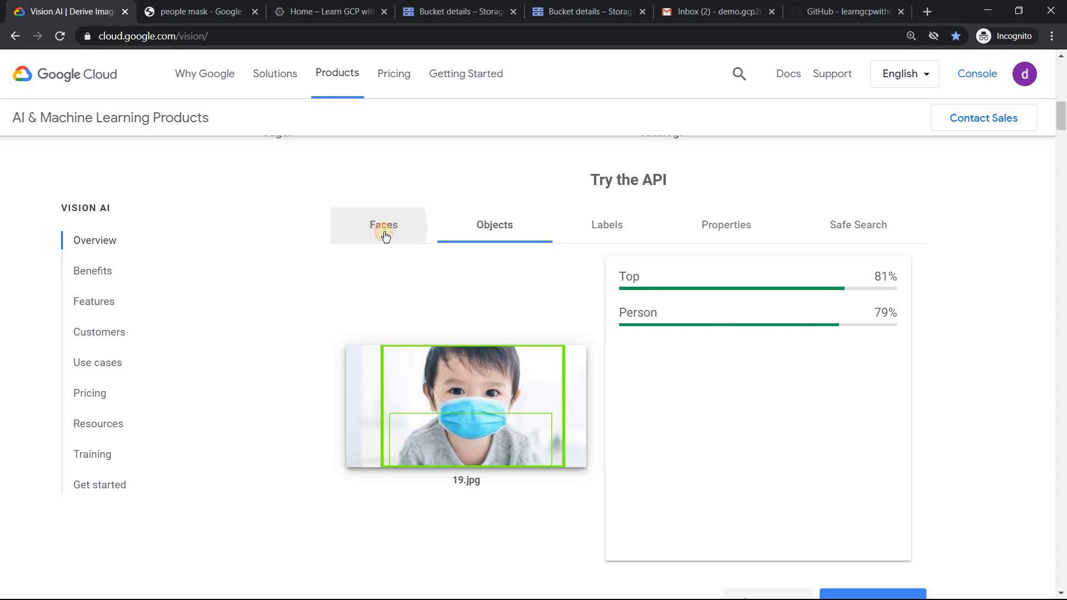
left_click(383, 224)
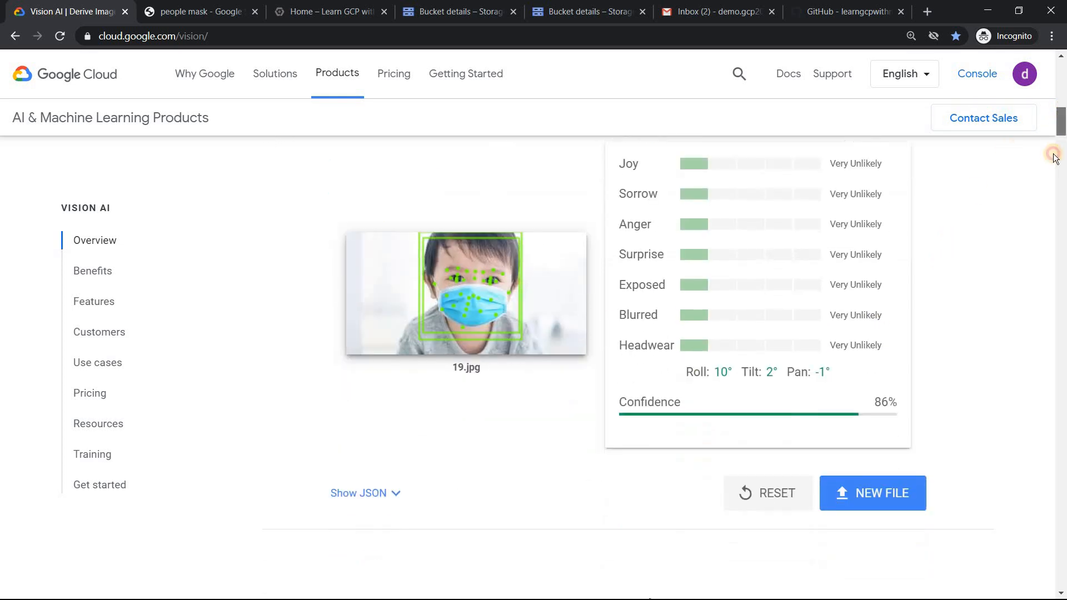
scroll("down", 3)
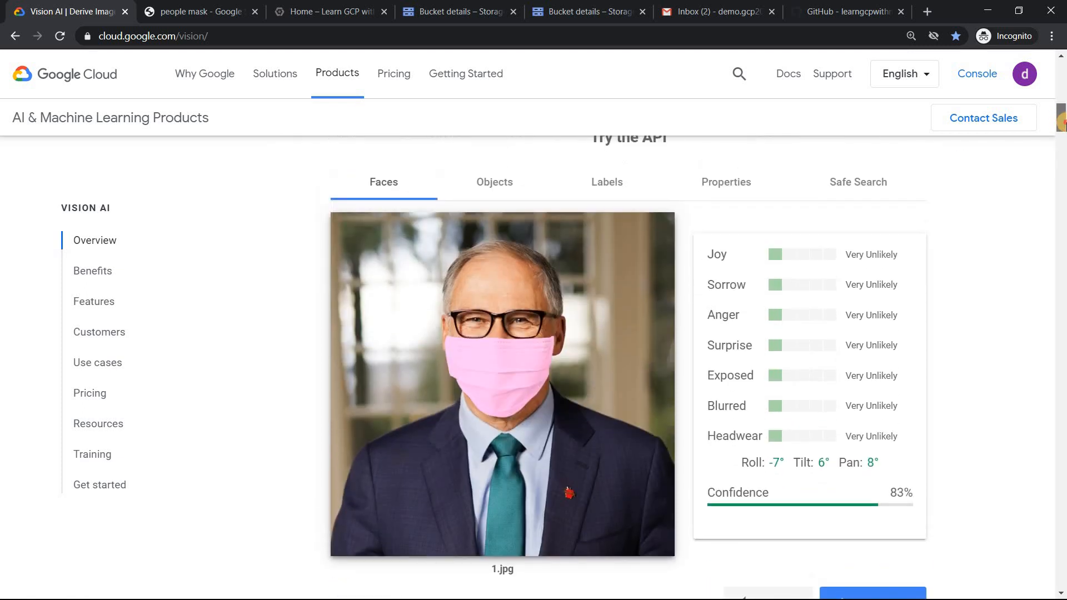
Step: Compare the object and face detection results for photo 1.jpg
scroll("down", 3)
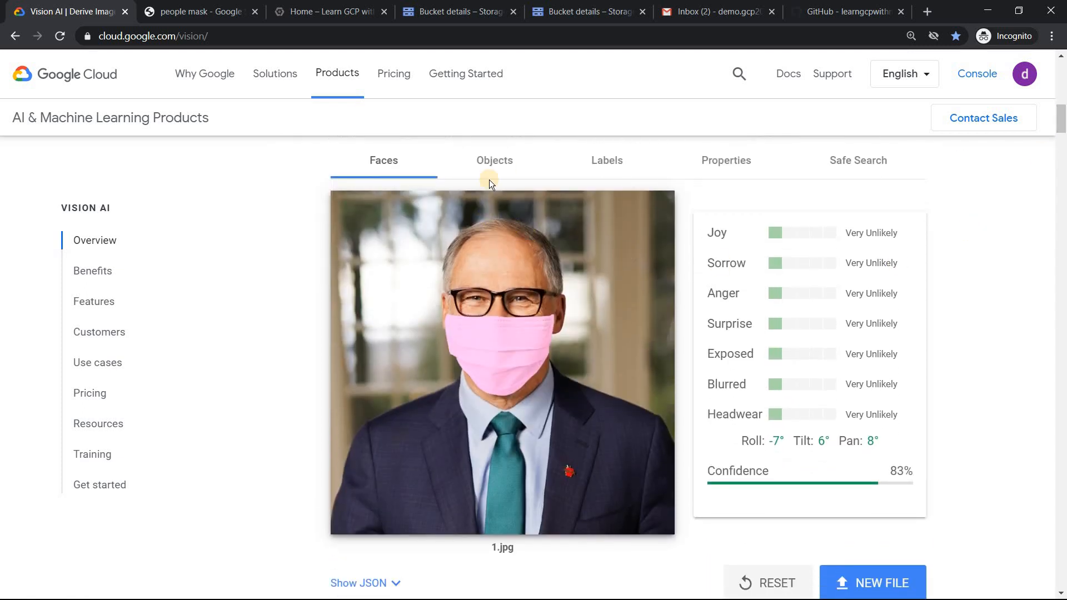
left_click(495, 160)
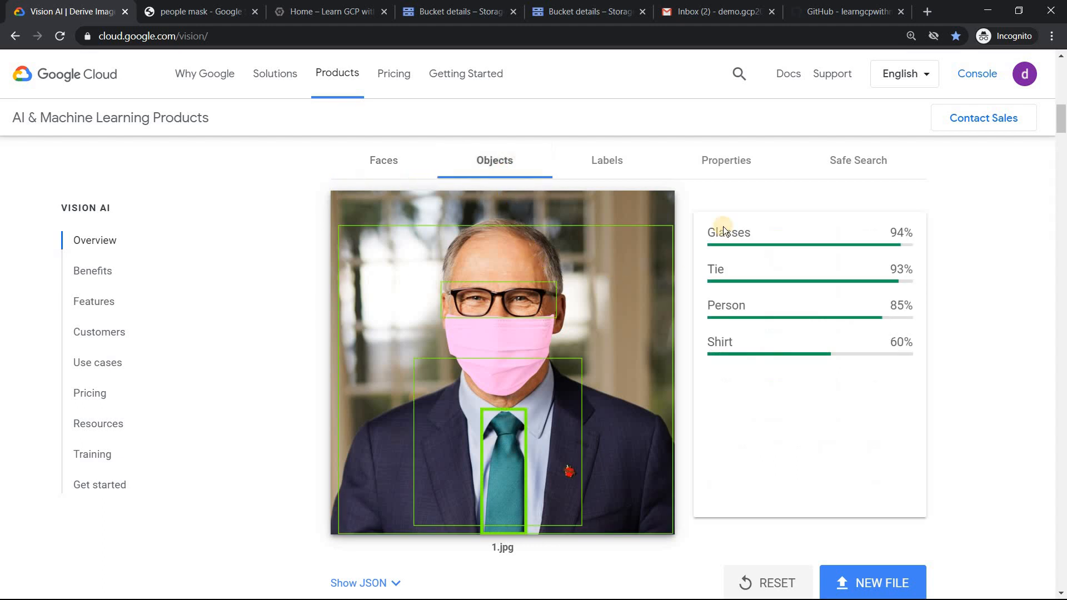
mouse_move(740, 269)
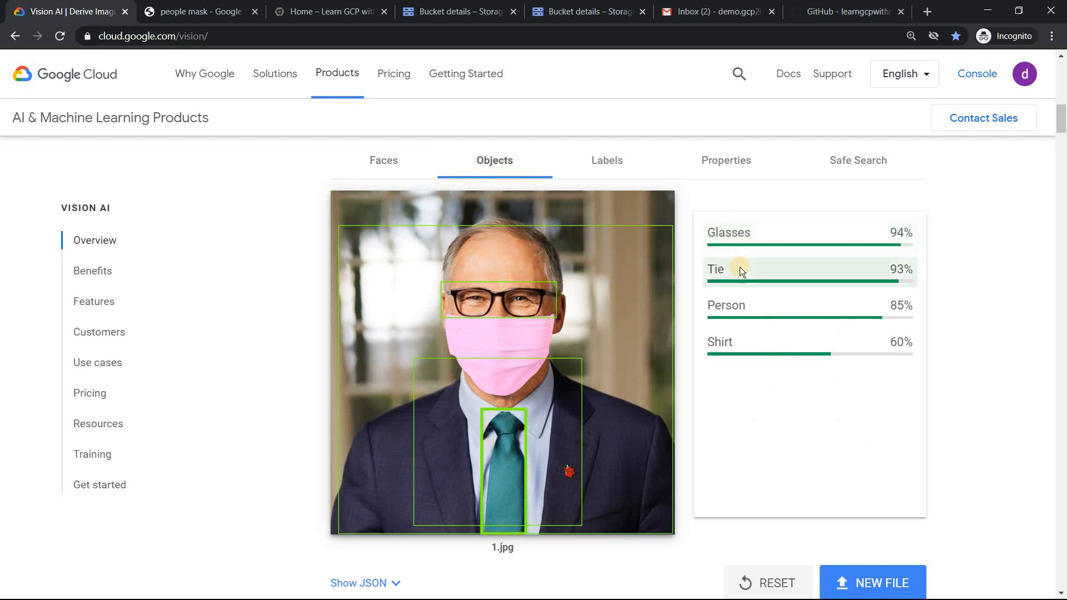
mouse_move(738, 282)
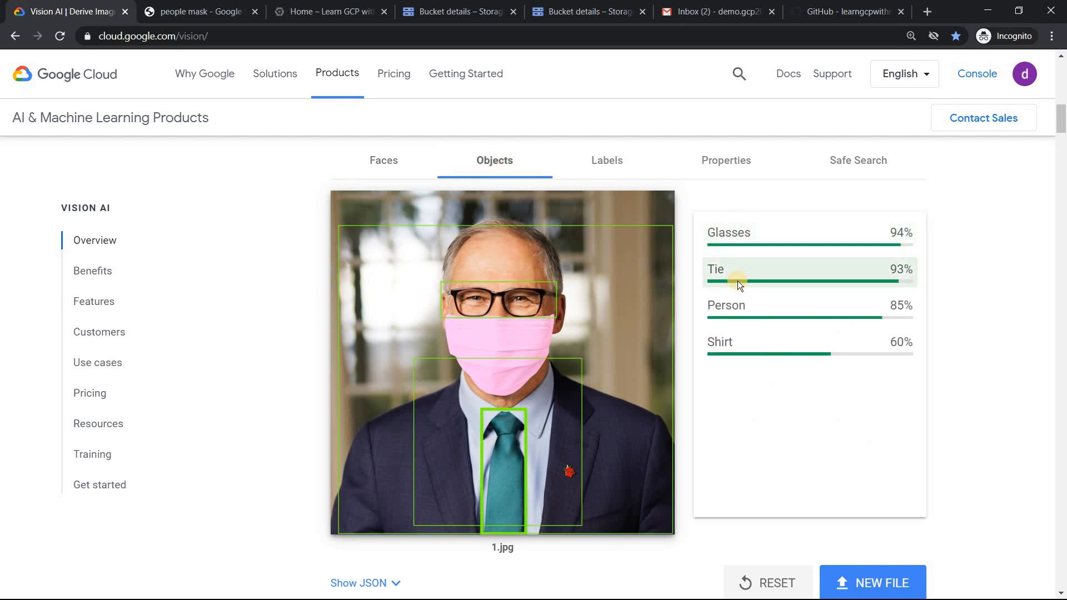
mouse_move(734, 349)
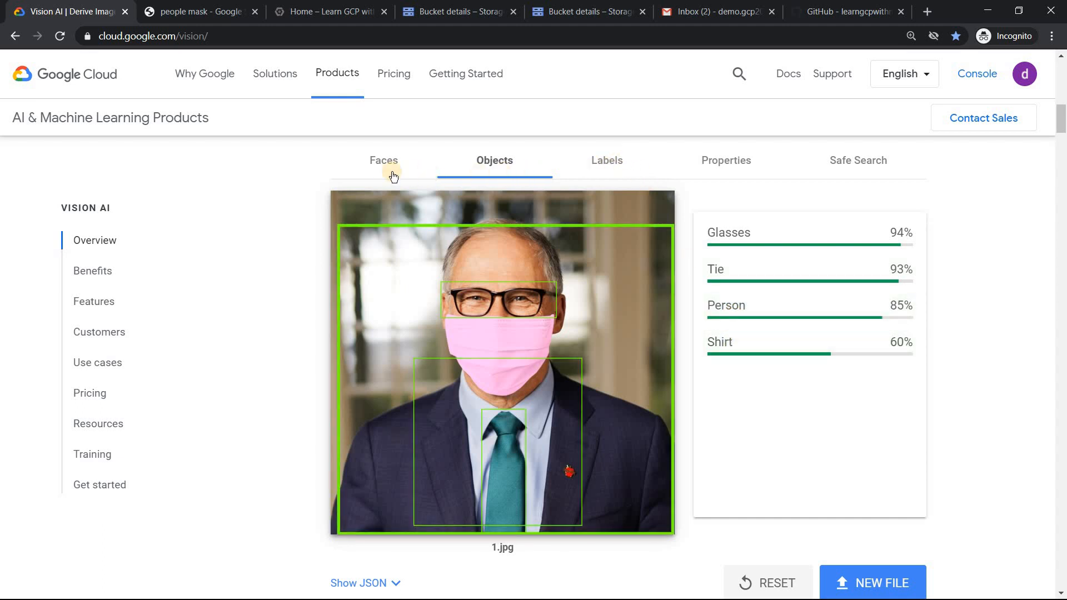
left_click(384, 161)
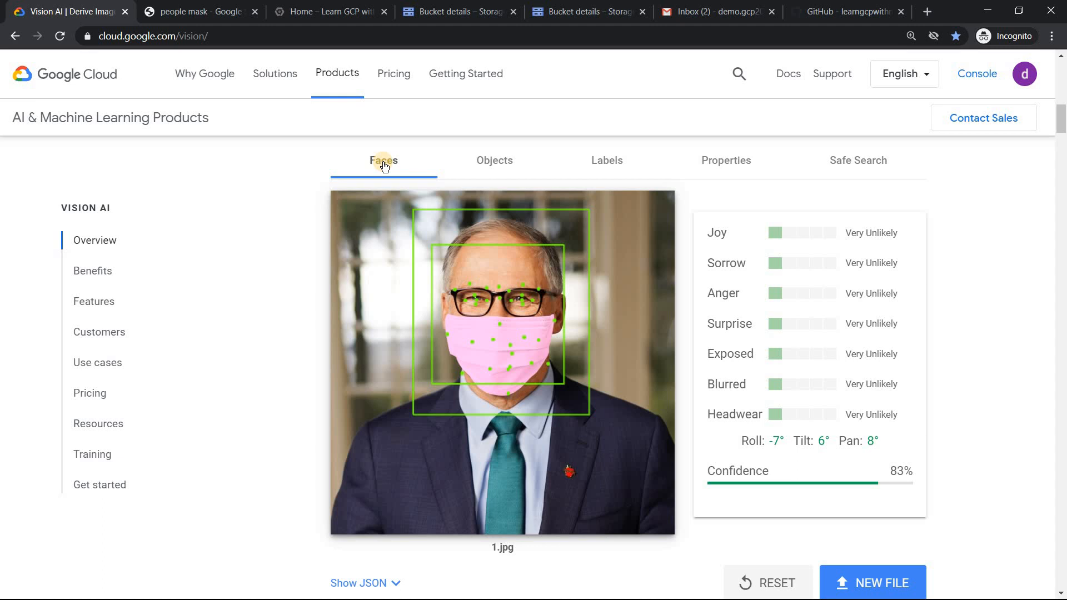
mouse_move(1031, 125)
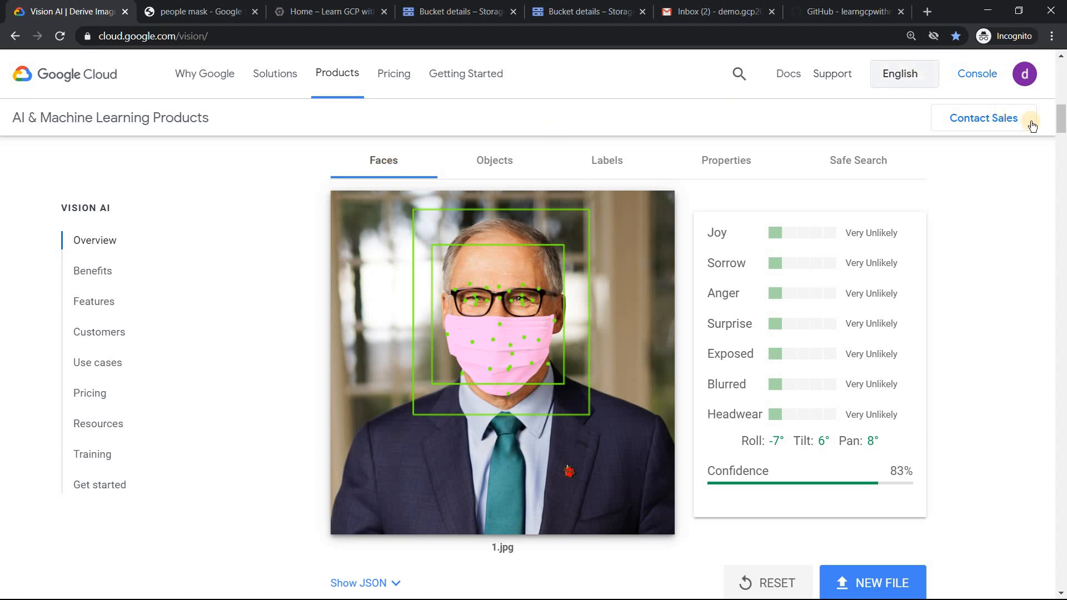
Step: Reveal the JSON request and response, then switch to the Cloud console
scroll("down", 3)
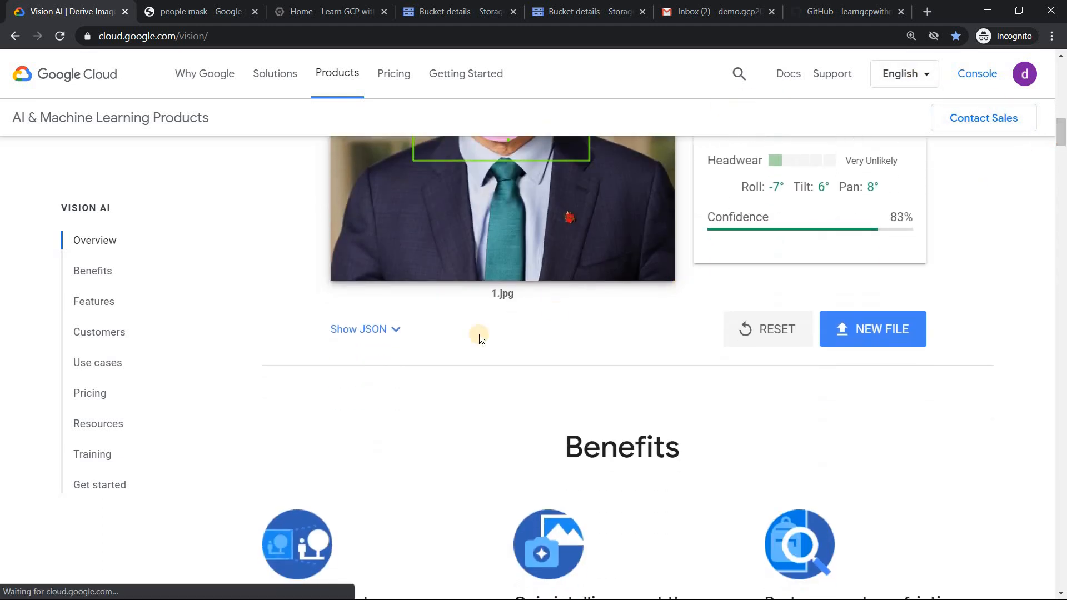
left_click(359, 329)
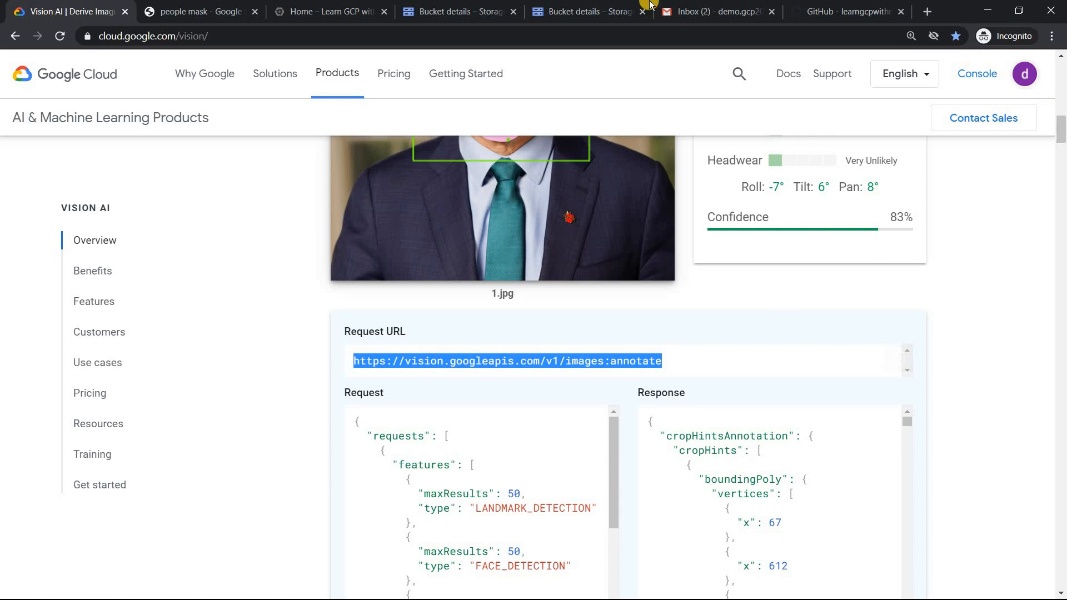
left_click(328, 11)
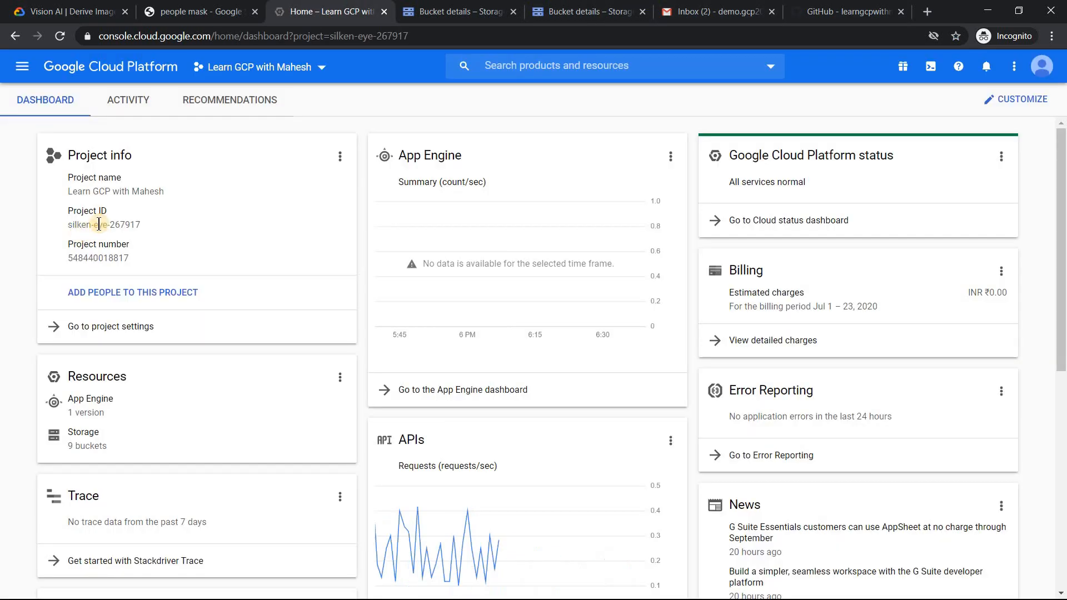
mouse_move(23, 65)
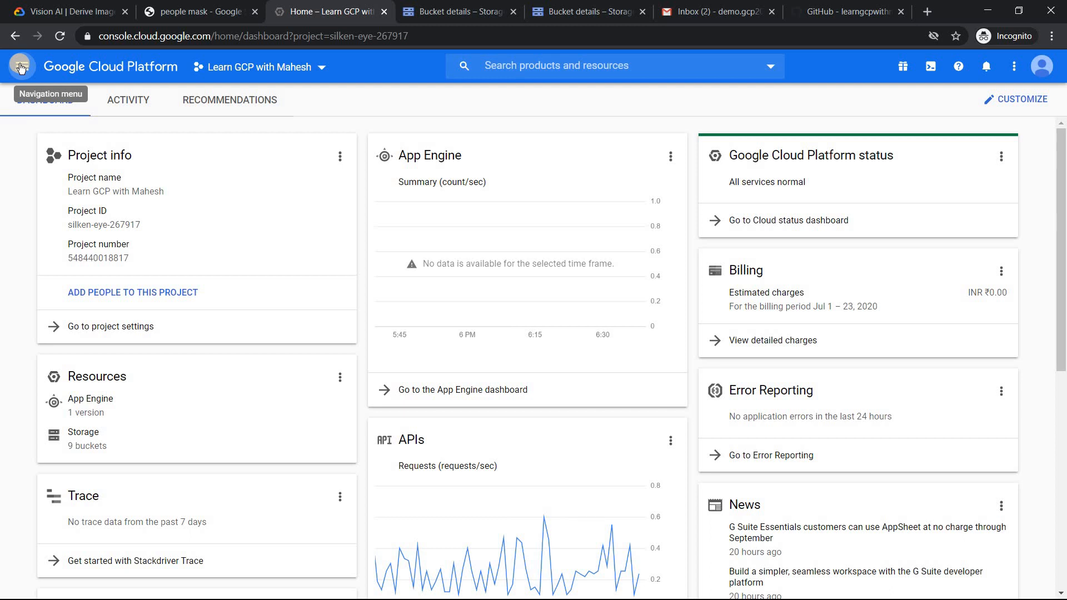
Step: Search the APIs & Services Library for 'Auto' to reach Cloud AutoML API
left_click(22, 65)
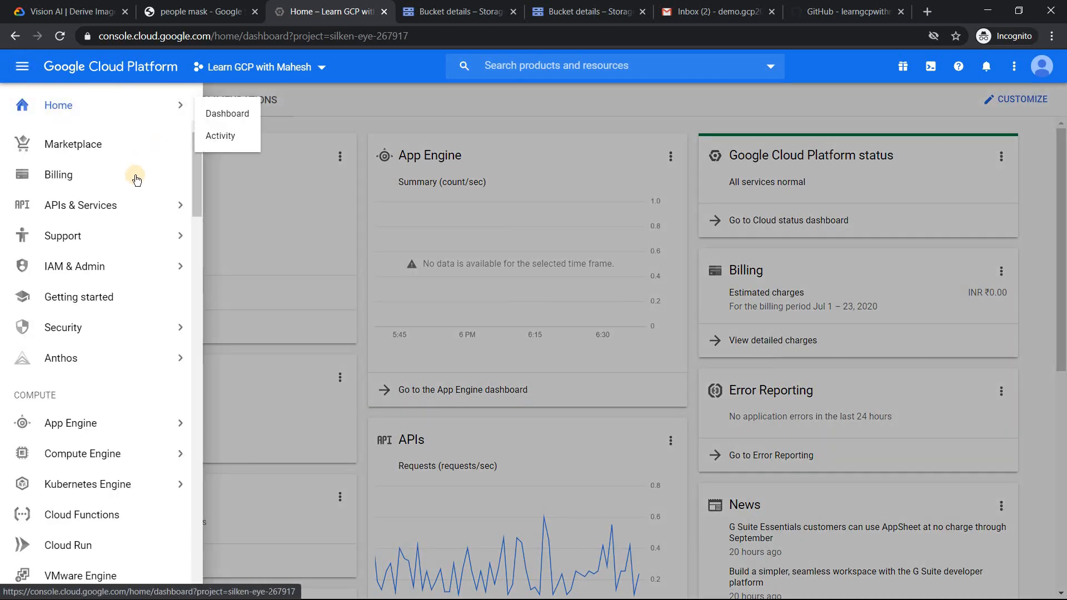
left_click(80, 205)
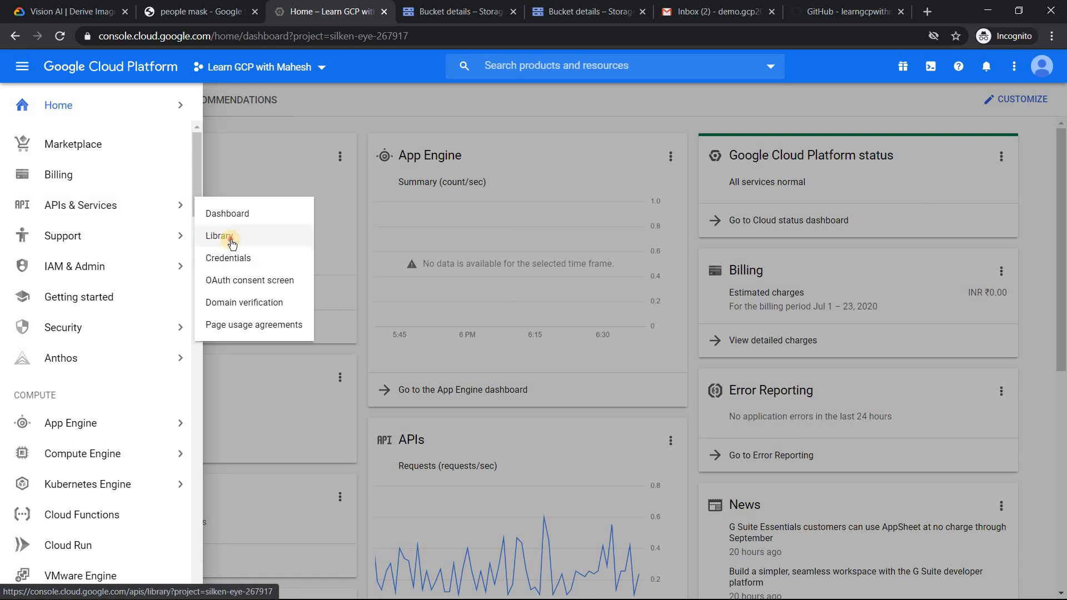
left_click(218, 236)
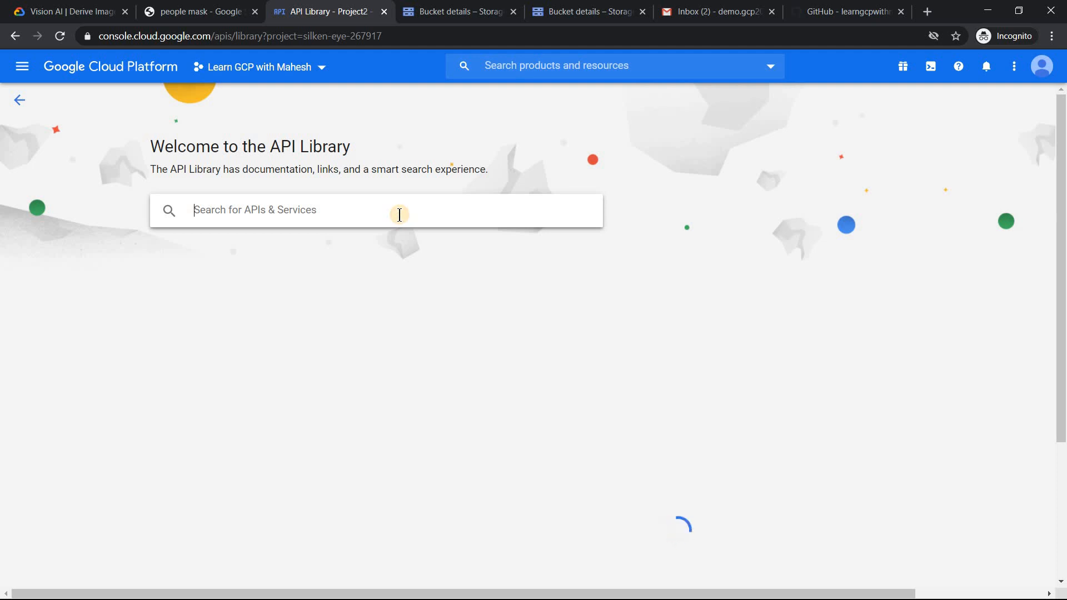
type("Auto")
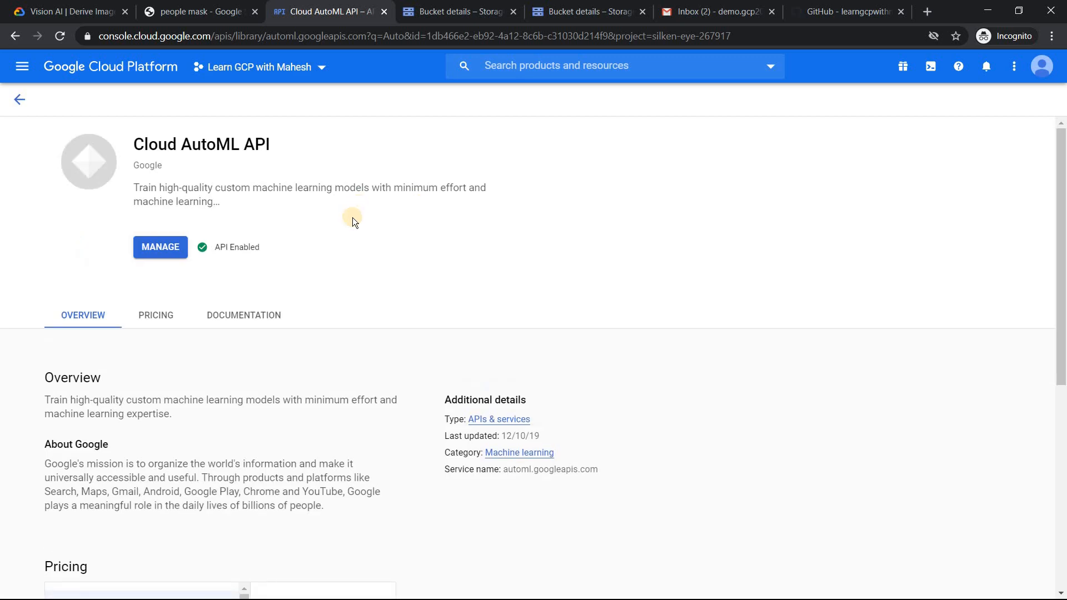
mouse_move(123, 189)
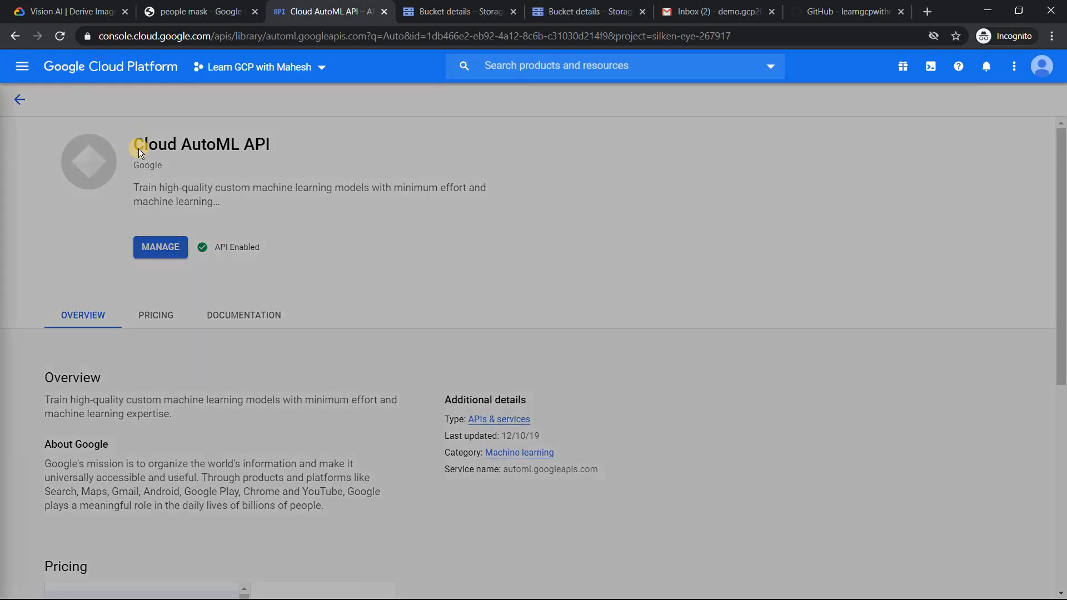
Step: Go to Vision under Artificial Intelligence in the console navigation menu
left_click(21, 66)
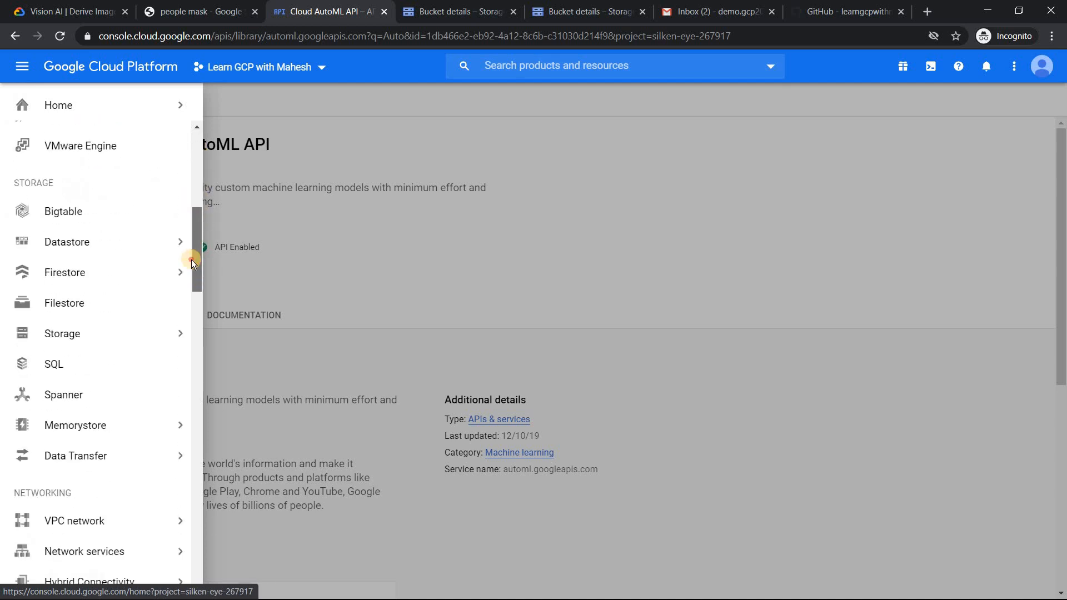
scroll("down", 3)
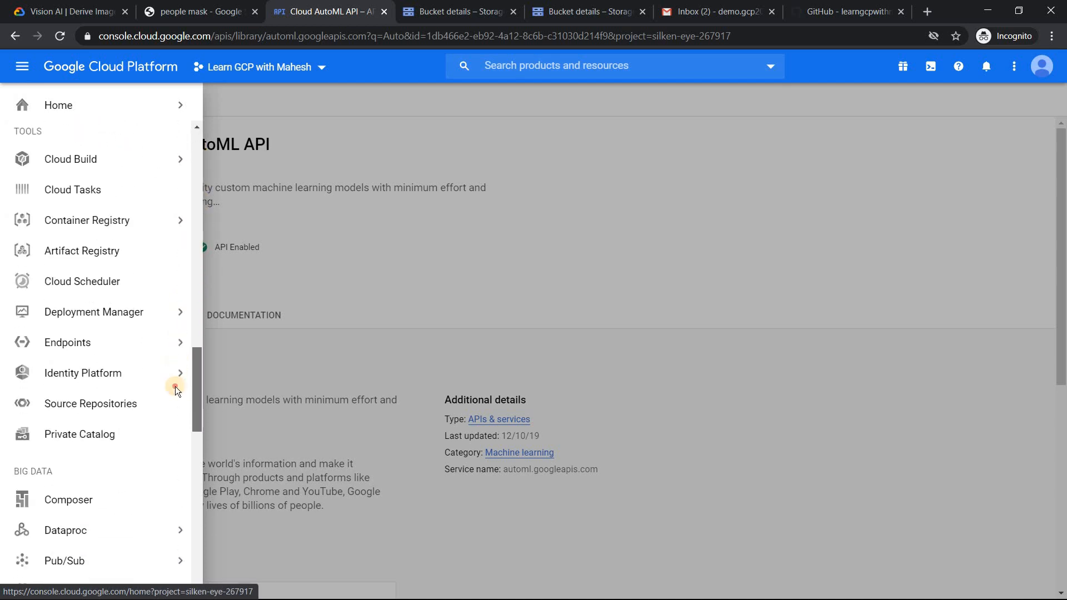
scroll("down", 3)
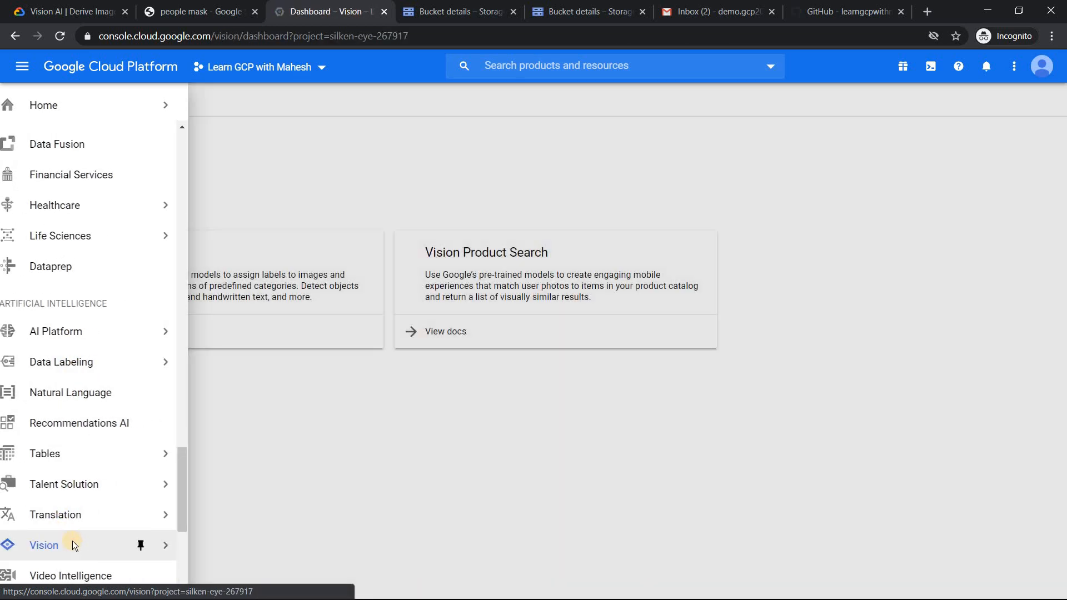
left_click(43, 545)
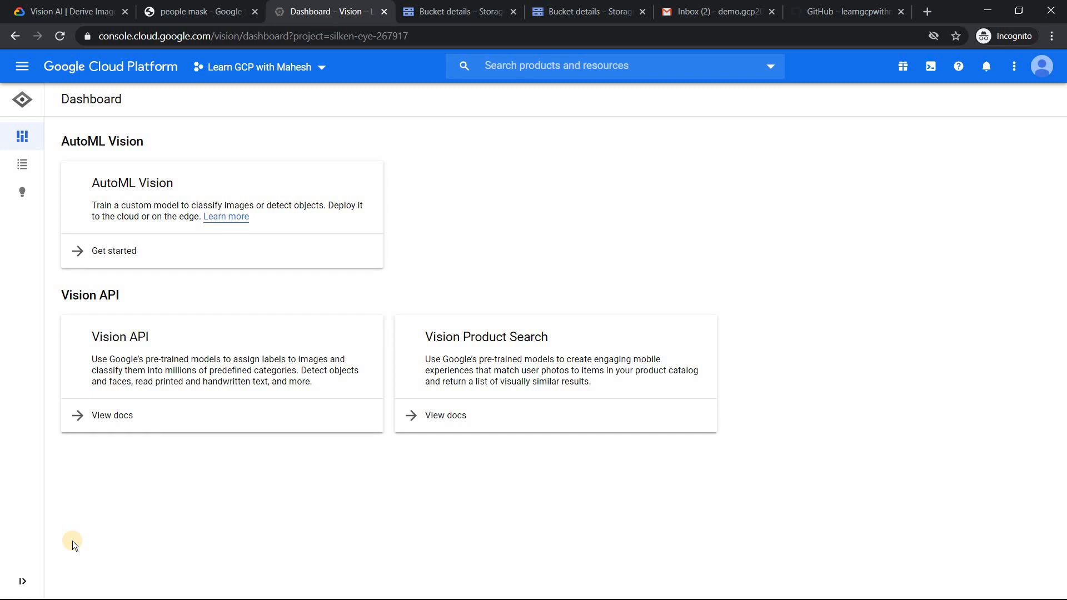
mouse_move(133, 4)
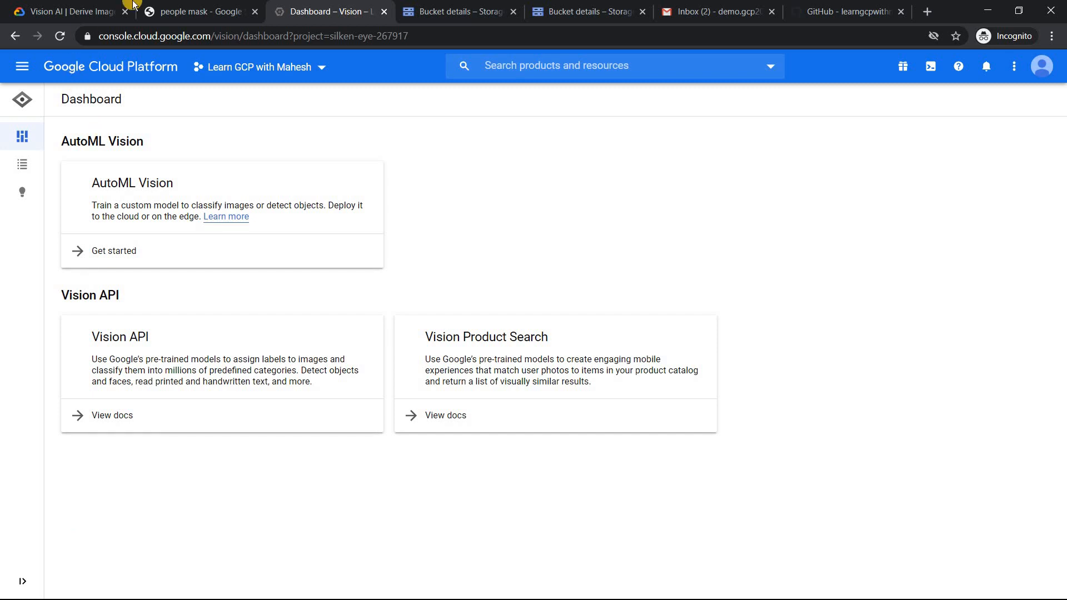
Step: Scroll through the 'people mask' image results and back to the top
left_click(198, 11)
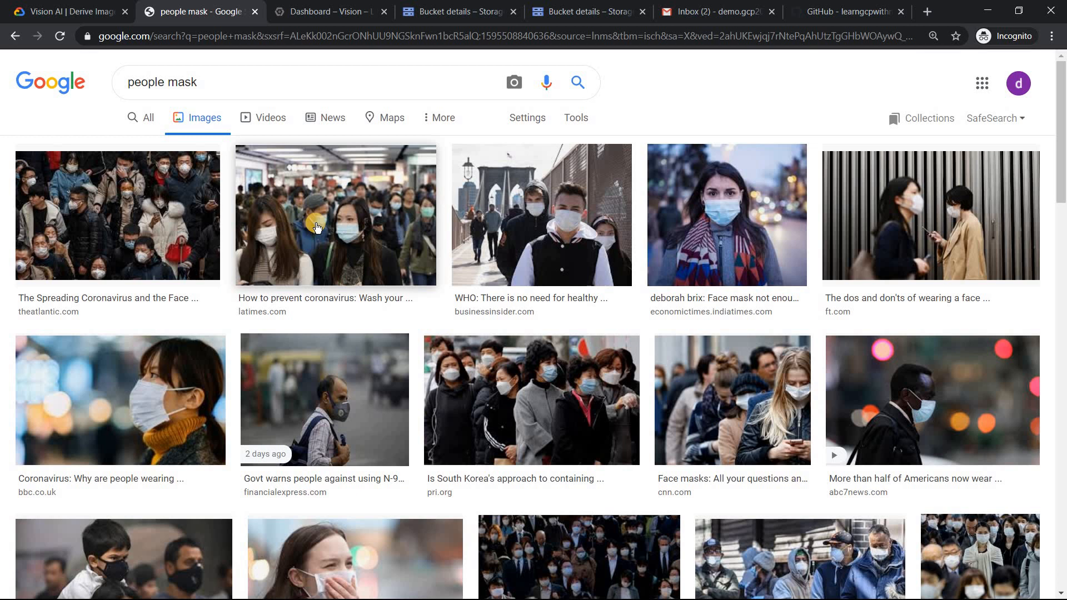
mouse_move(436, 365)
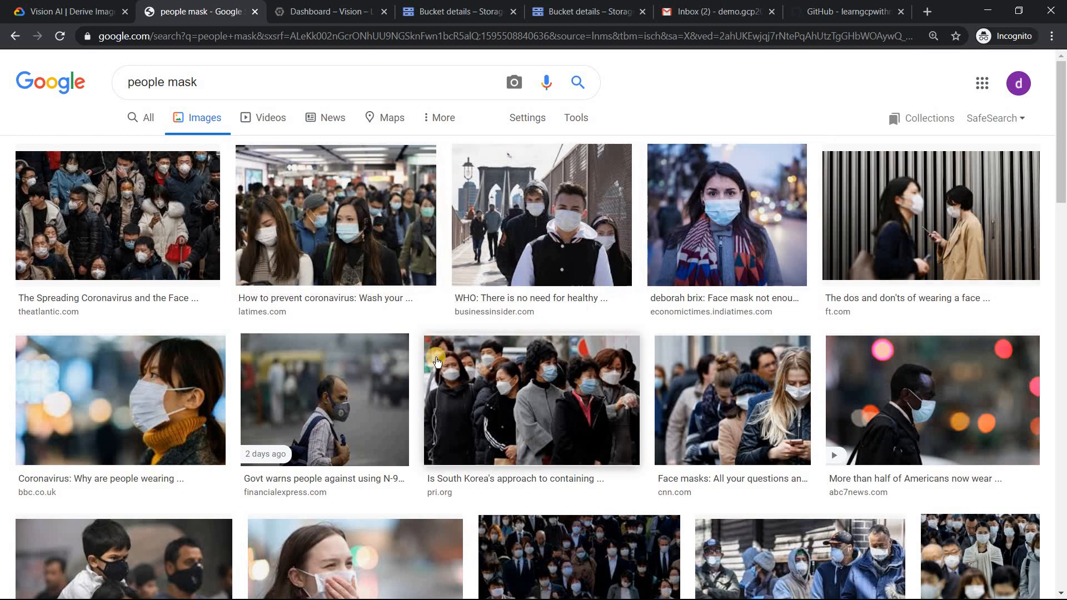
scroll("down", 3)
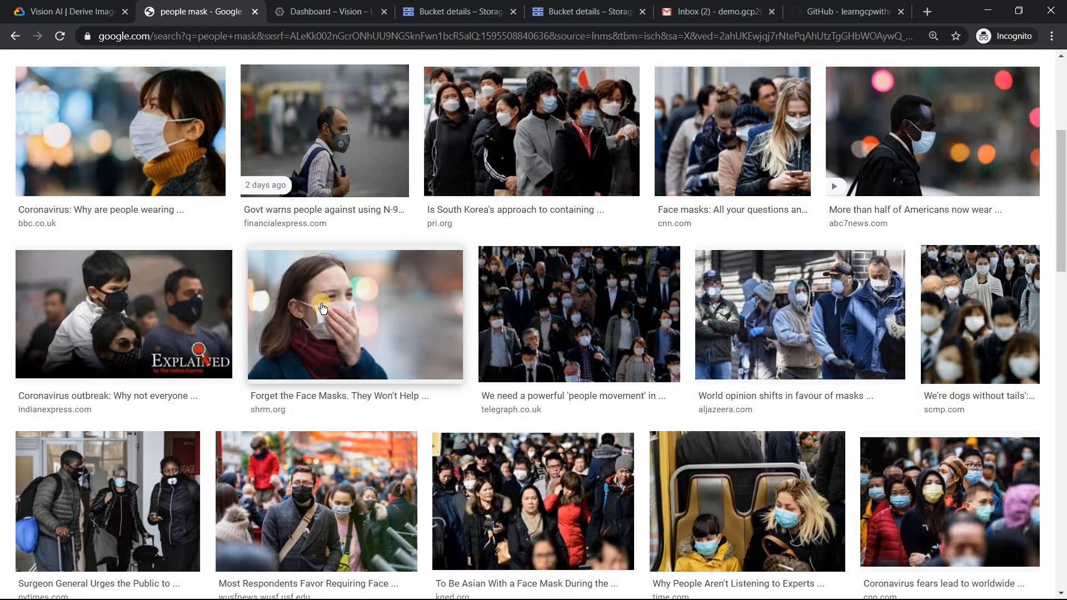
scroll("up", 3)
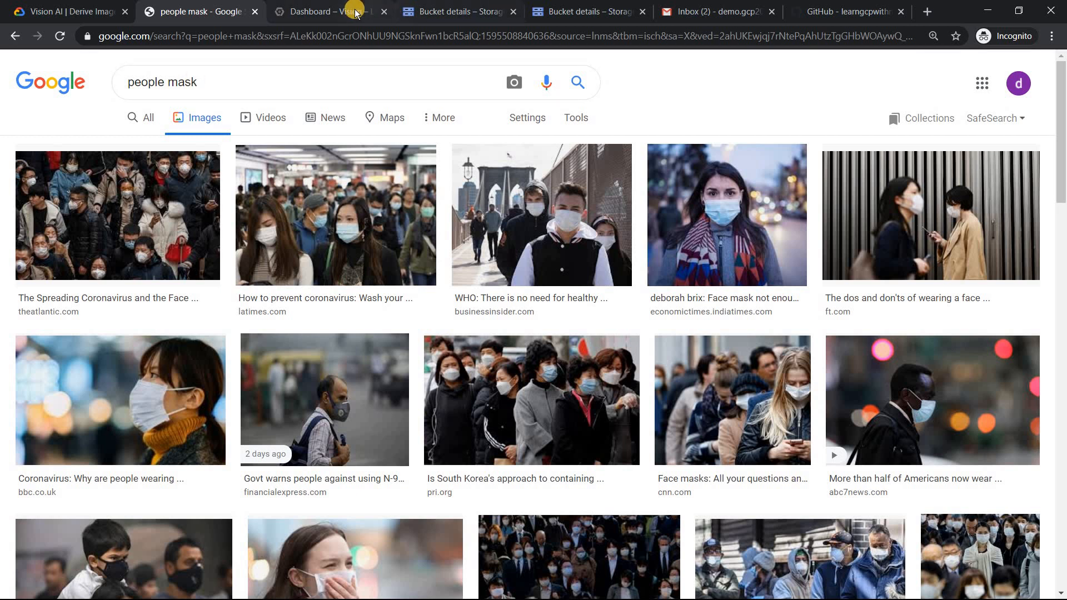
mouse_move(352, 11)
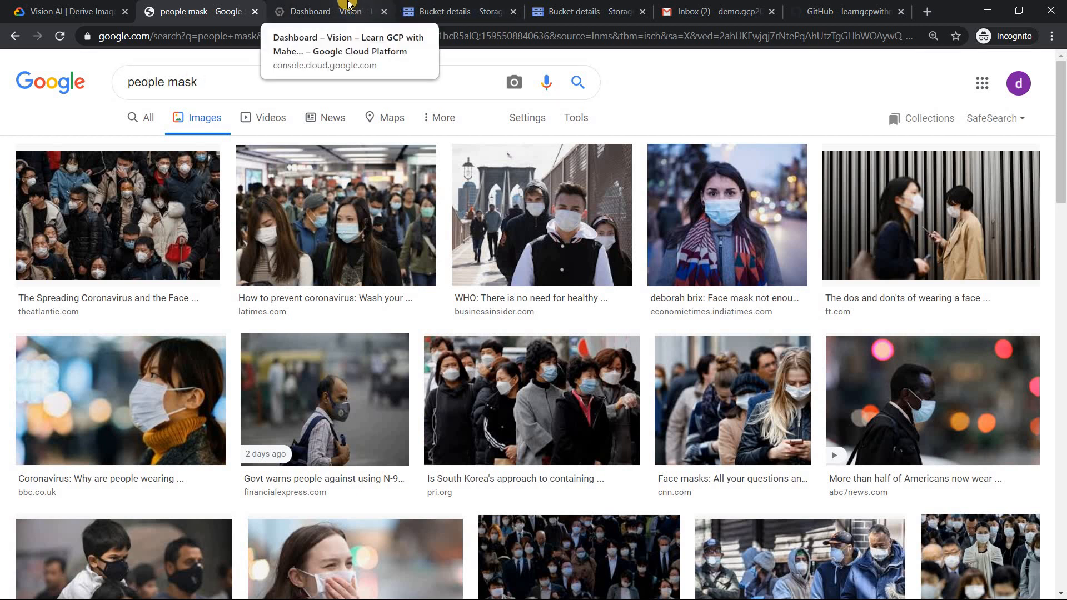
Step: Use AutoML Vision's Get started on the Vision dashboard to reach the datasets list
left_click(337, 11)
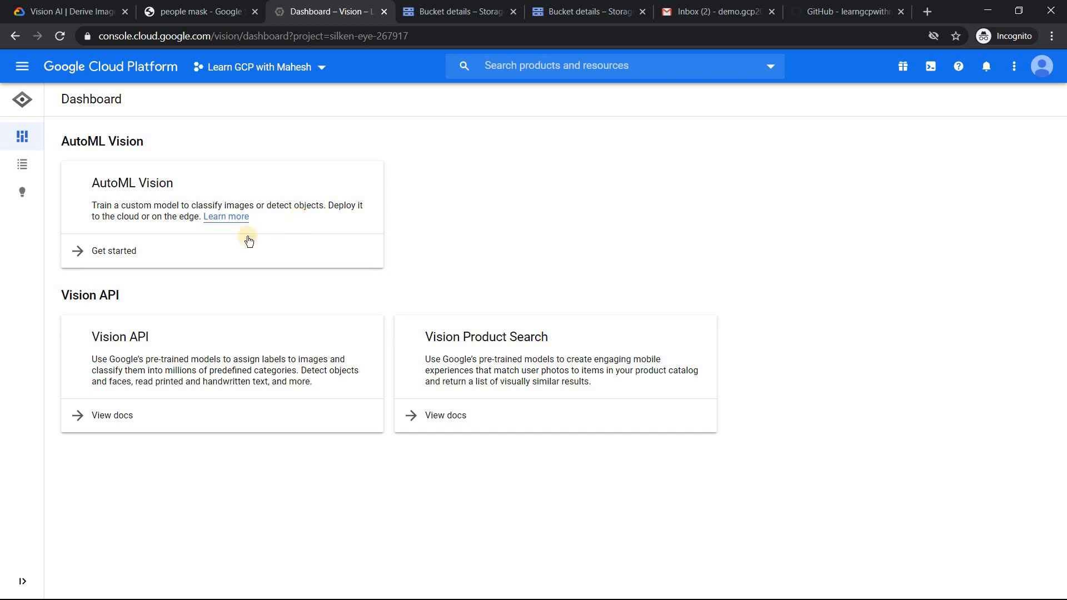
mouse_move(117, 255)
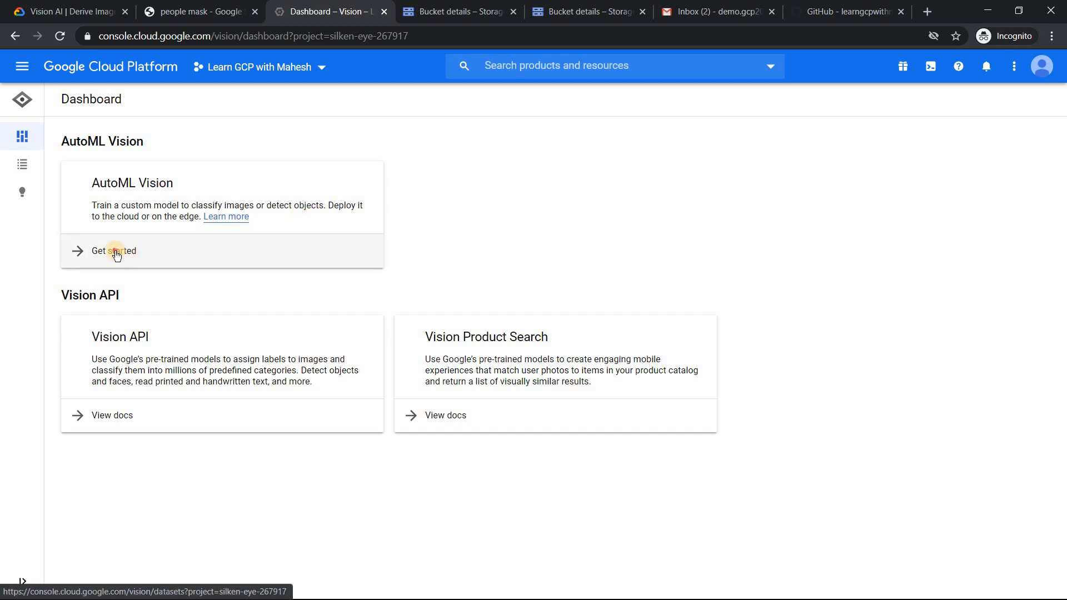
left_click(113, 251)
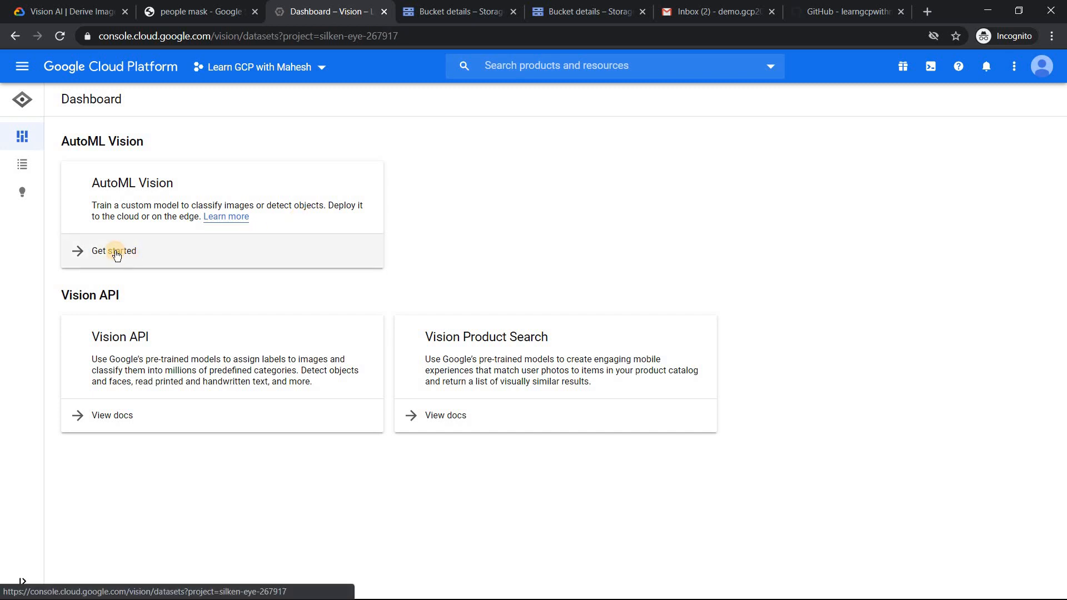
left_click(114, 250)
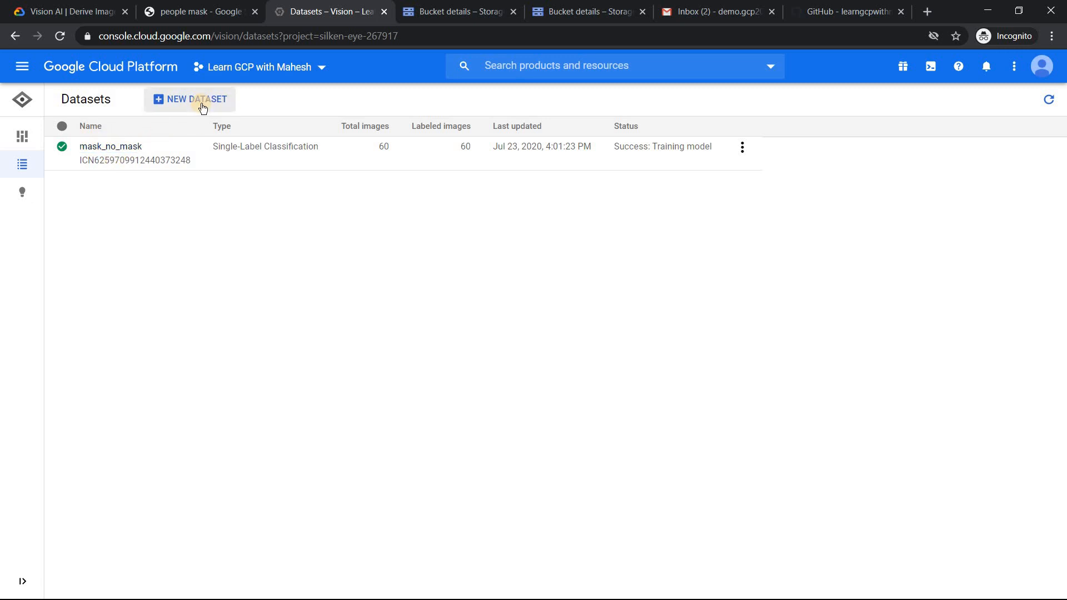
Step: Create a new Single-Label Classification dataset named demo_mask
left_click(195, 99)
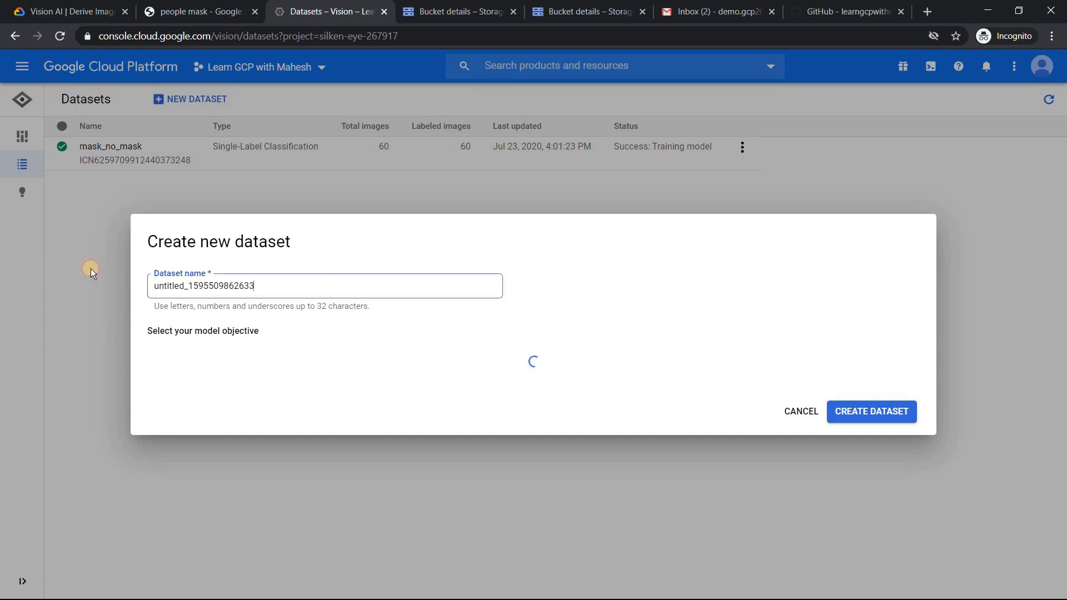
type("demo_mask")
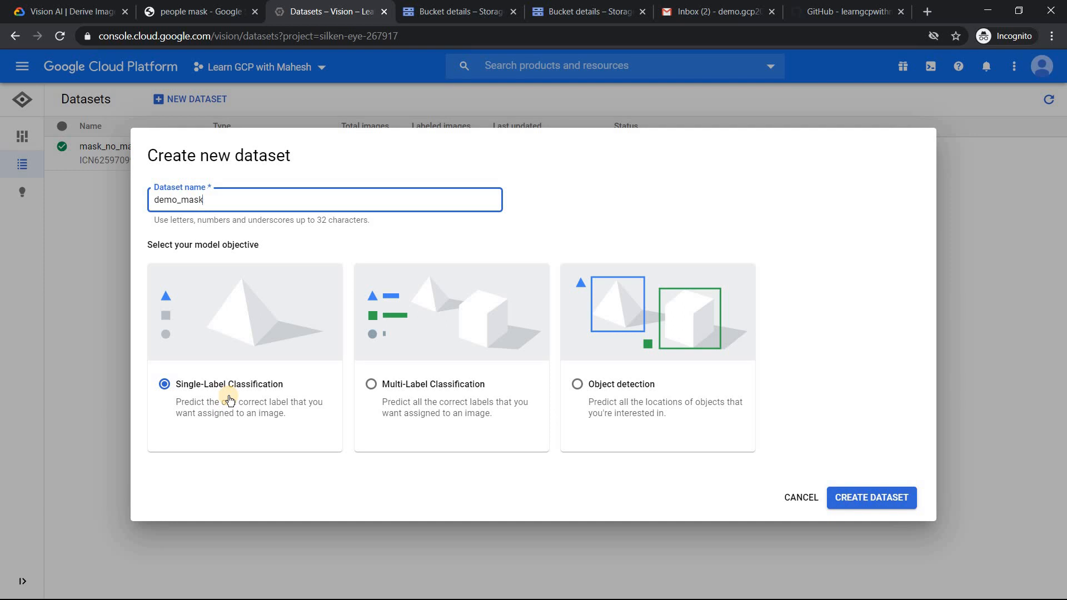
mouse_move(214, 397)
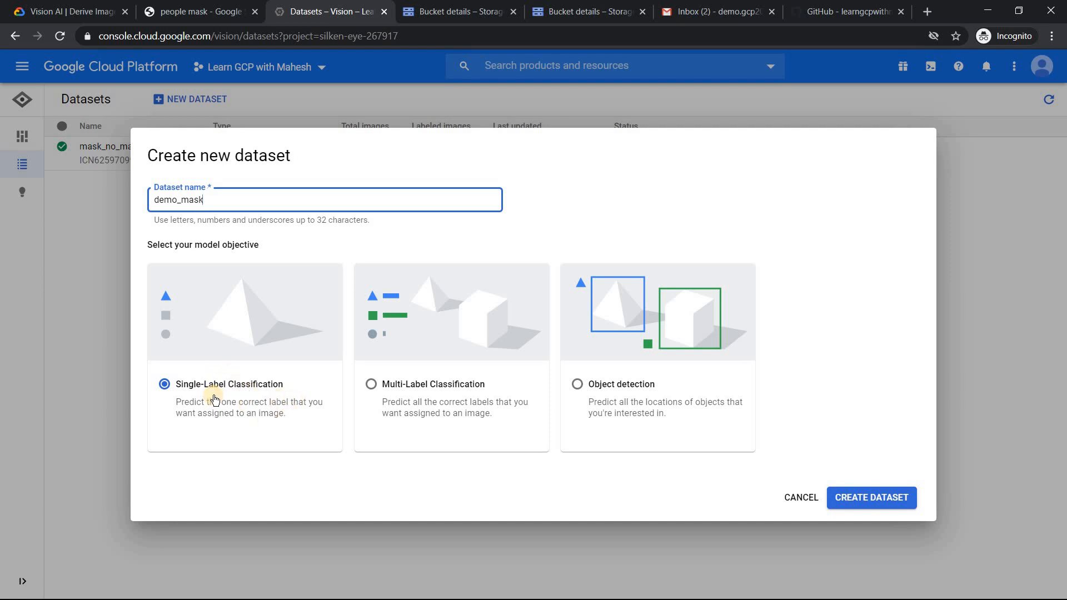
mouse_move(221, 397)
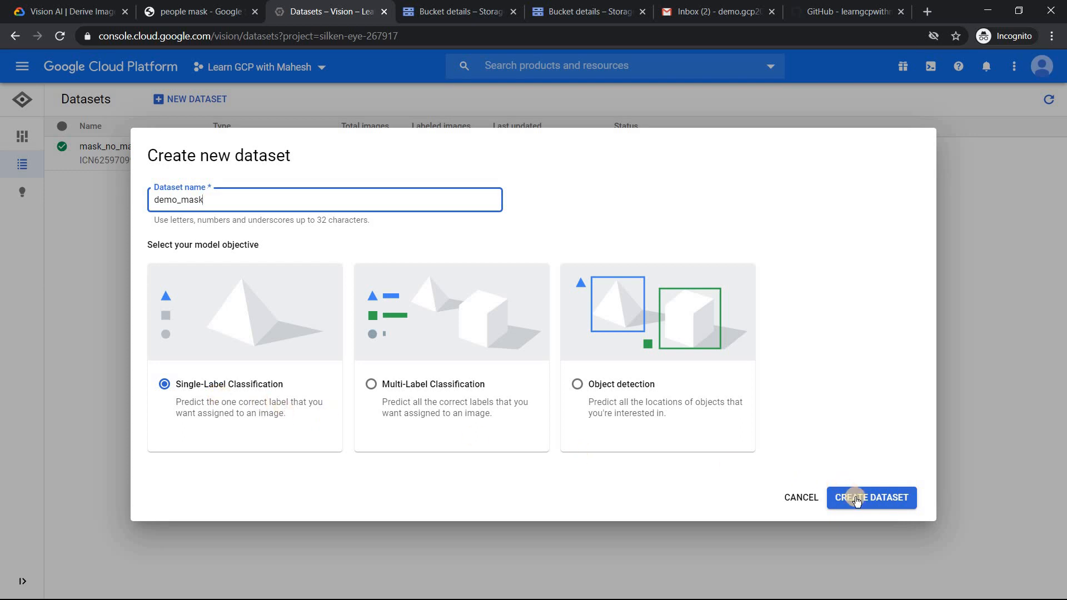
left_click(871, 498)
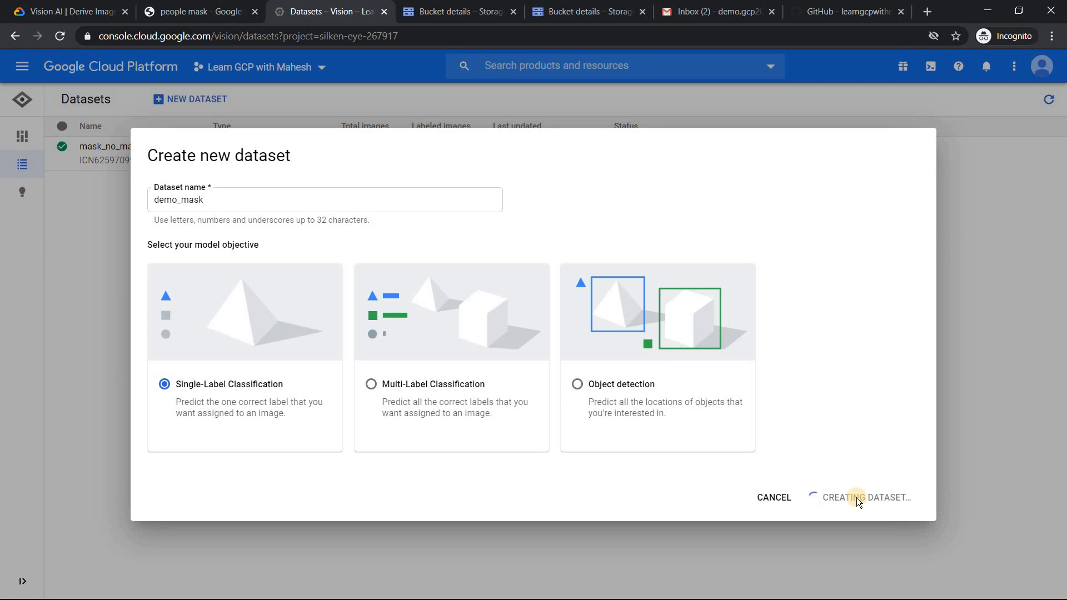
left_click(866, 498)
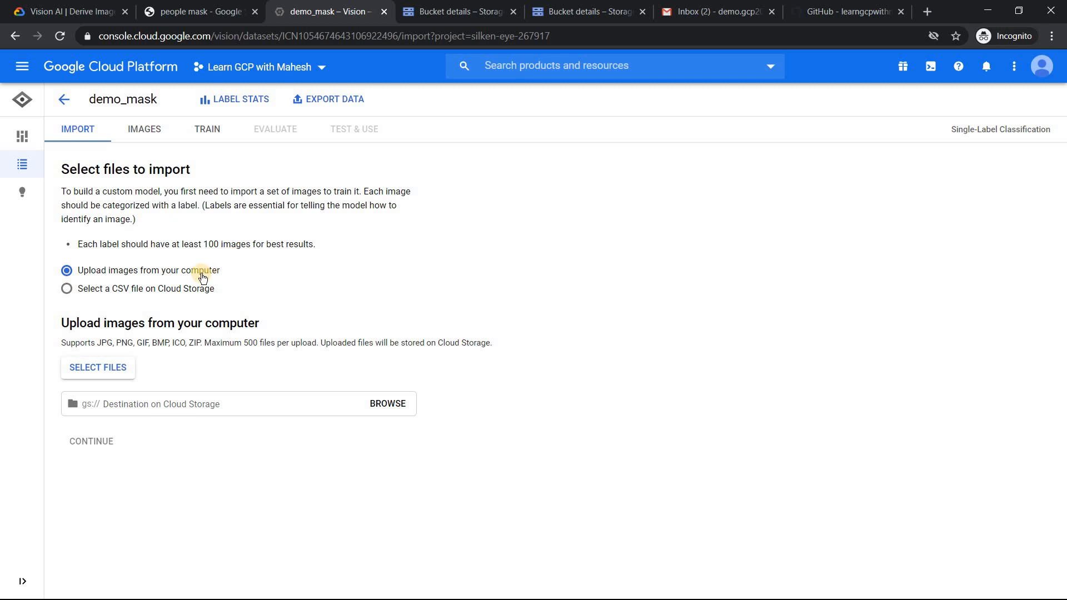
Step: Choose CSV-on-Cloud-Storage import, study the TRAIN and cat sample rows, then view the mask bucket
left_click(67, 289)
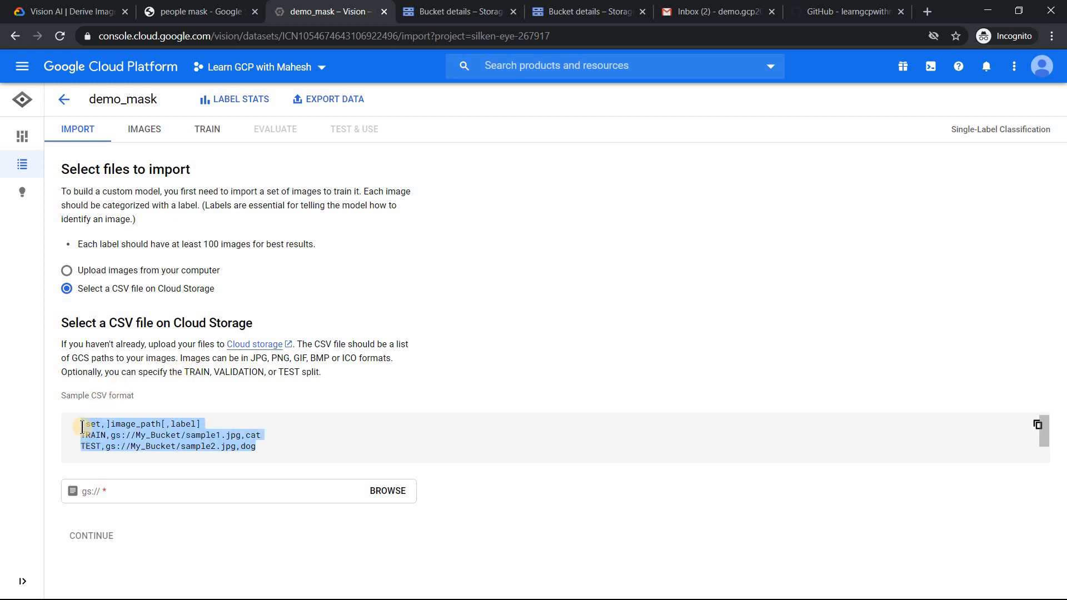
left_click(277, 445)
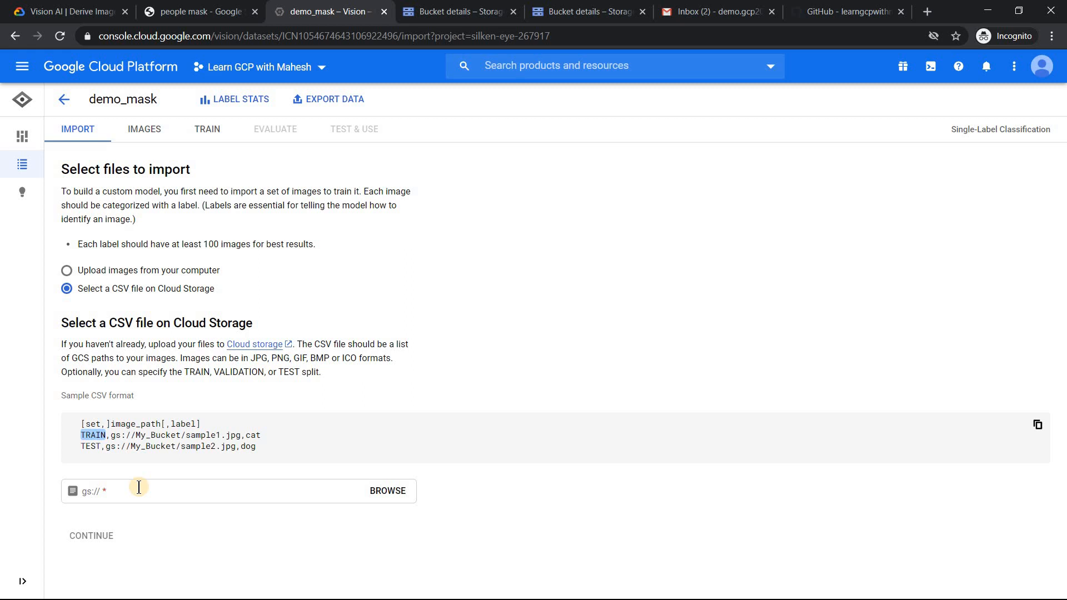
mouse_move(157, 468)
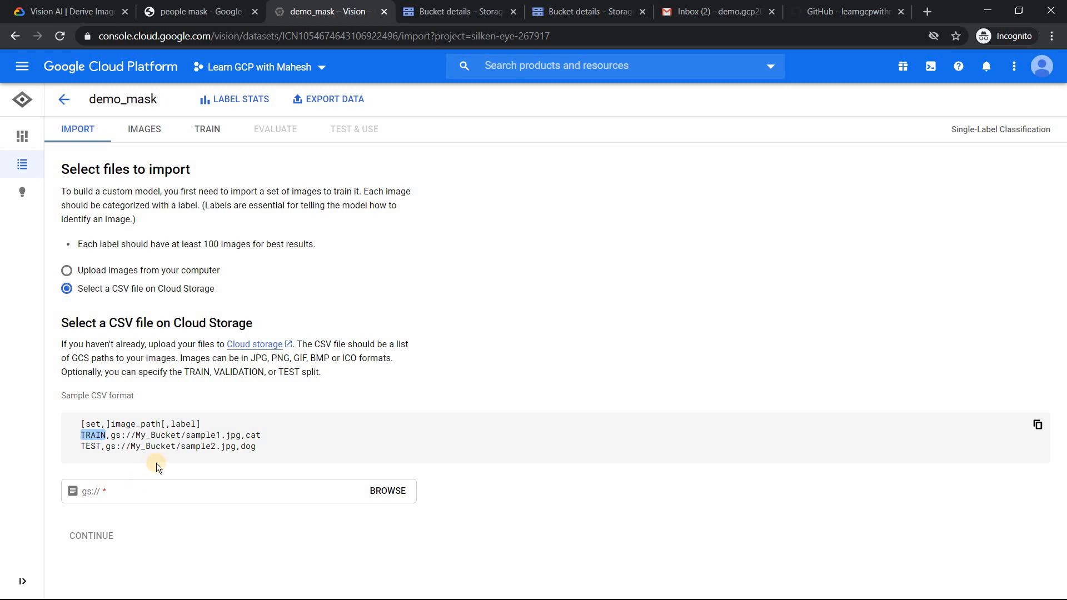
left_click_drag(175, 435, 215, 446)
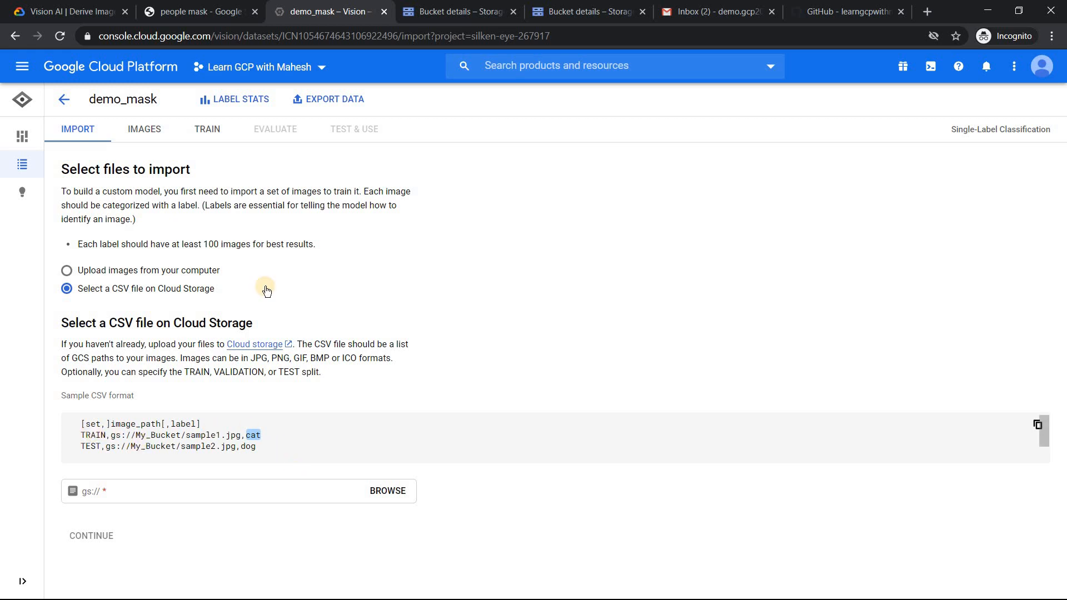
left_click(457, 11)
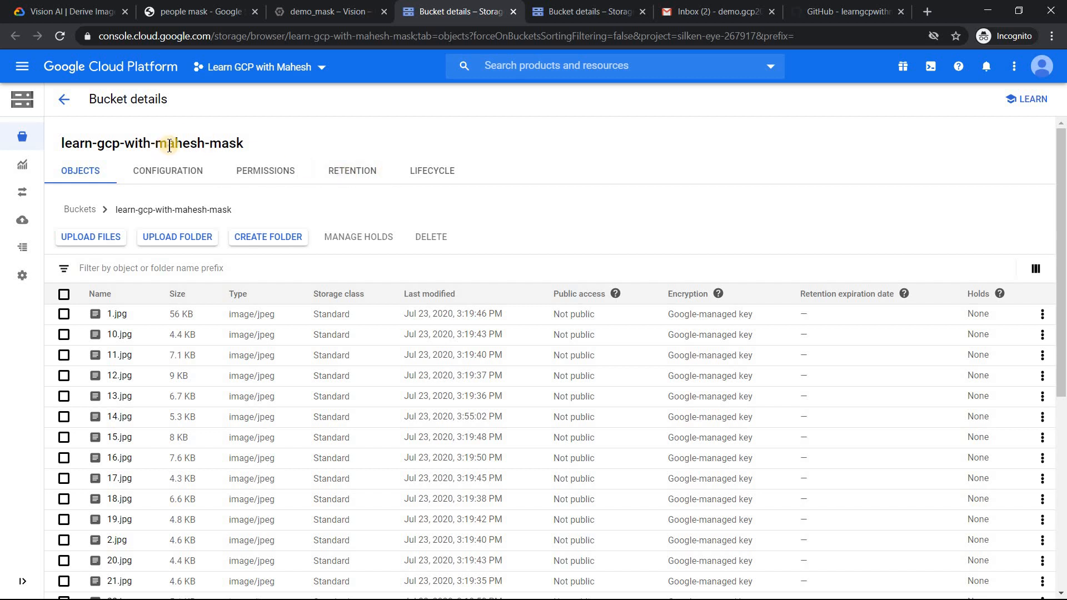
mouse_move(126, 299)
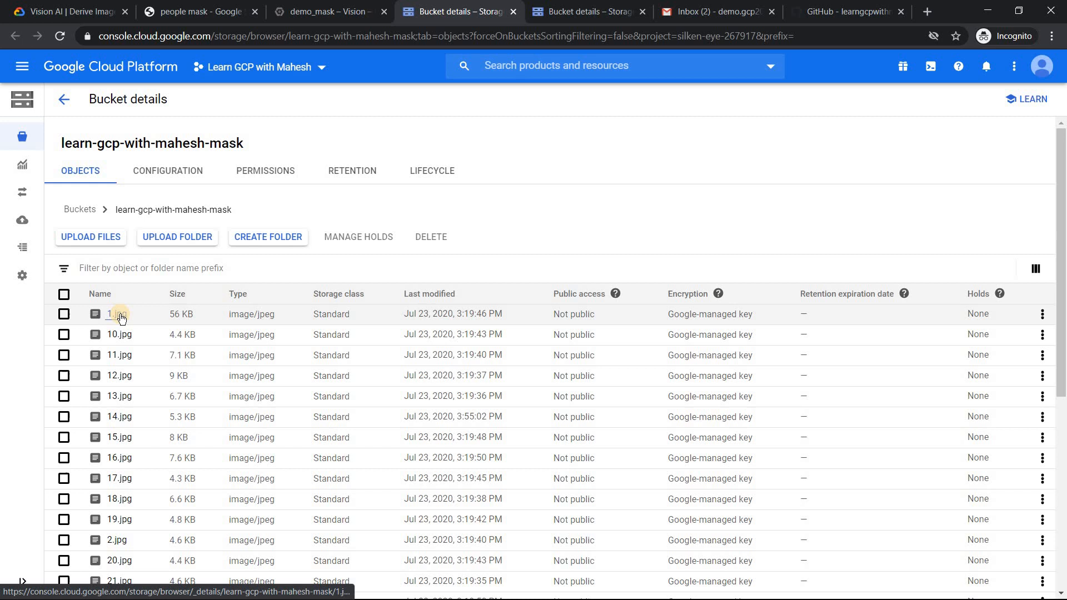
Step: View 1.jpg in the mask and no-mask buckets, then return to demo_mask's import page
left_click(110, 314)
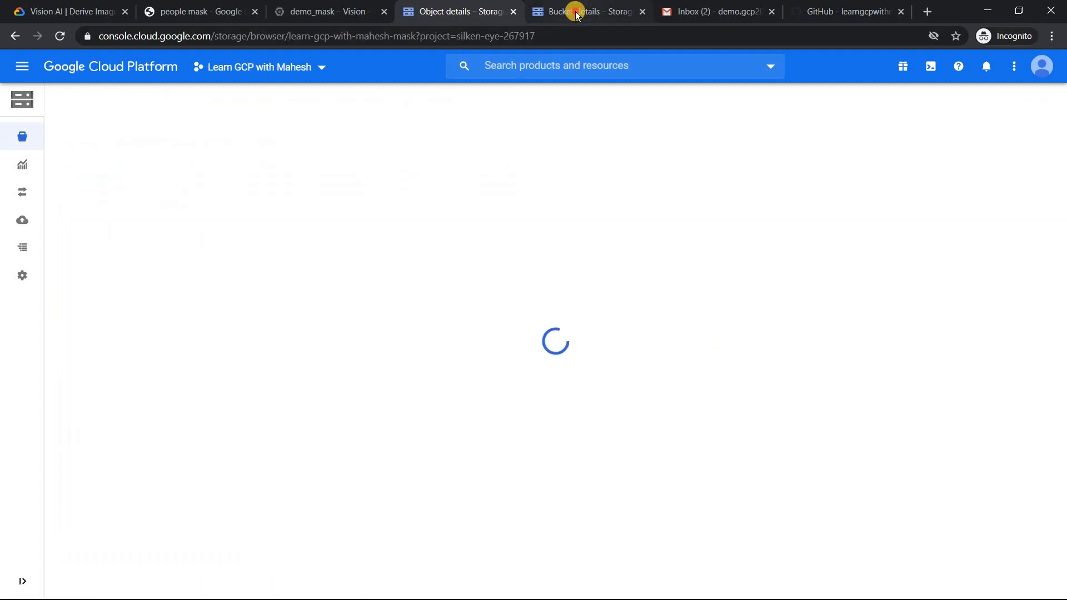
left_click(577, 11)
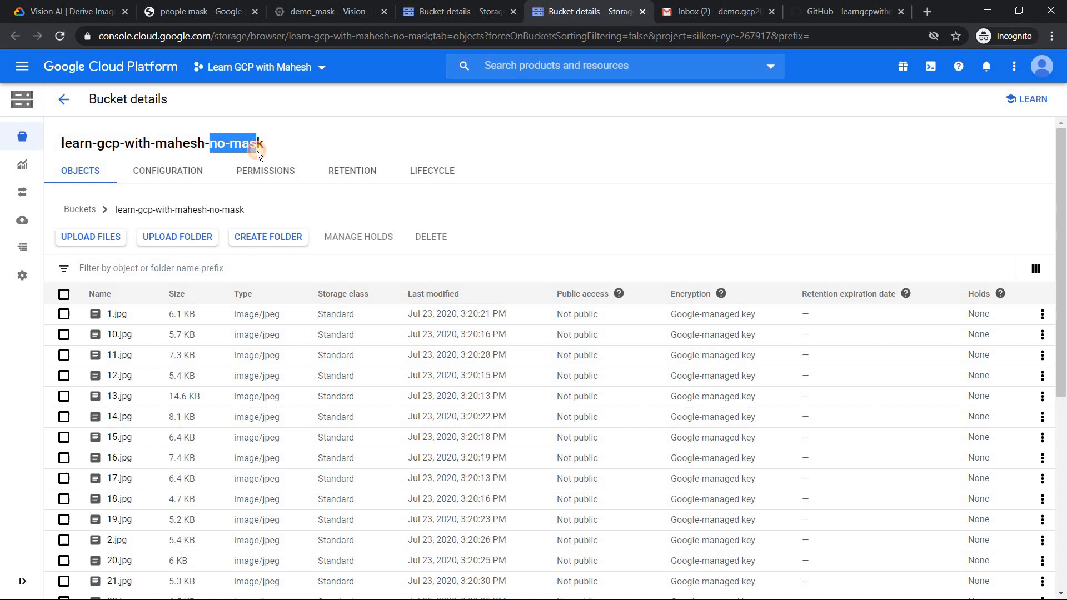
mouse_move(117, 315)
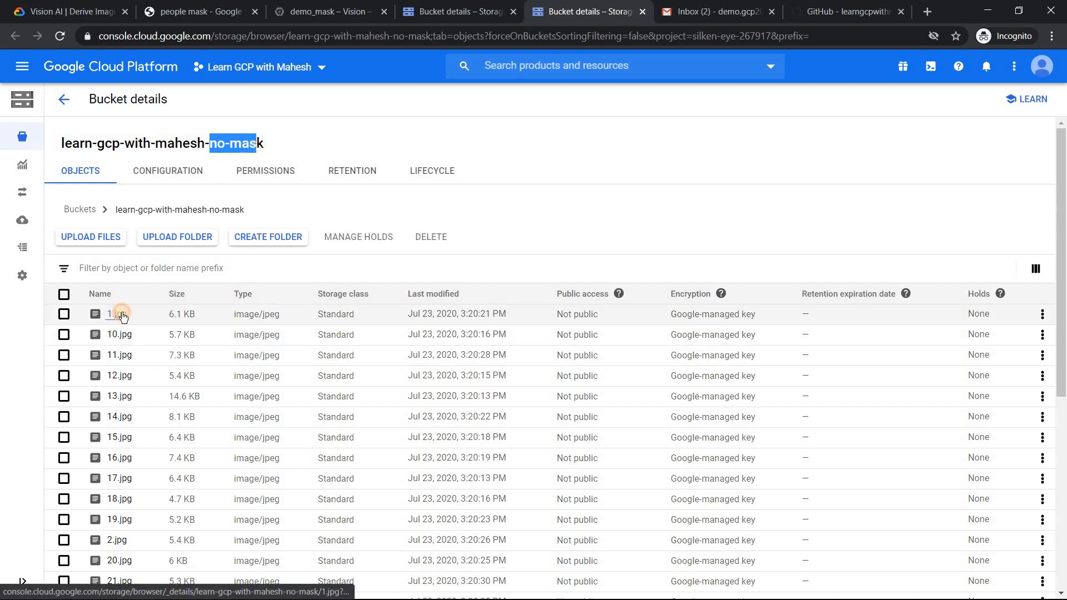
left_click(111, 314)
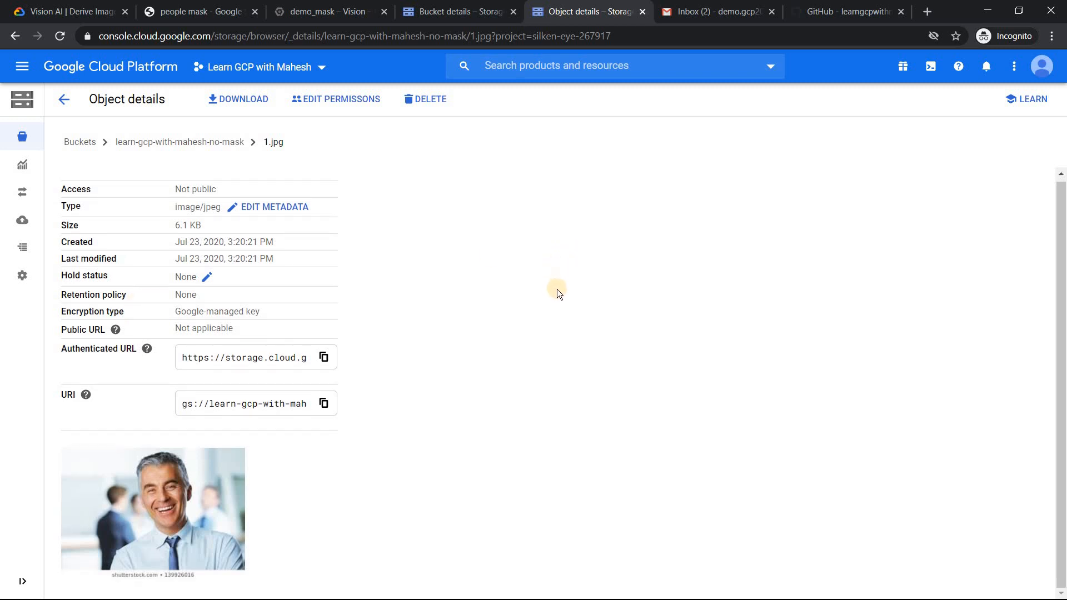
mouse_move(563, 299)
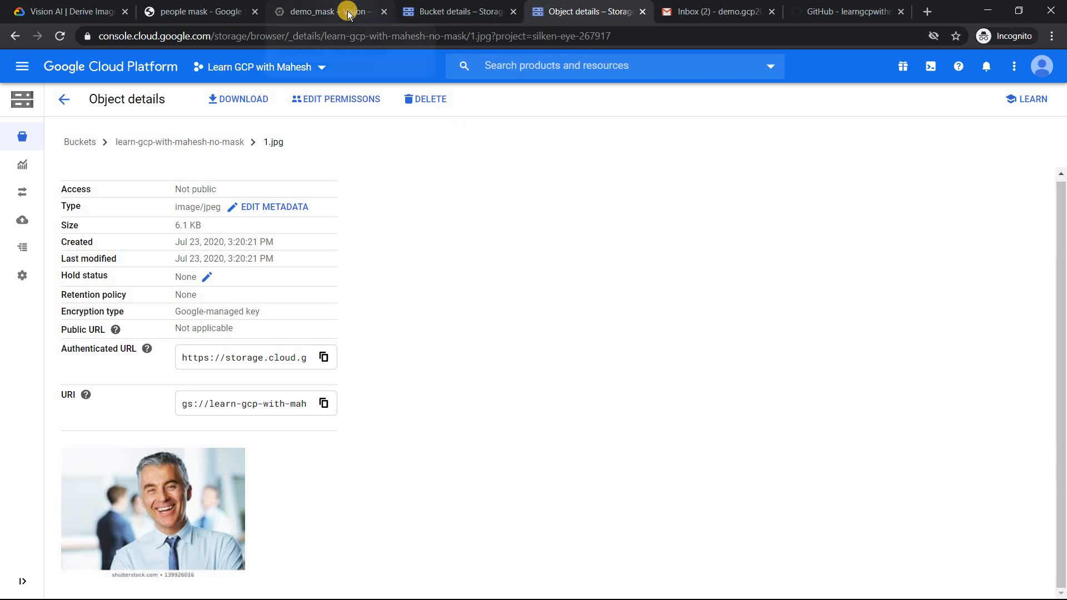
mouse_move(349, 12)
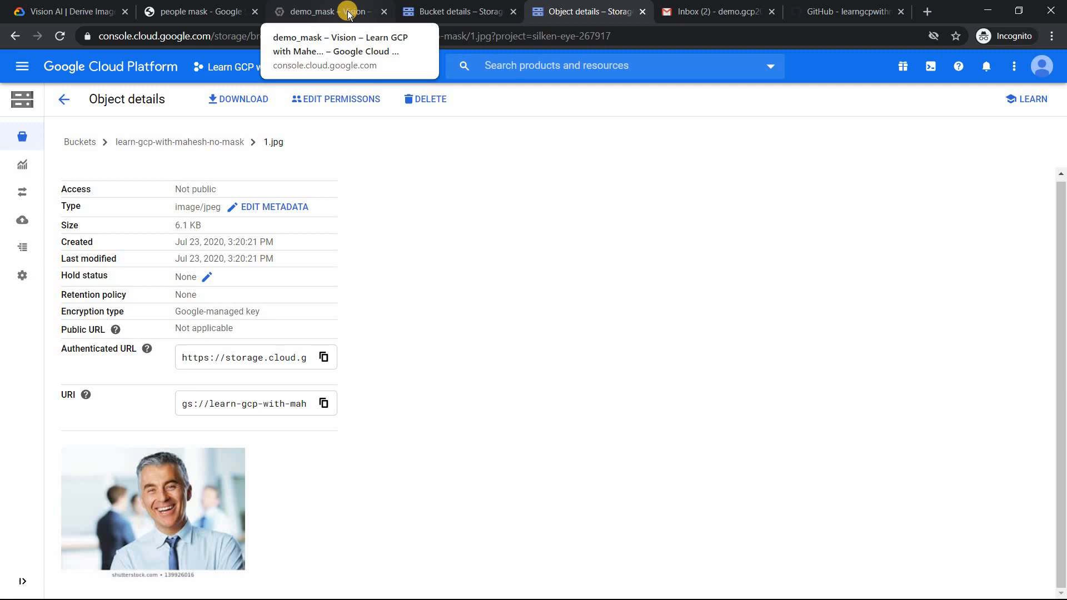
left_click(342, 11)
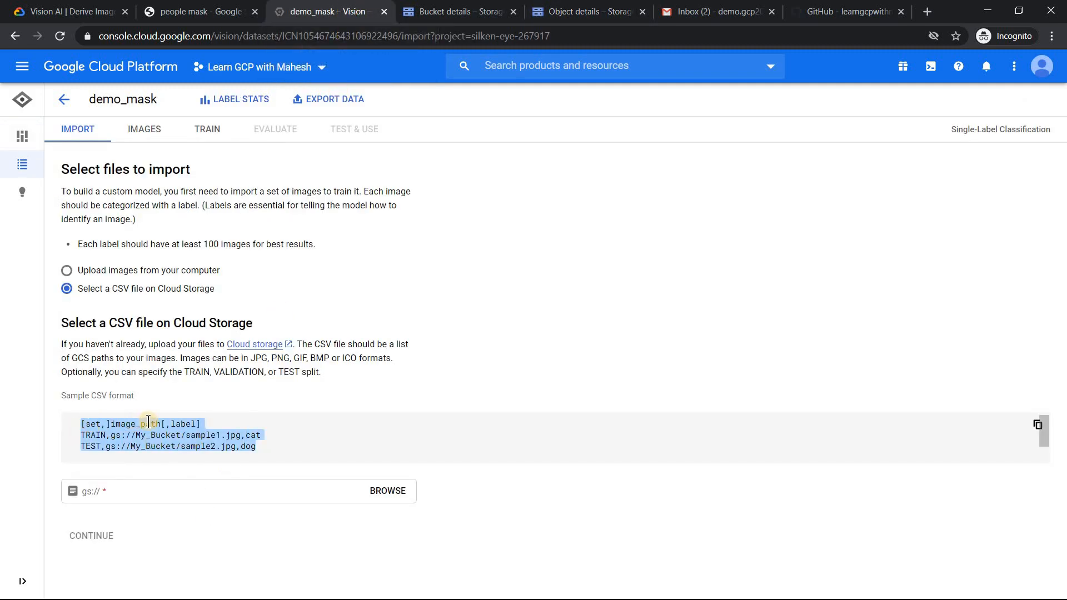
mouse_move(174, 432)
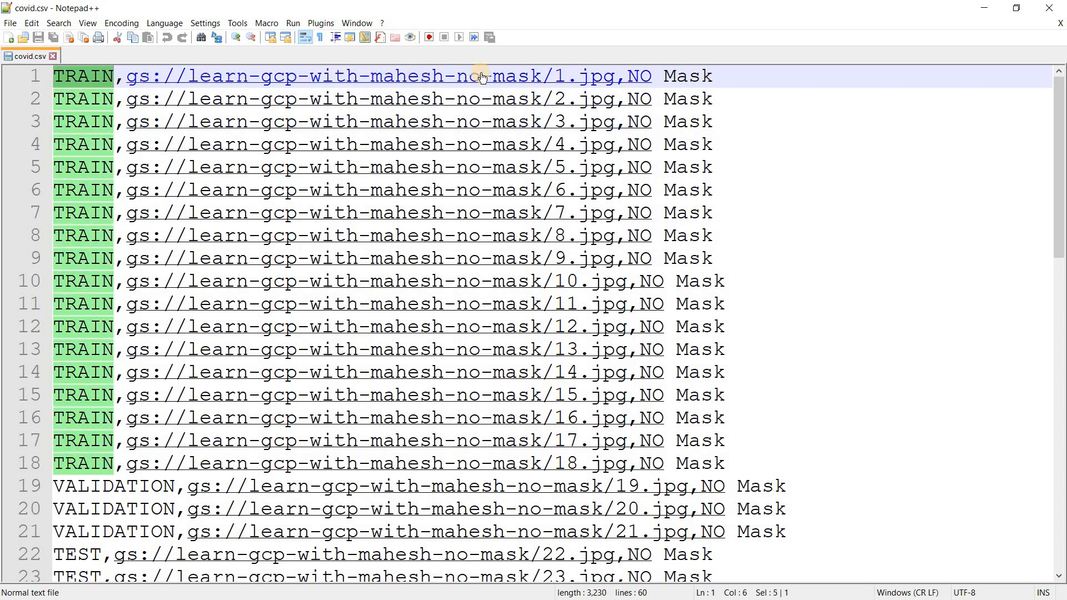
mouse_move(582, 80)
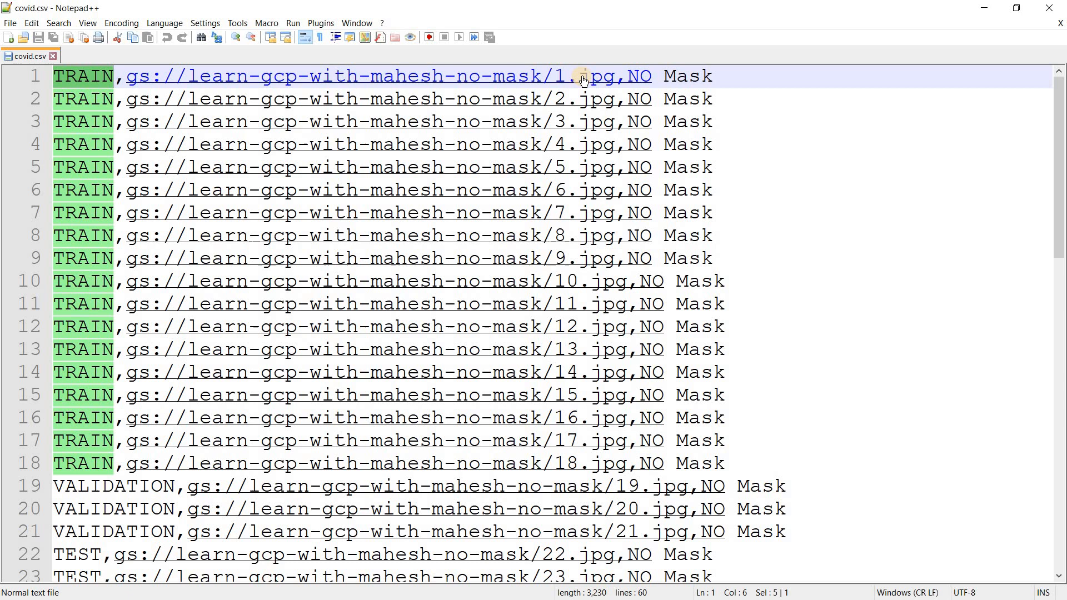
left_click(664, 76)
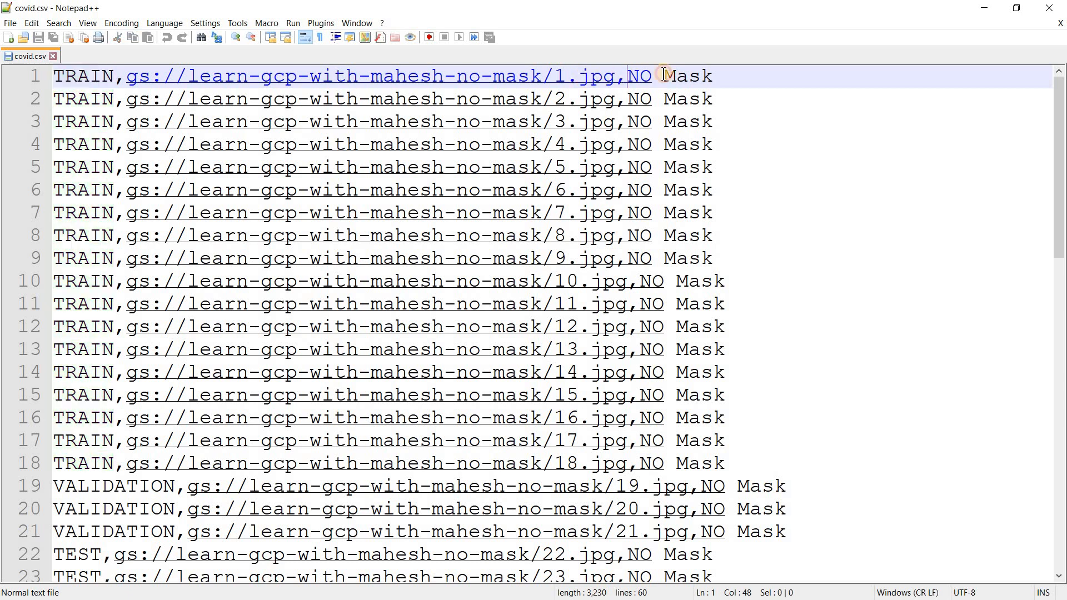
left_click_drag(651, 76, 713, 75)
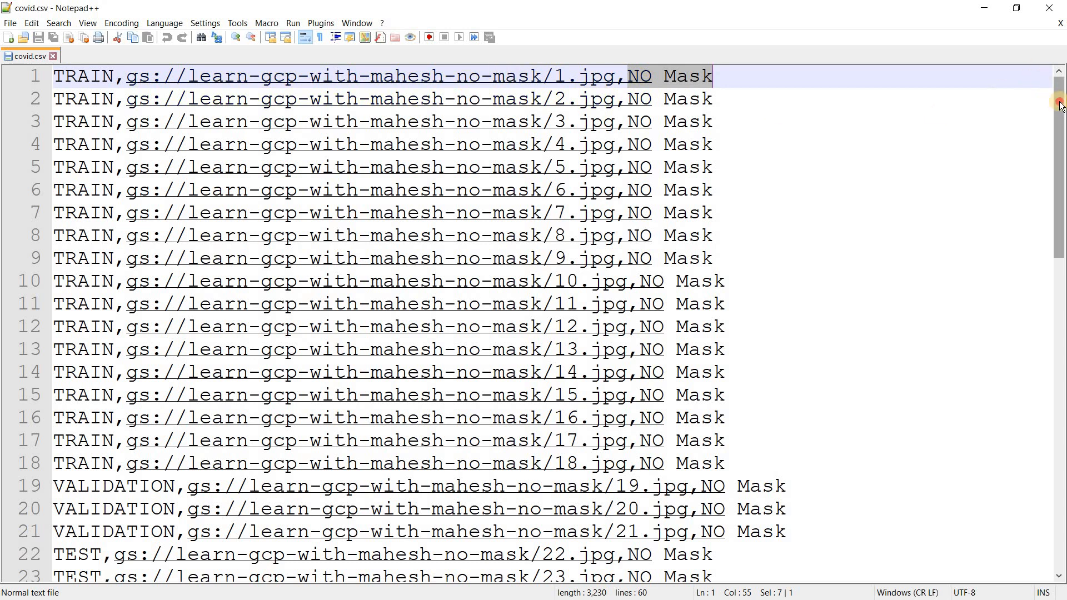
scroll("down", 3)
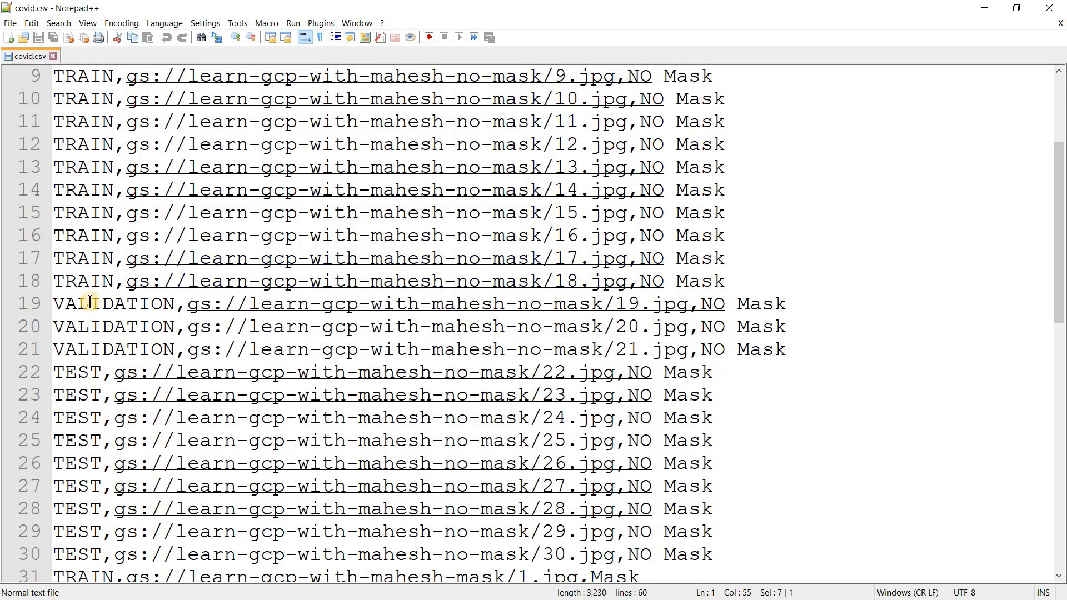
double_click(89, 303)
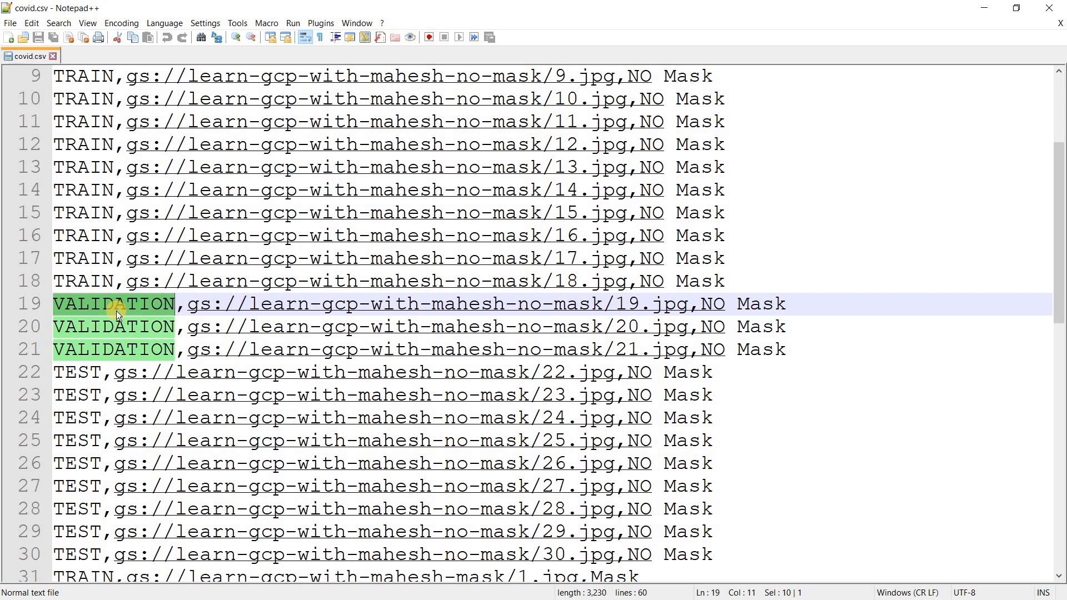
mouse_move(67, 371)
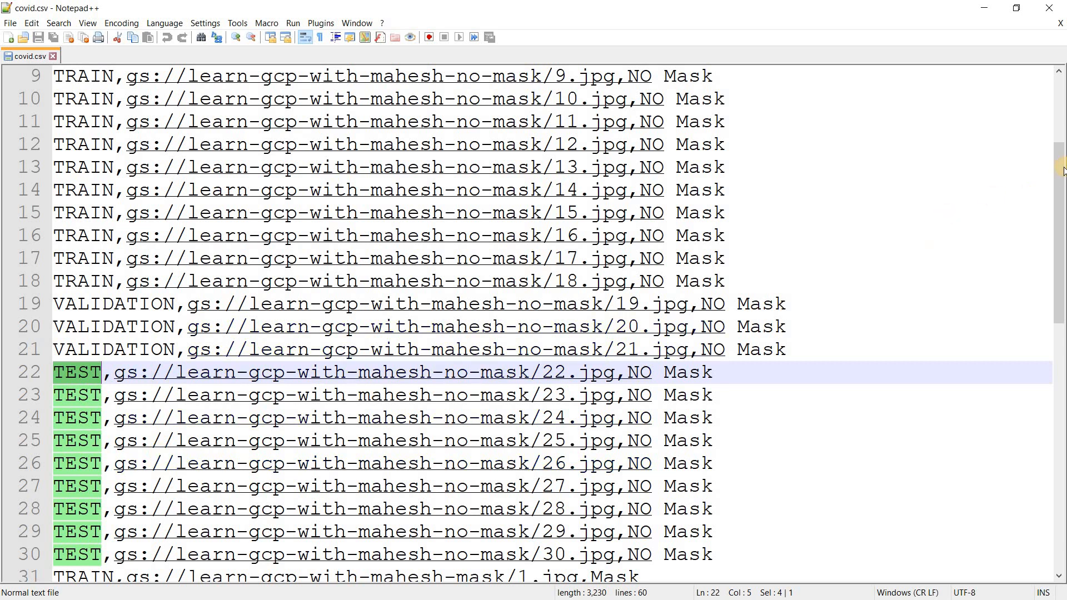
scroll("down", 3)
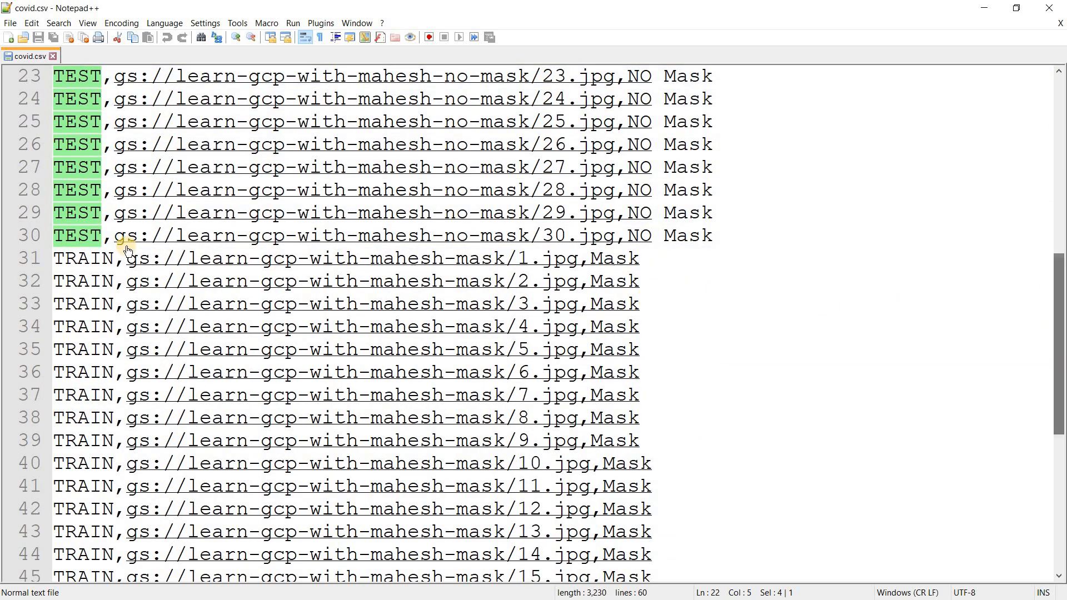
left_click(50, 257)
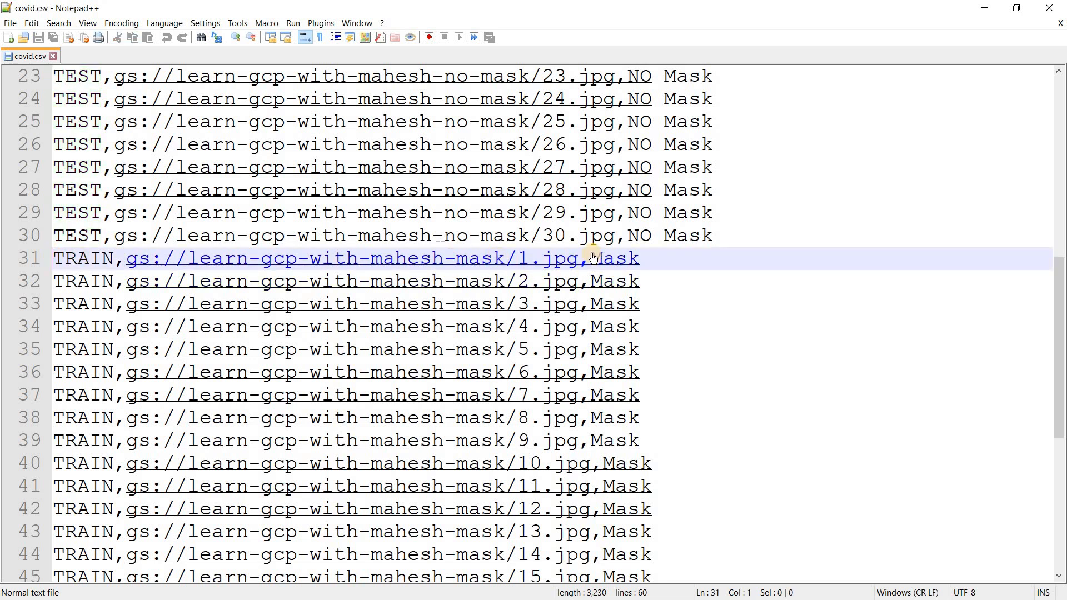
mouse_move(456, 260)
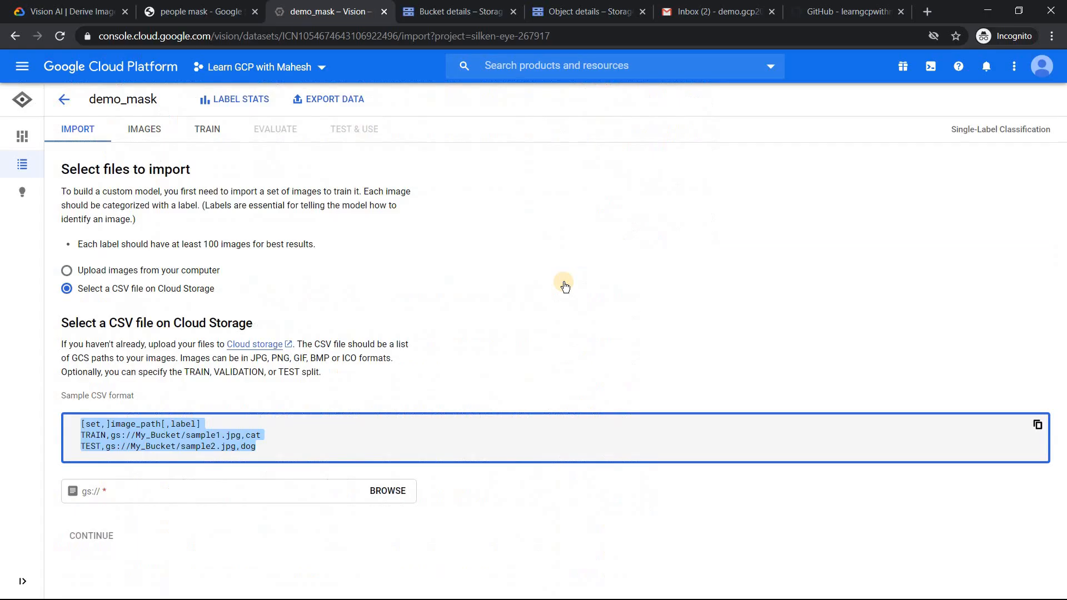
mouse_move(396, 498)
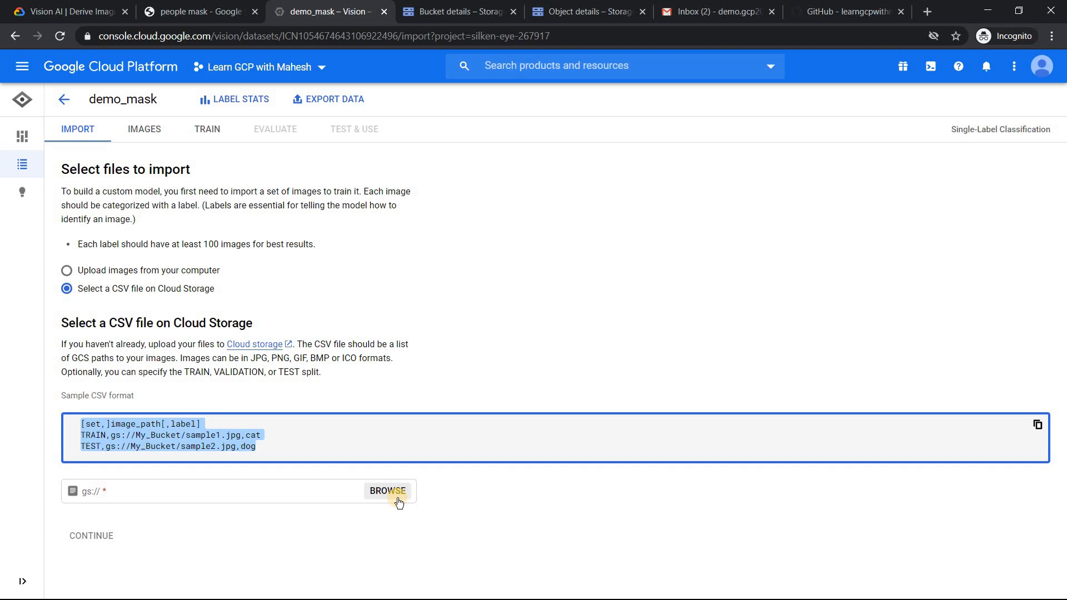
mouse_move(403, 499)
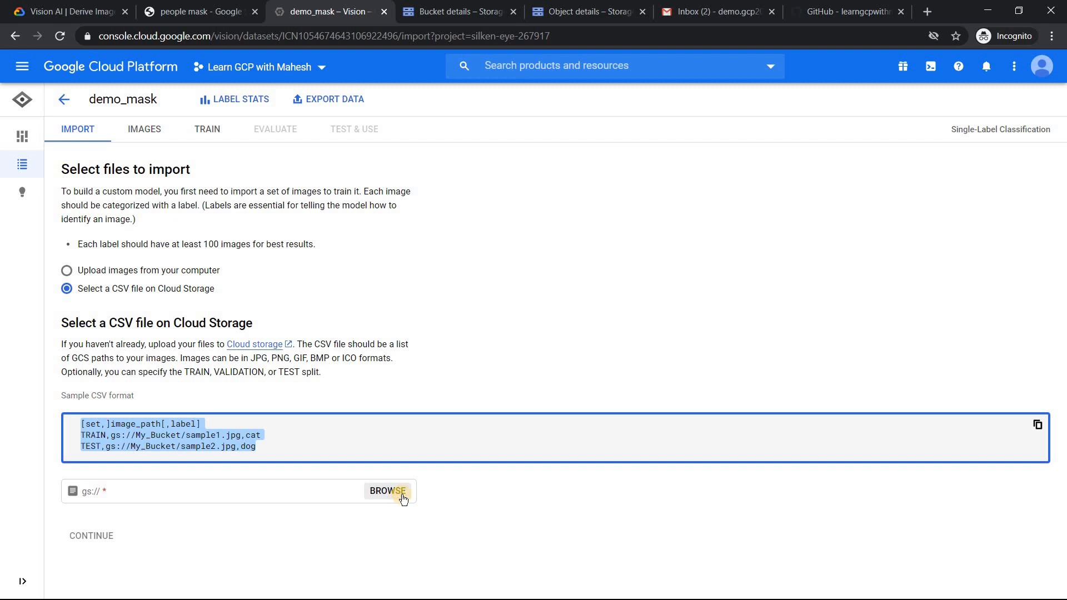
Step: Choose covid.csv from the learn-gcp-with-mahesh bucket and submit it for demo_mask's import
left_click(387, 491)
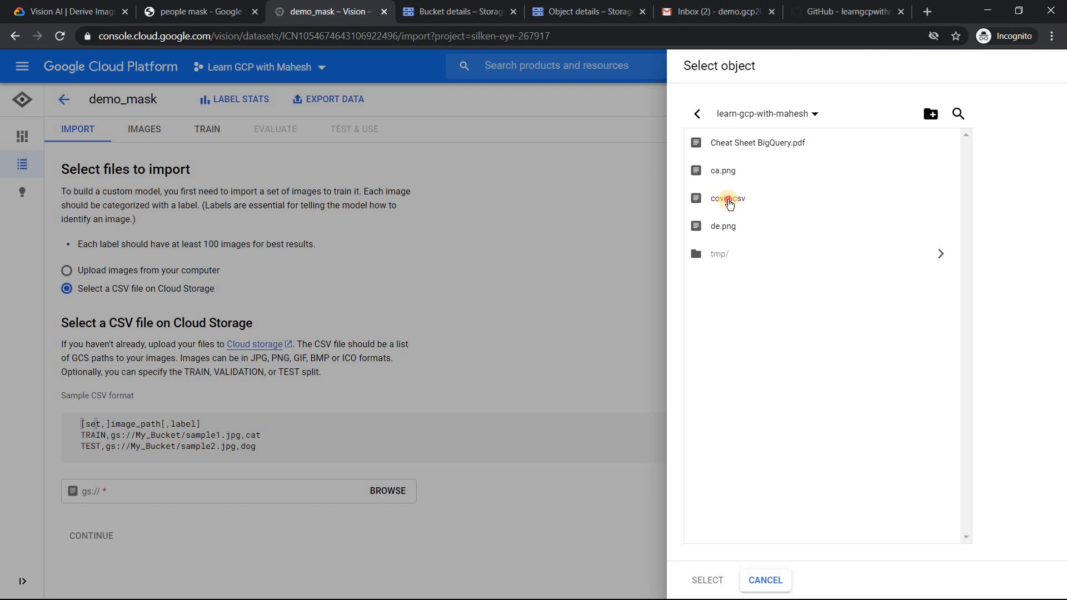
left_click(728, 199)
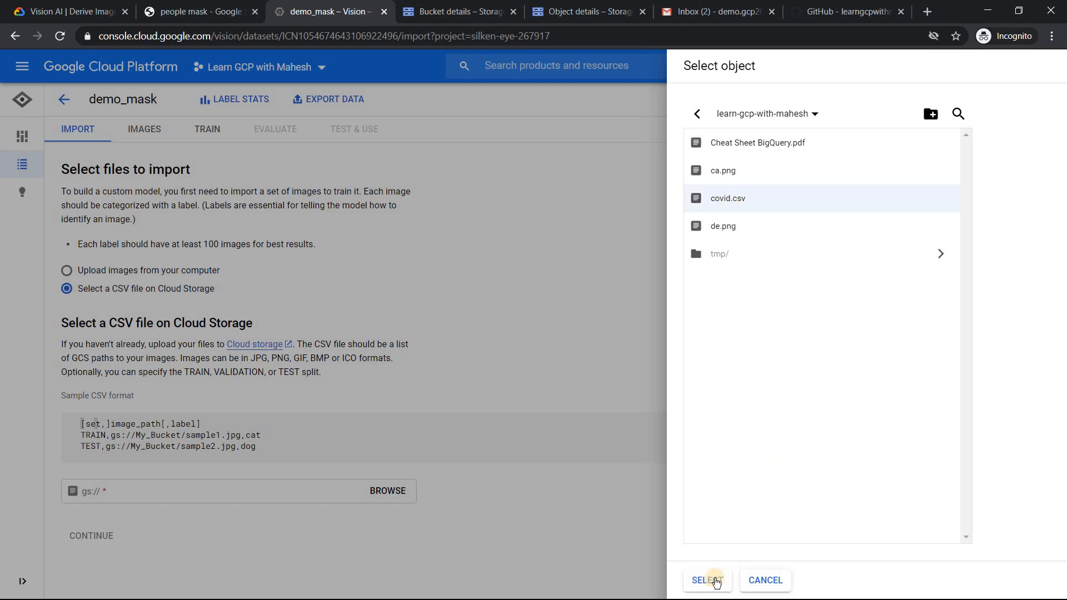
left_click(708, 580)
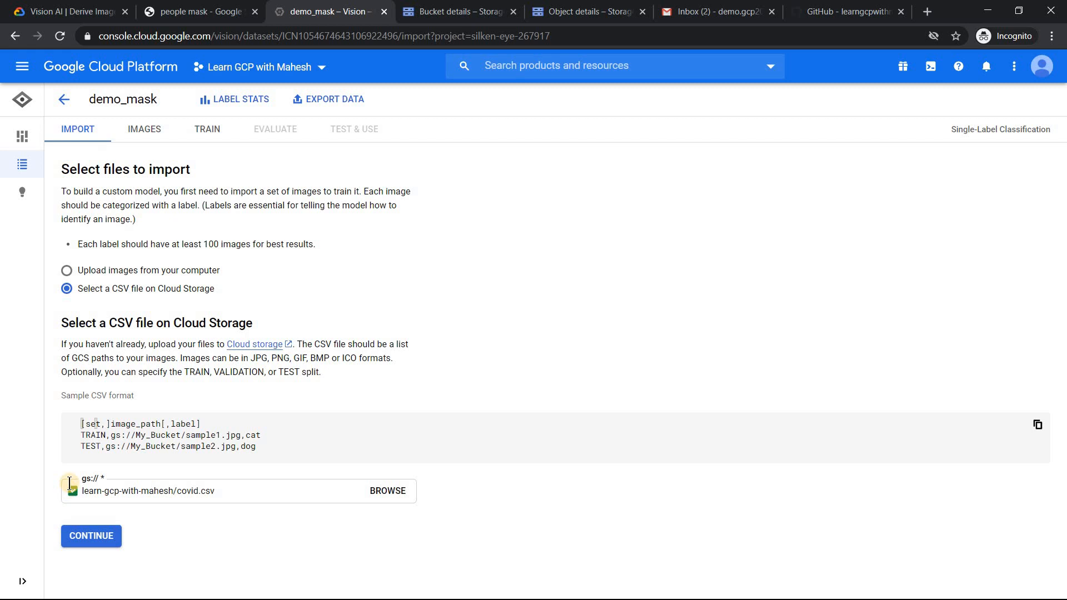
left_click(87, 536)
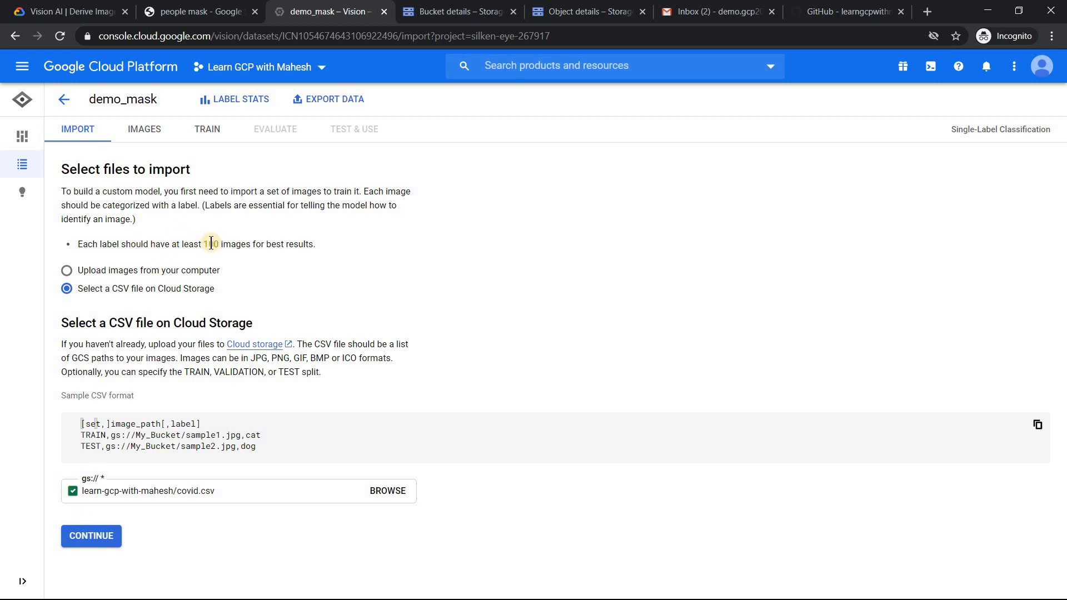
left_click_drag(203, 243, 316, 244)
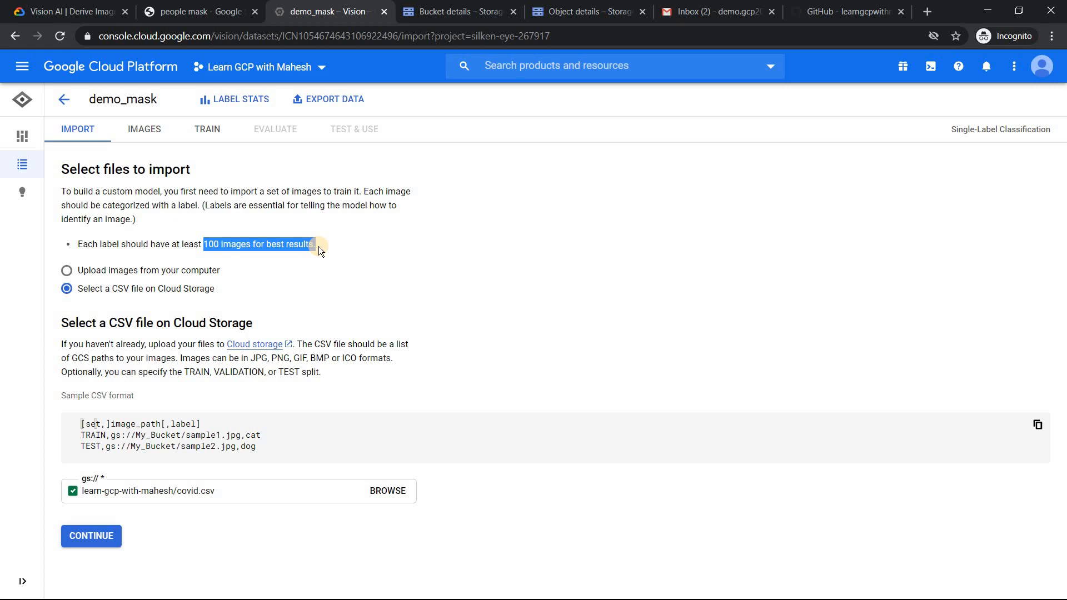
left_click(91, 535)
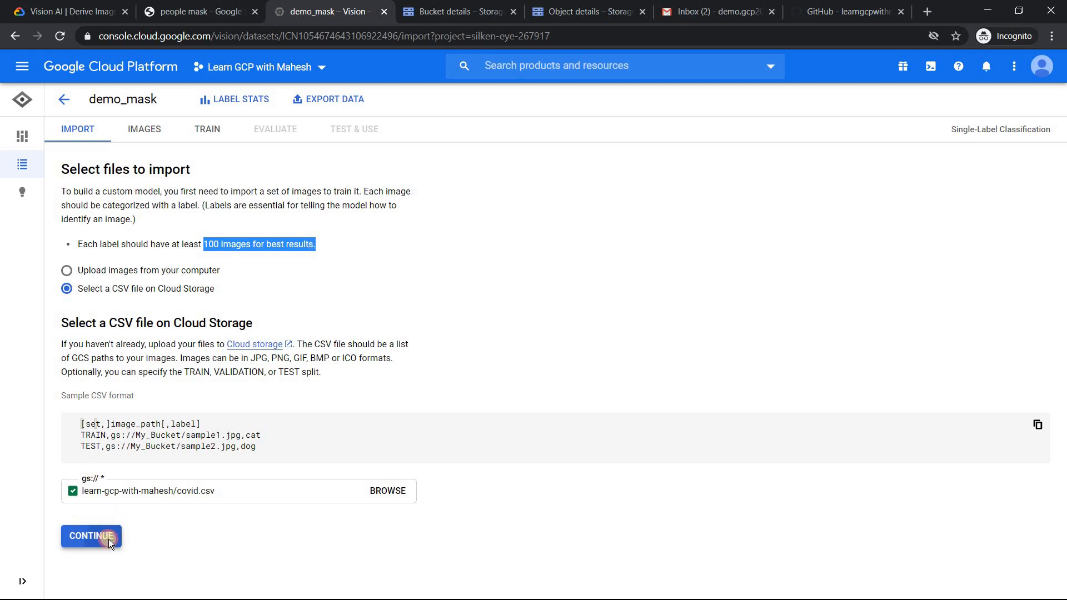
left_click(92, 535)
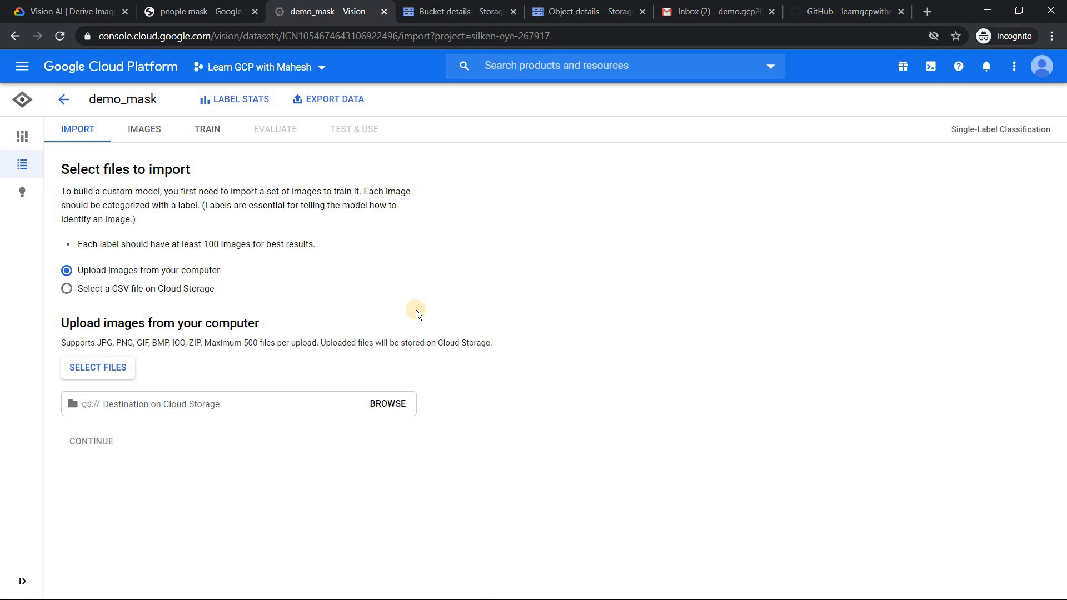
mouse_move(66, 99)
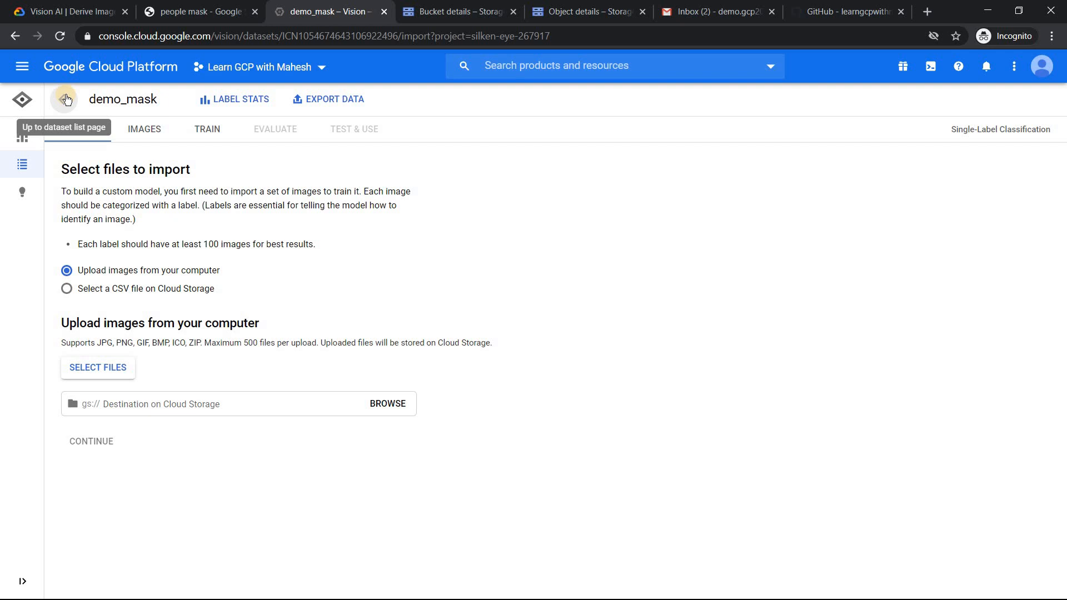
Step: Open demo_mask and return to the datasets list, showing it Running: Importing images
left_click(63, 99)
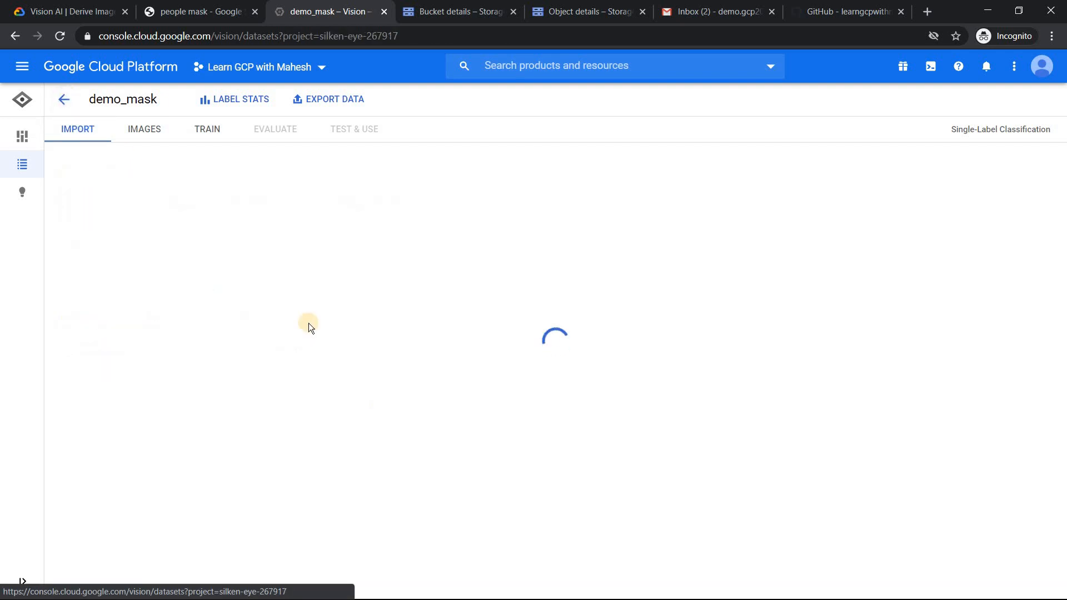
left_click(64, 99)
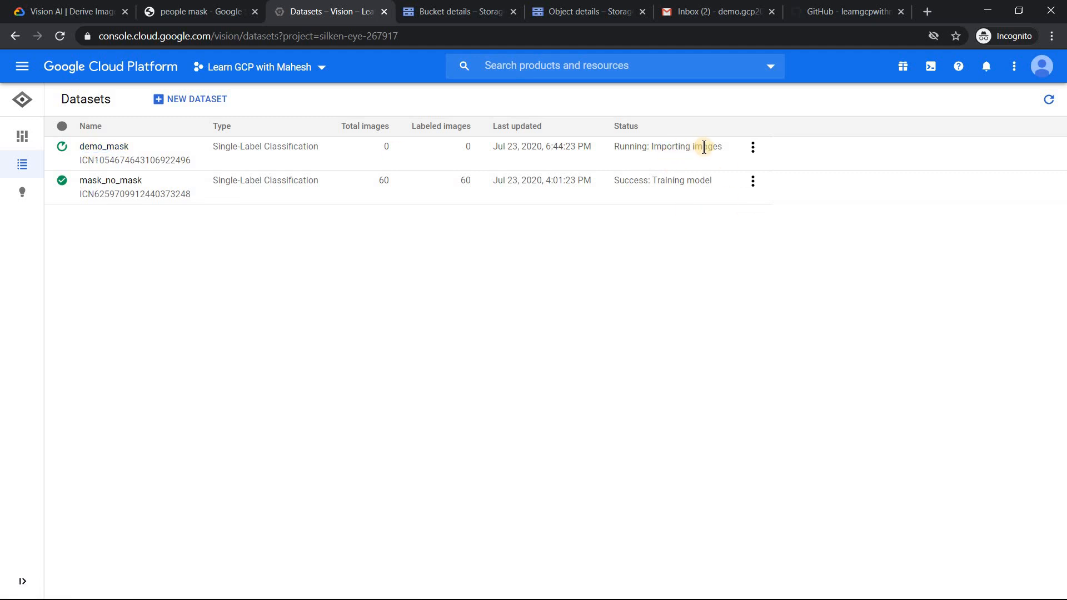
mouse_move(112, 149)
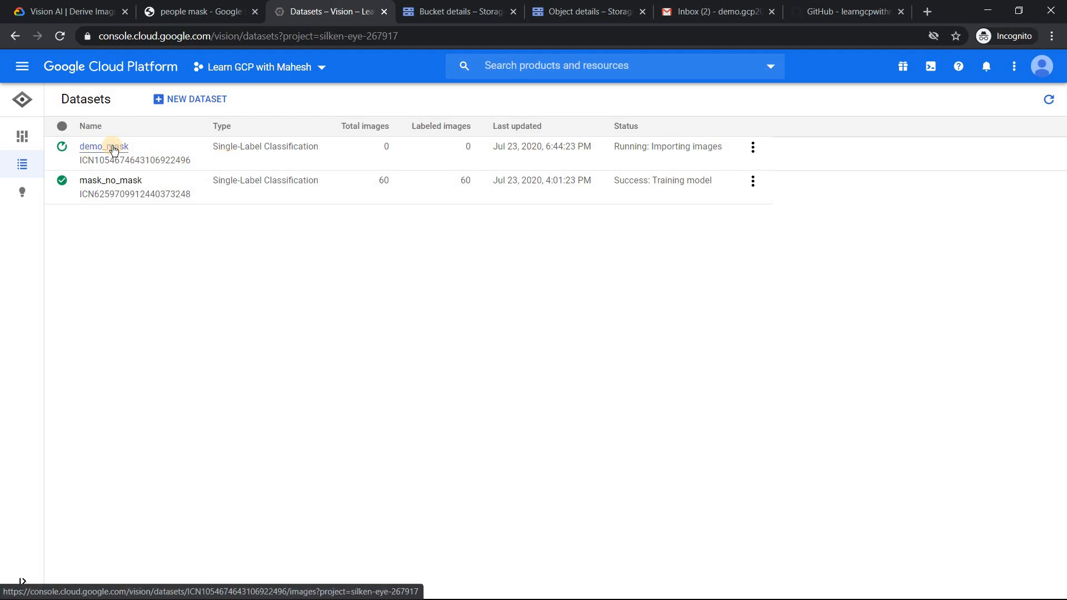
left_click(103, 147)
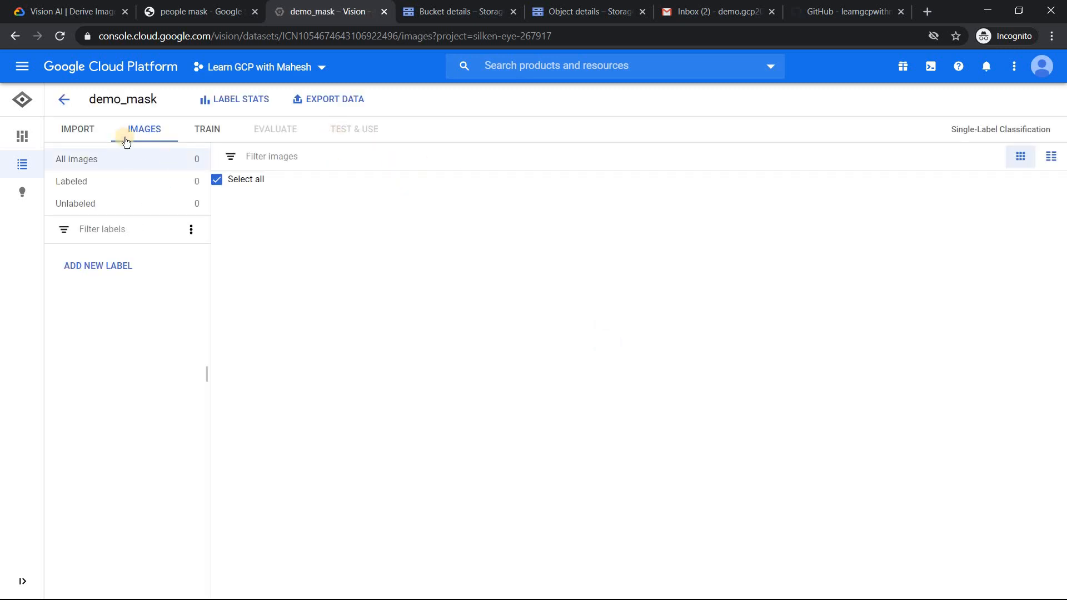
mouse_move(65, 100)
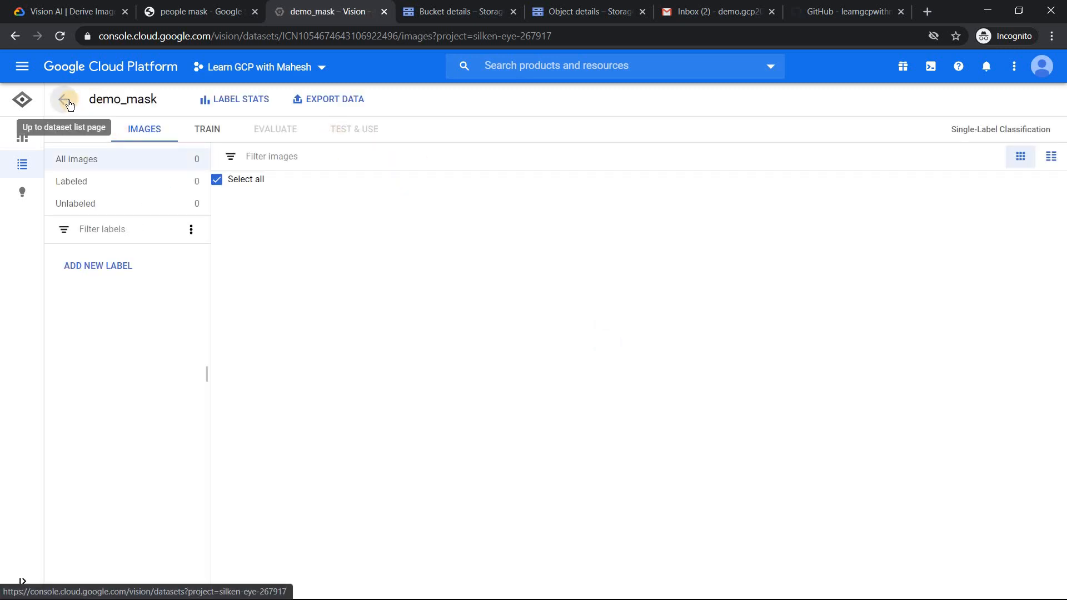
left_click(62, 99)
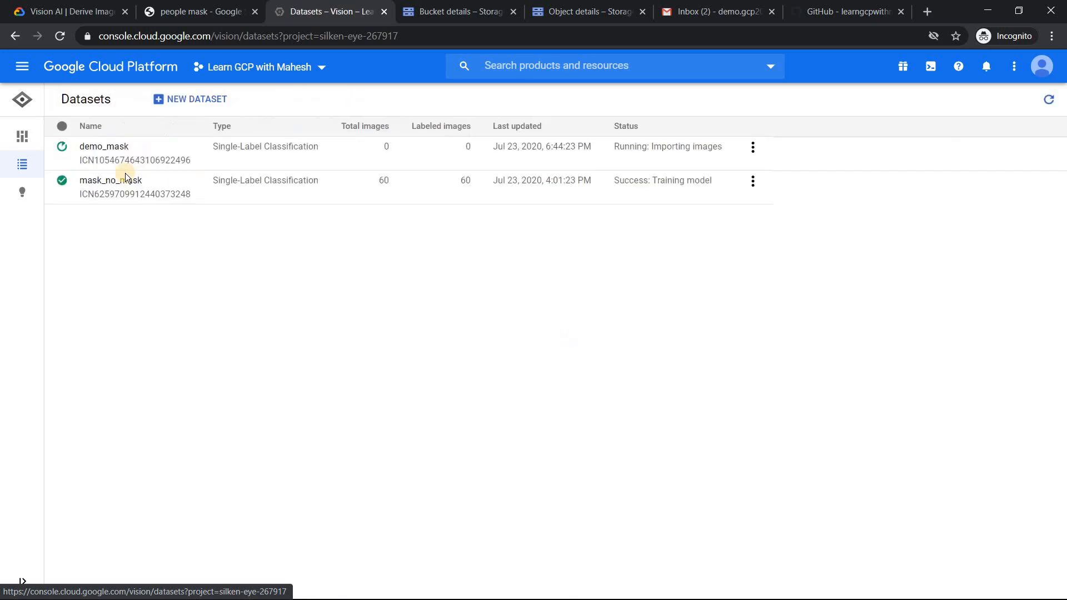
left_click(753, 146)
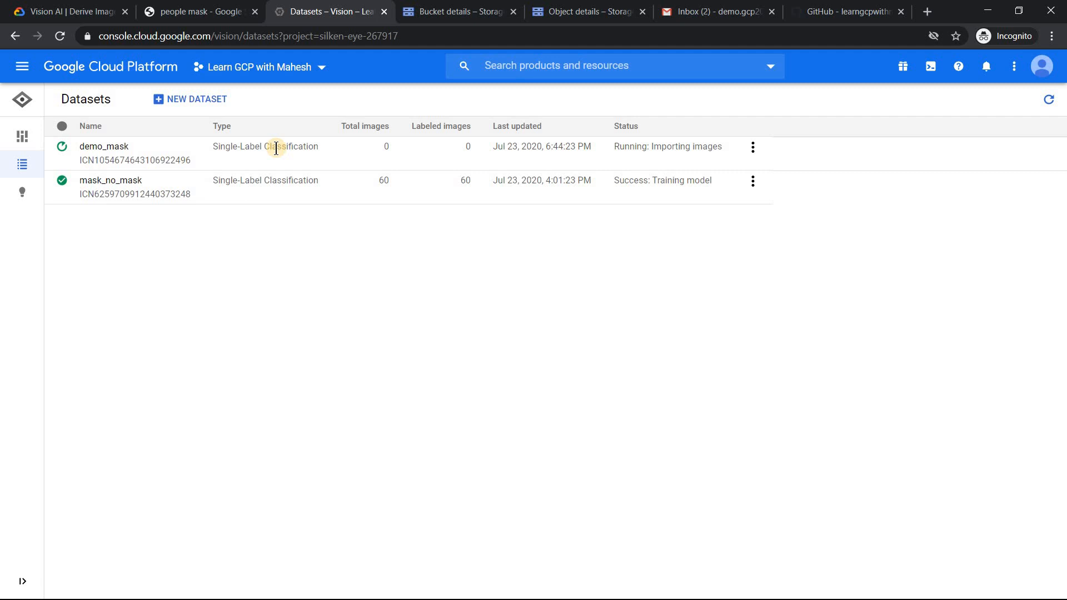
mouse_move(1041, 65)
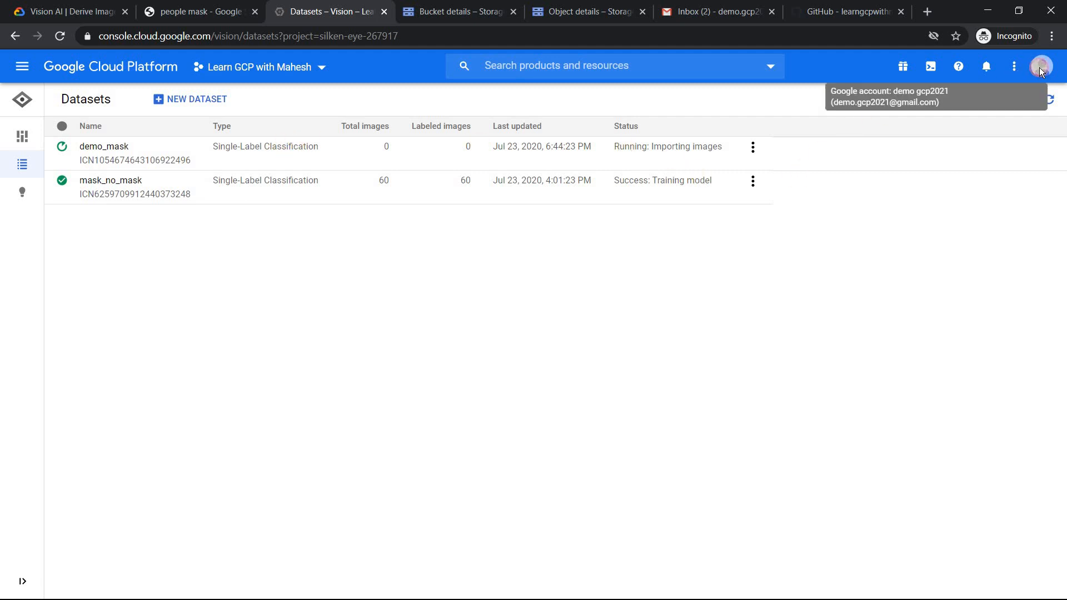
left_click(1041, 66)
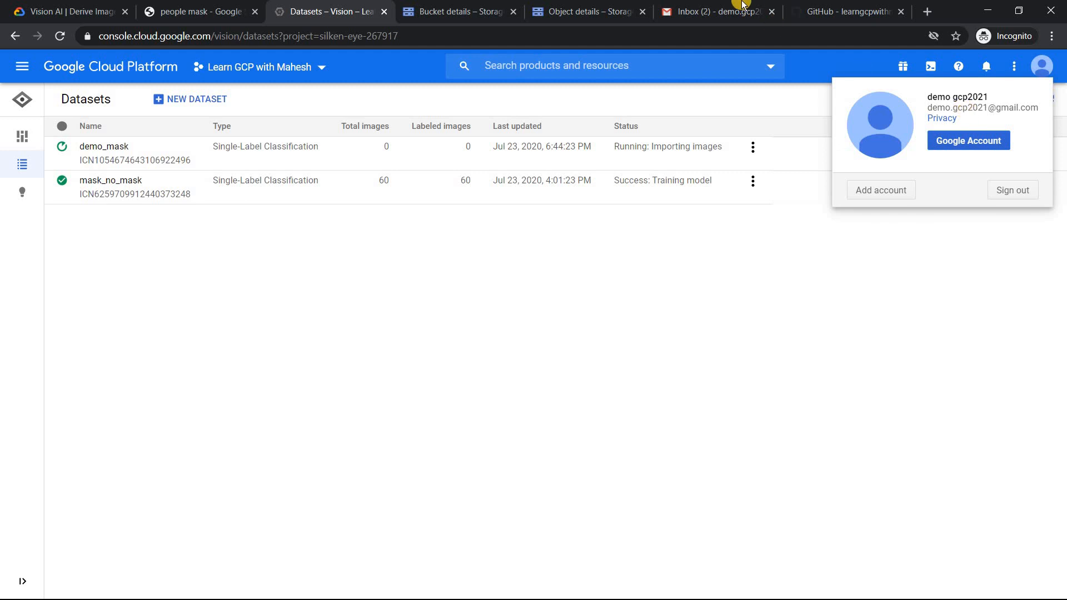
left_click(720, 11)
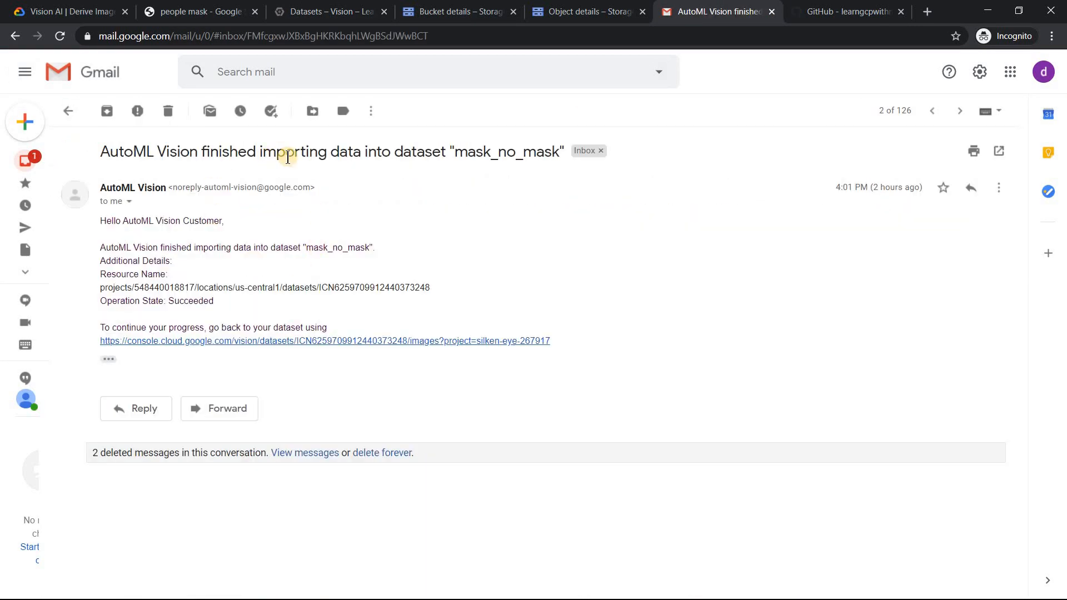
mouse_move(192, 204)
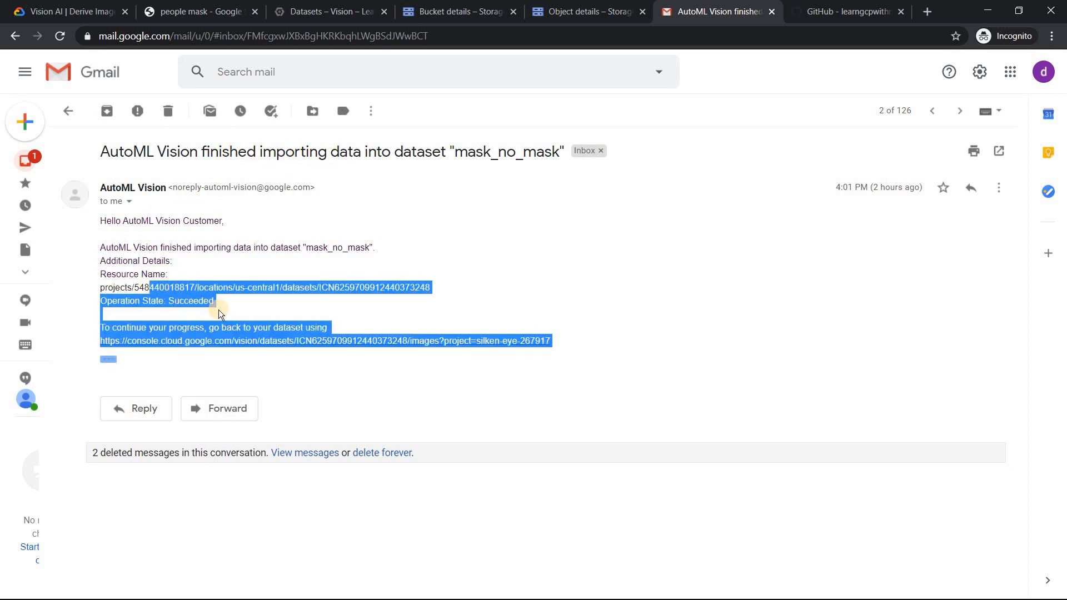
left_click(227, 305)
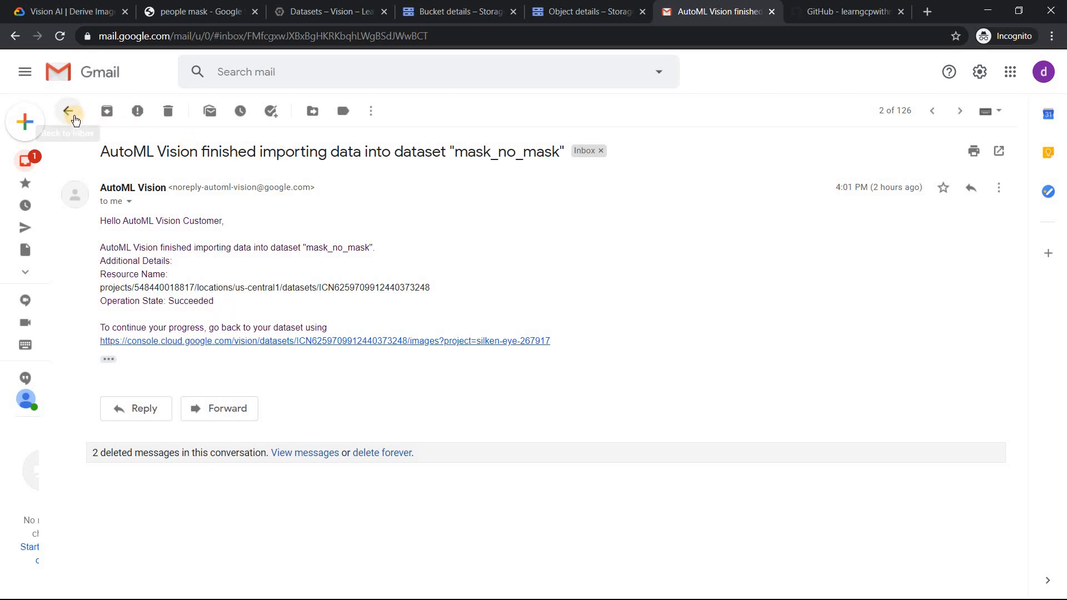
mouse_move(213, 4)
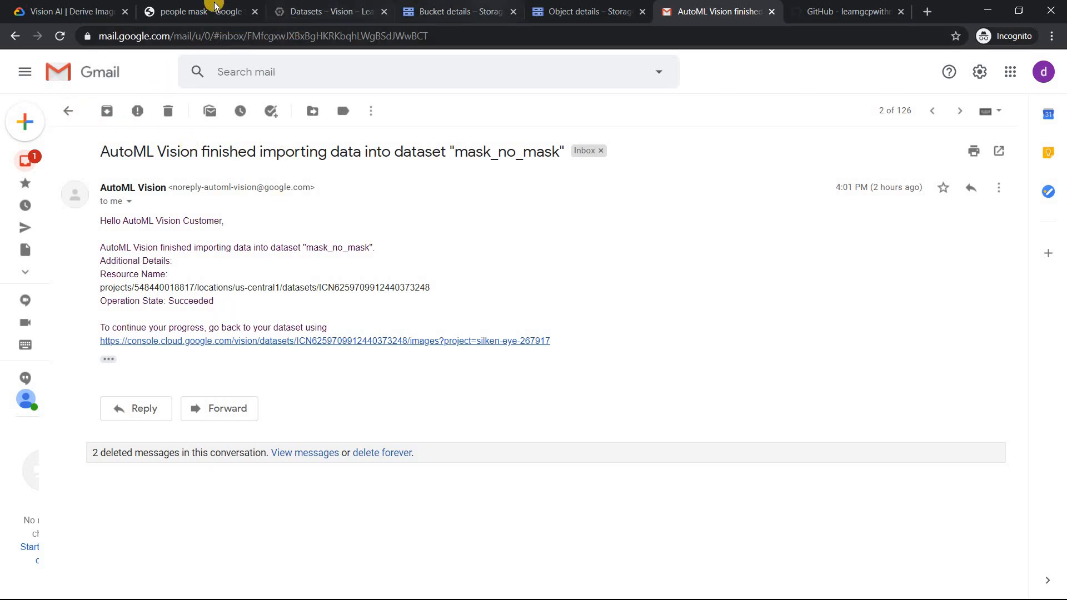
mouse_move(323, 10)
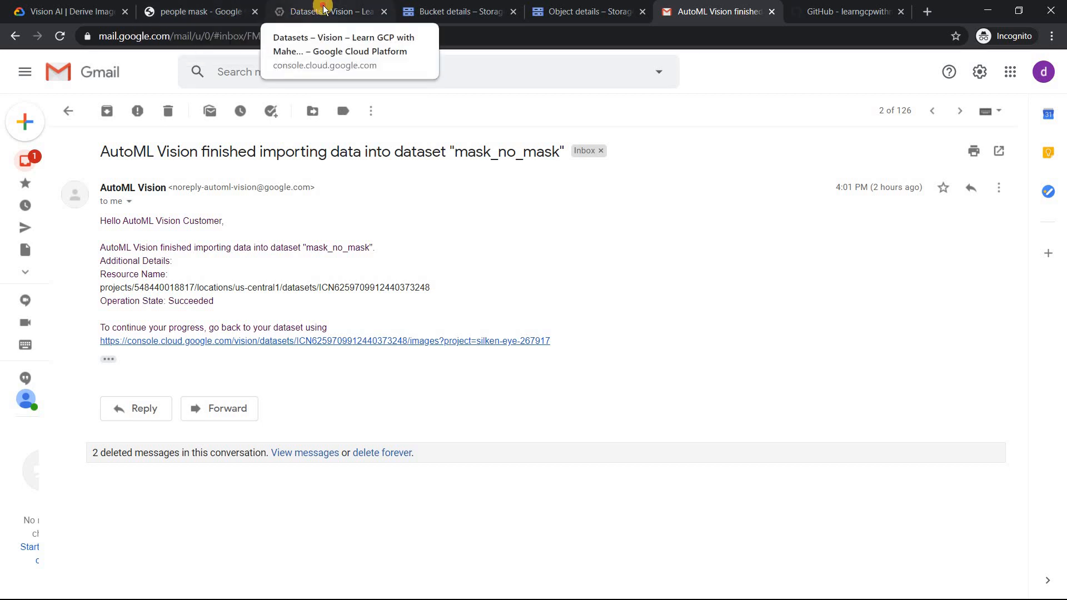
left_click(325, 11)
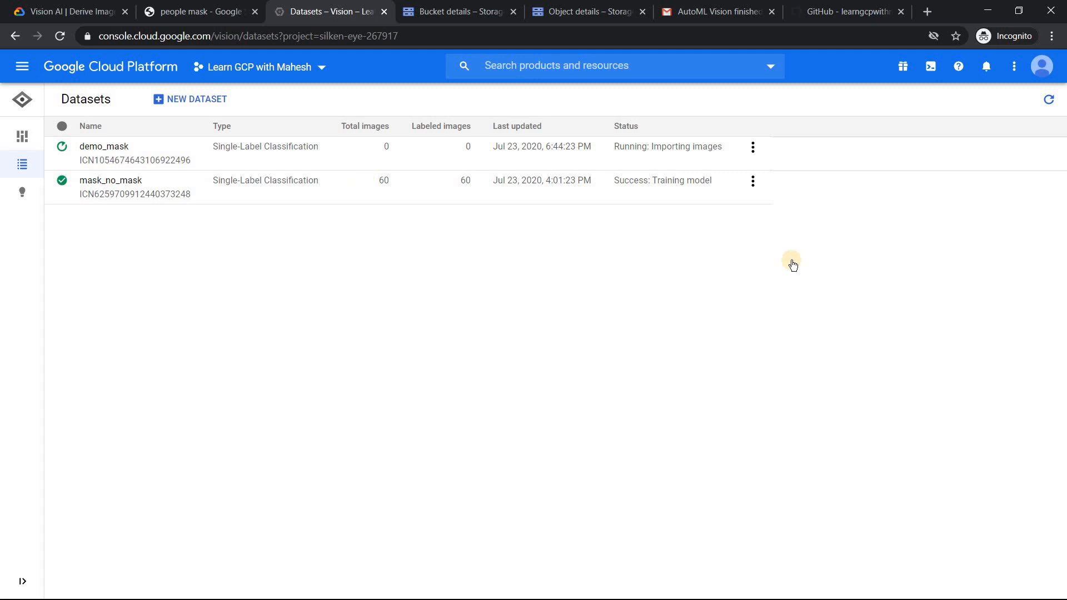
Step: Read the Gmail email confirming demo_mask finished importing, then return to the datasets list
left_click(716, 11)
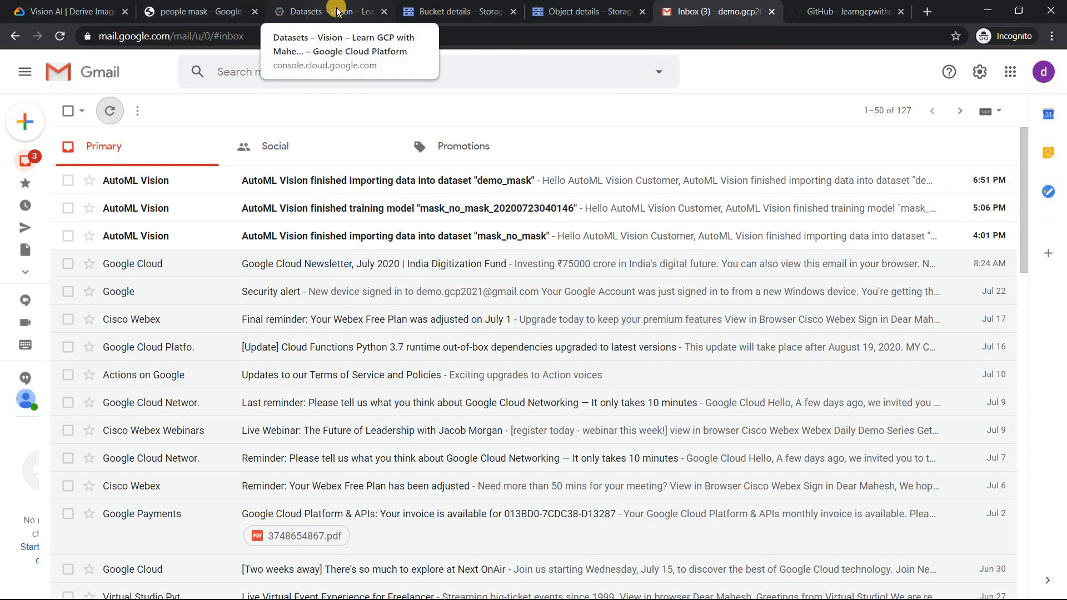
left_click(392, 180)
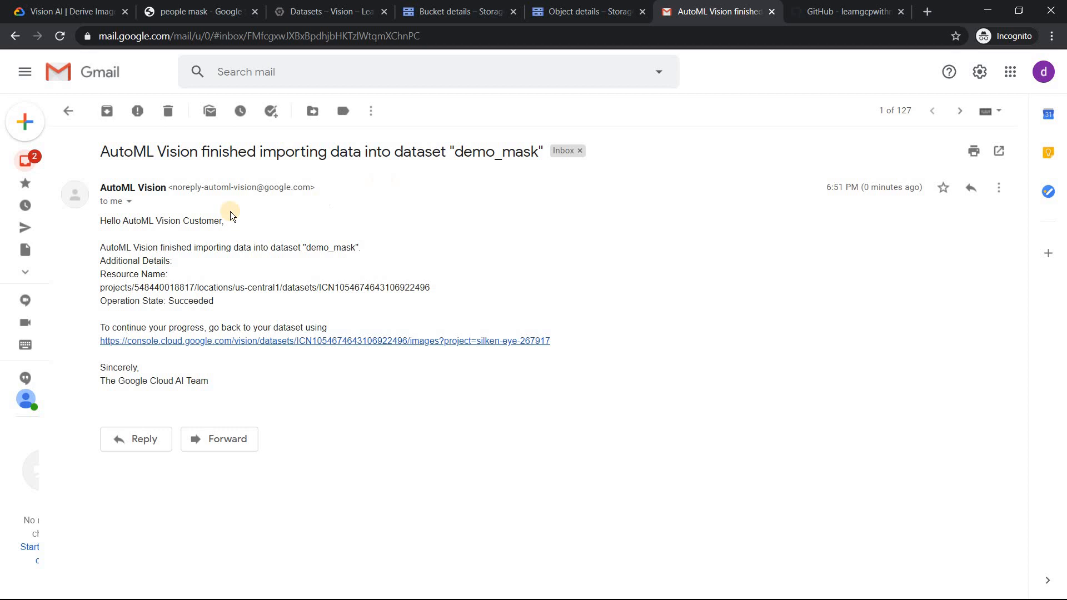
mouse_move(312, 251)
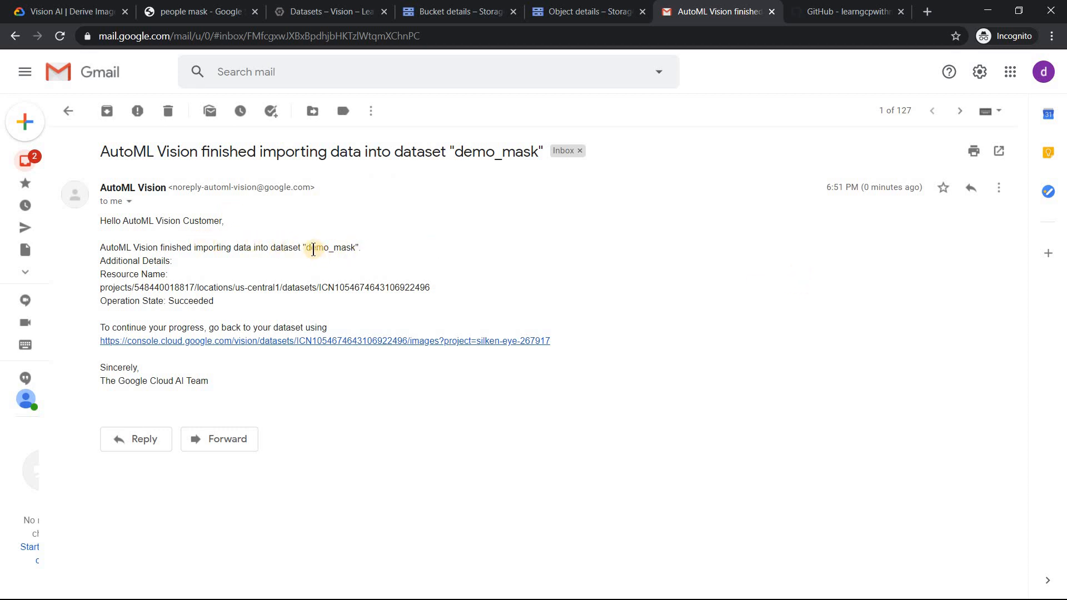
double_click(331, 247)
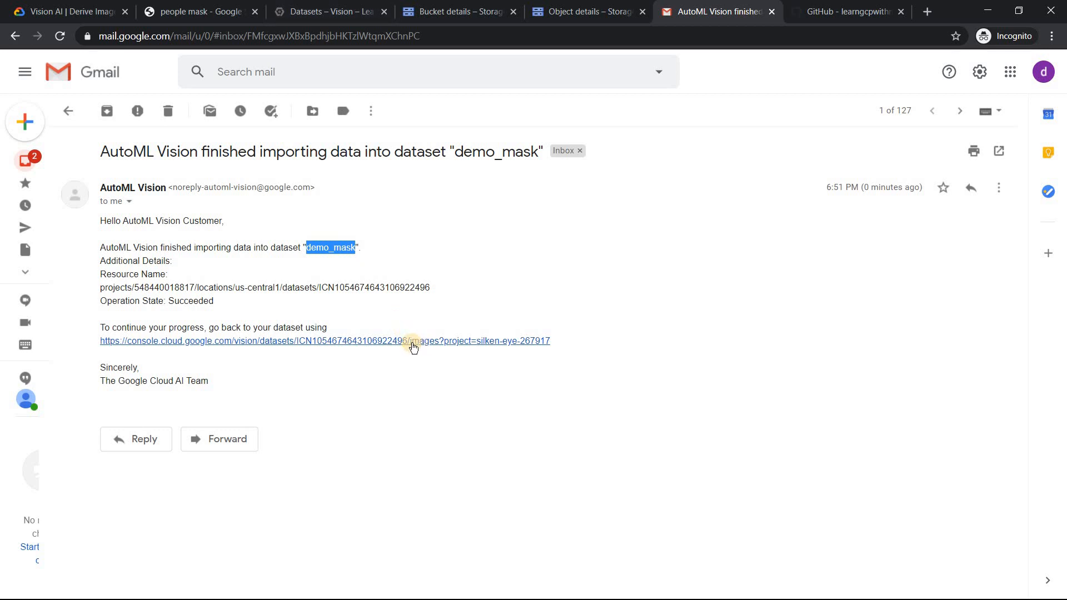
mouse_move(388, 107)
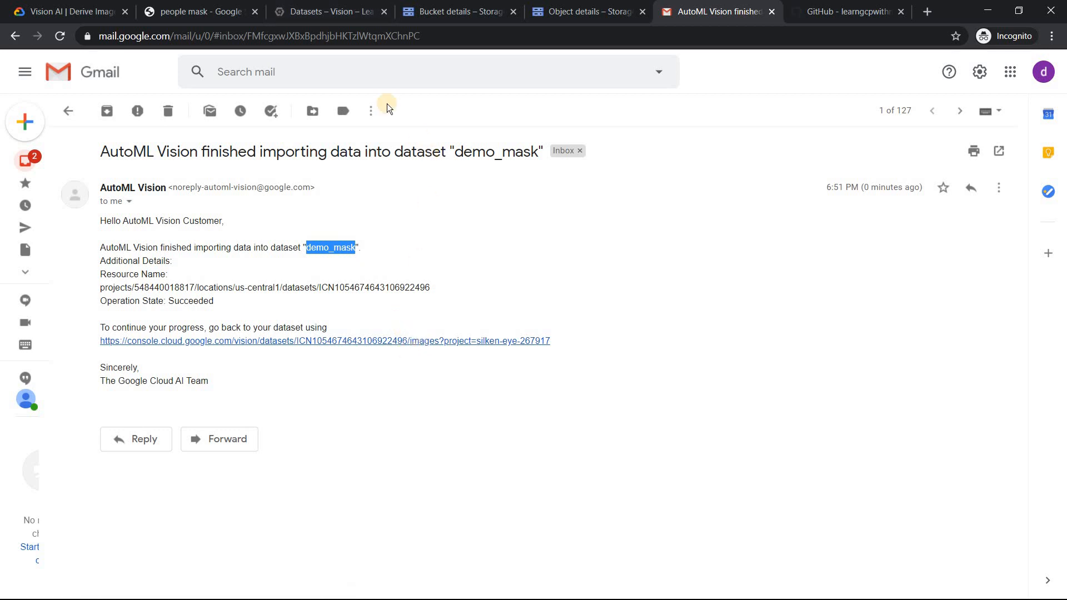
left_click(331, 11)
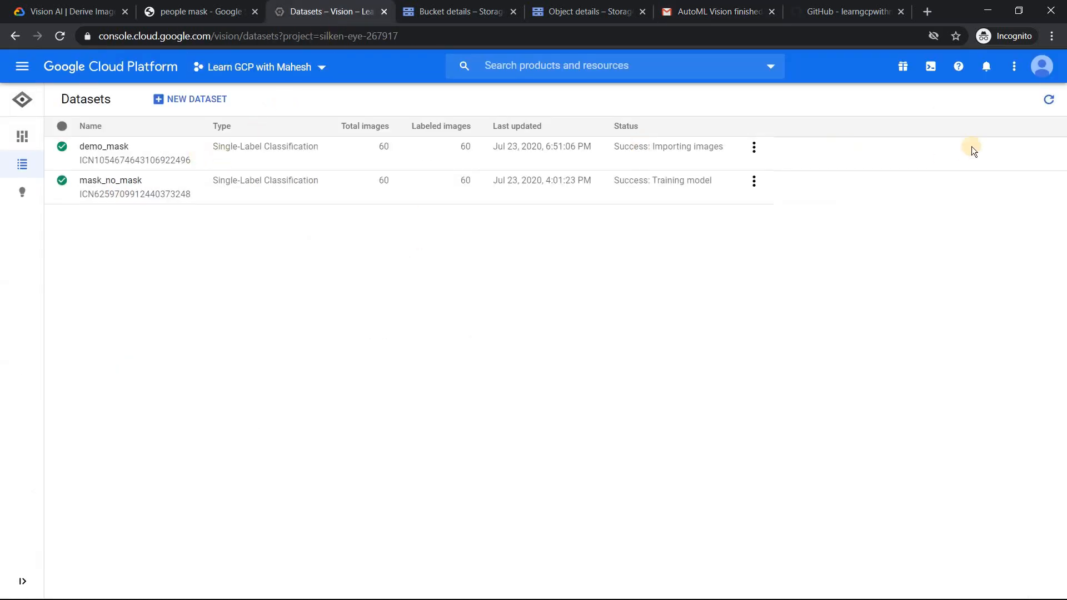
mouse_move(250, 146)
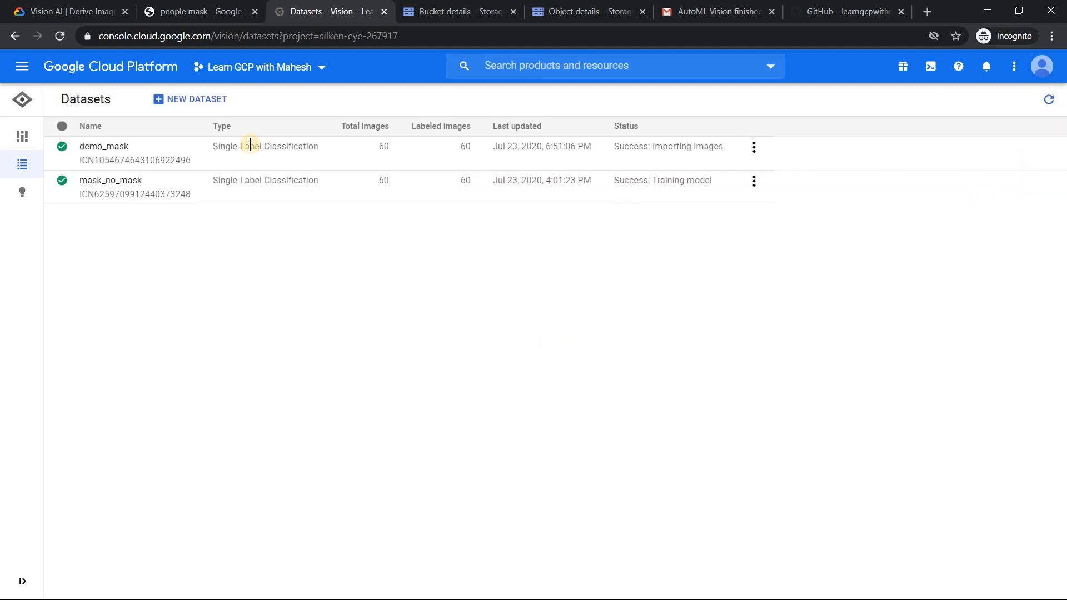
mouse_move(703, 159)
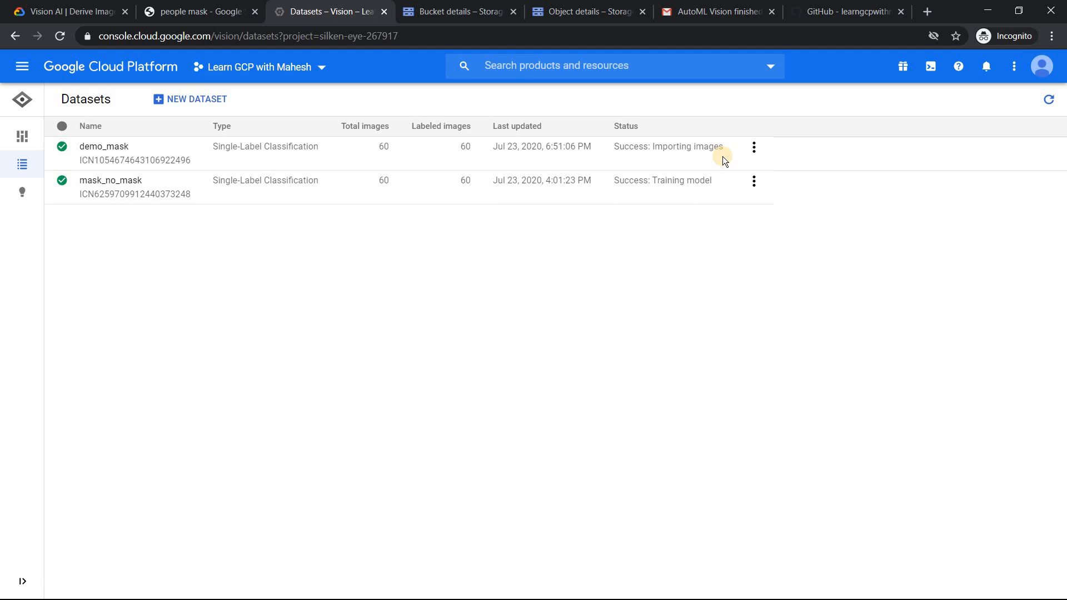
Step: Open demo_mask from the Datasets list to see its 30 Mask and 30 NO Mask images
left_click(22, 65)
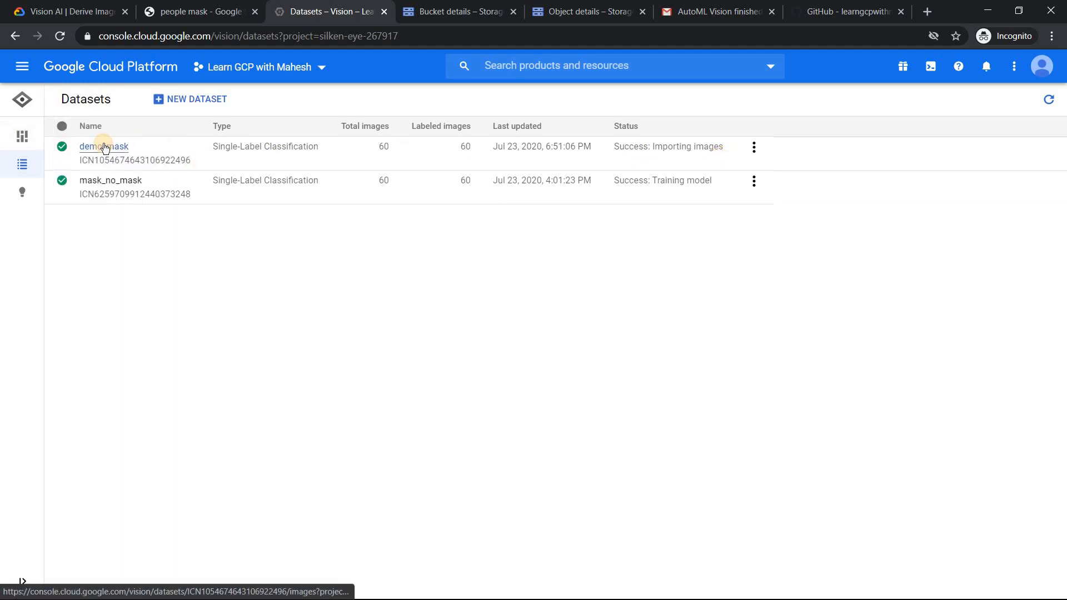
left_click(104, 147)
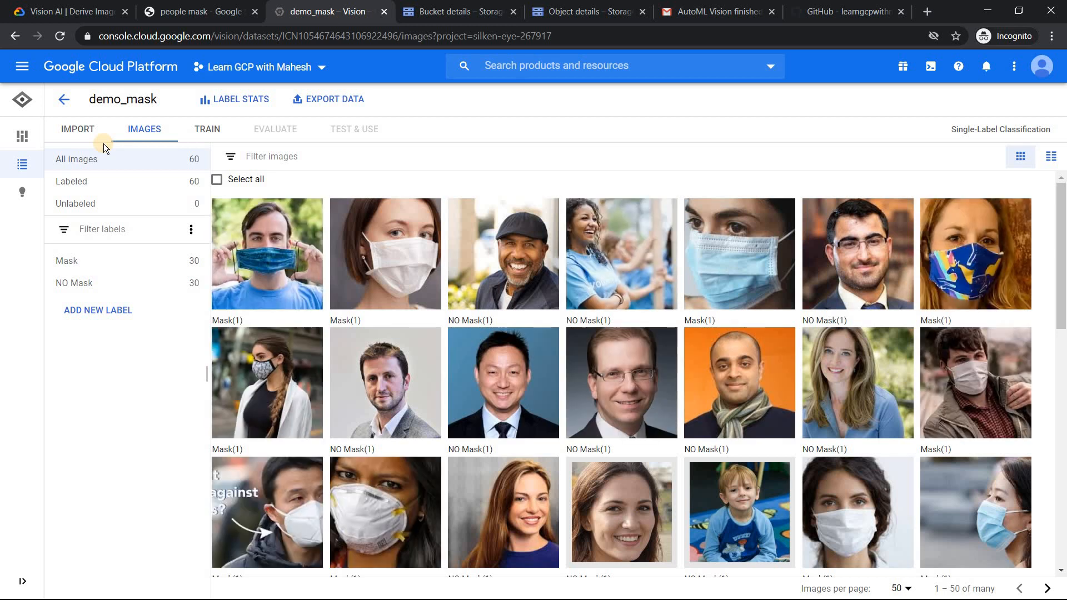
mouse_move(86, 205)
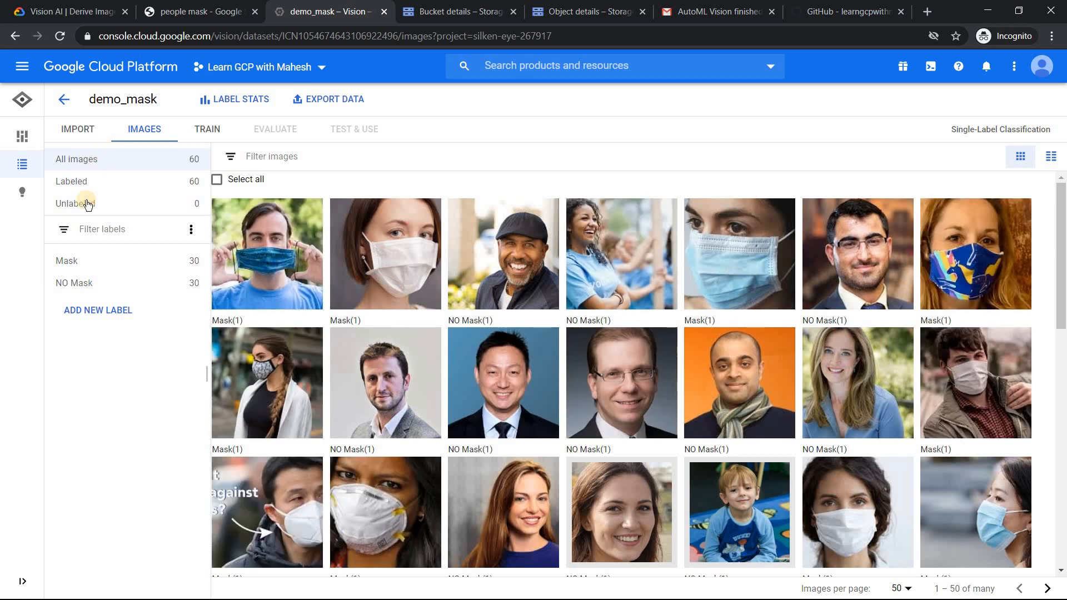
mouse_move(82, 180)
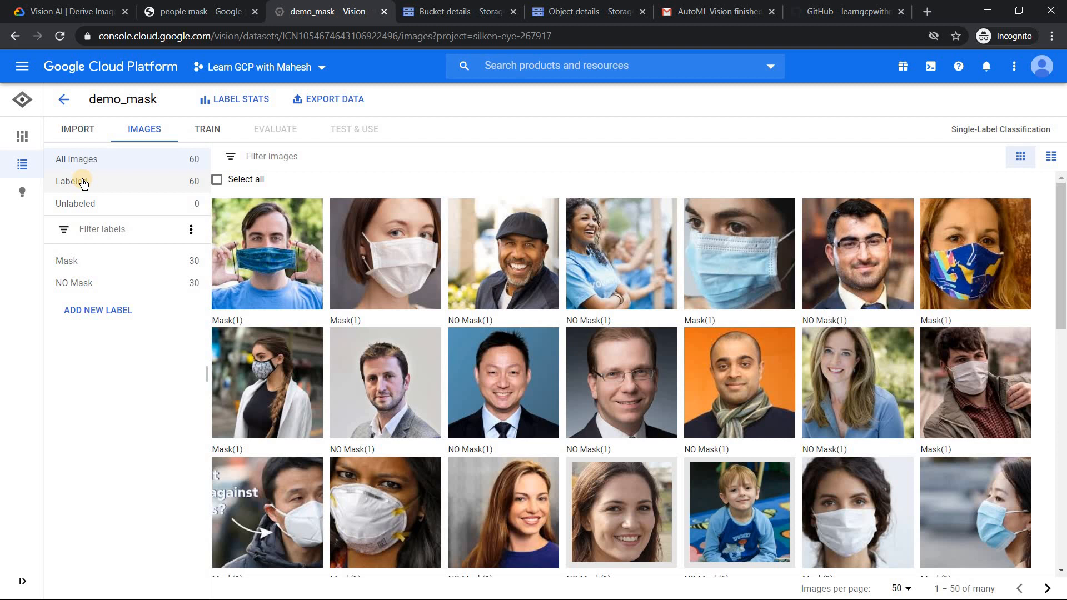
Step: Try the Labeled, Mask and NO Mask filter chips, then clear all filters
left_click(71, 182)
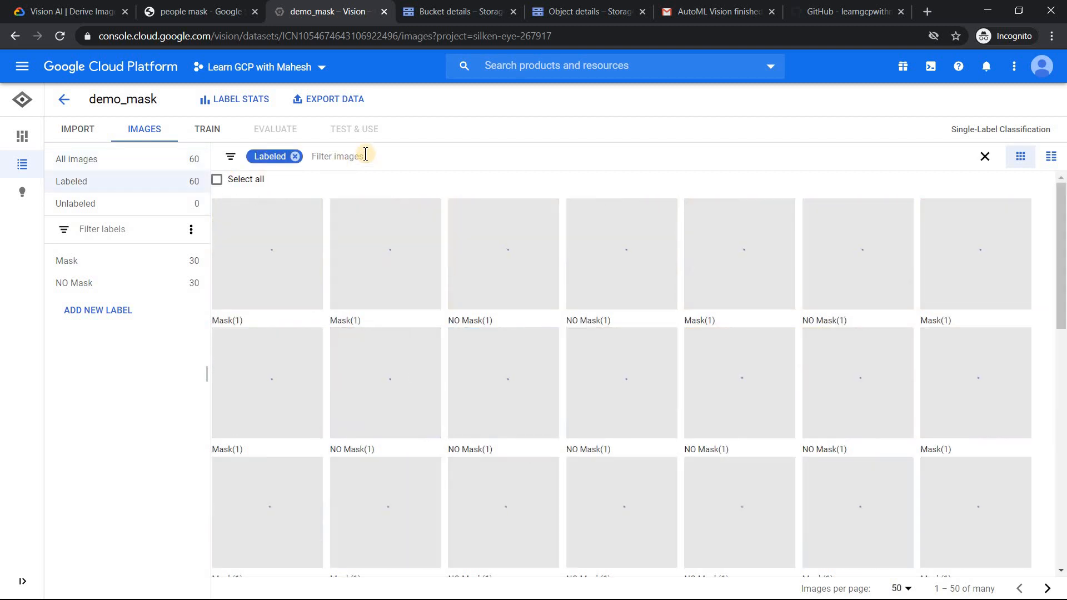
left_click(359, 156)
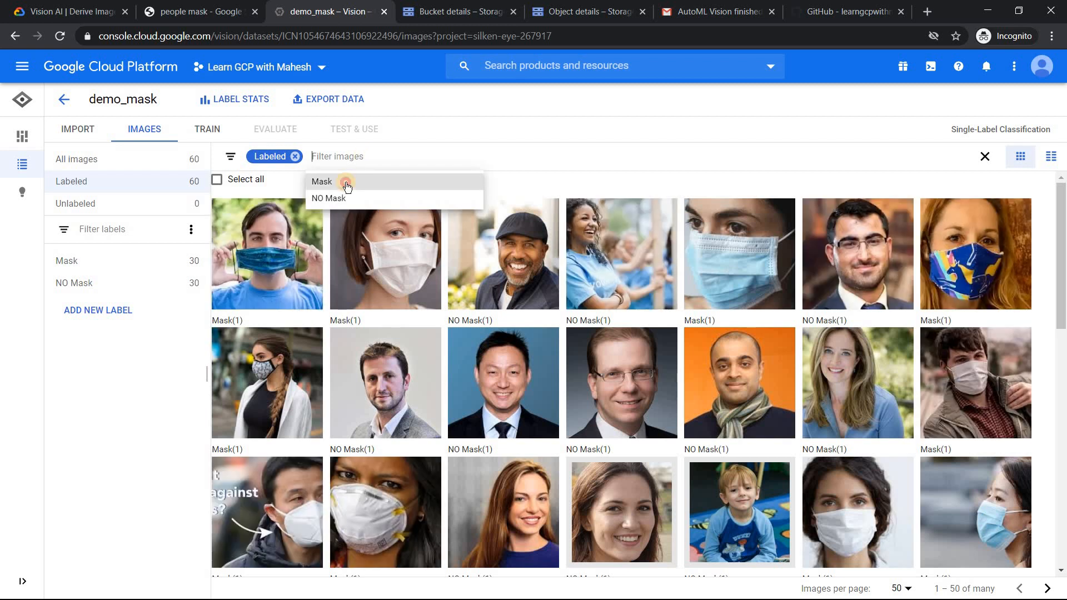
left_click(321, 181)
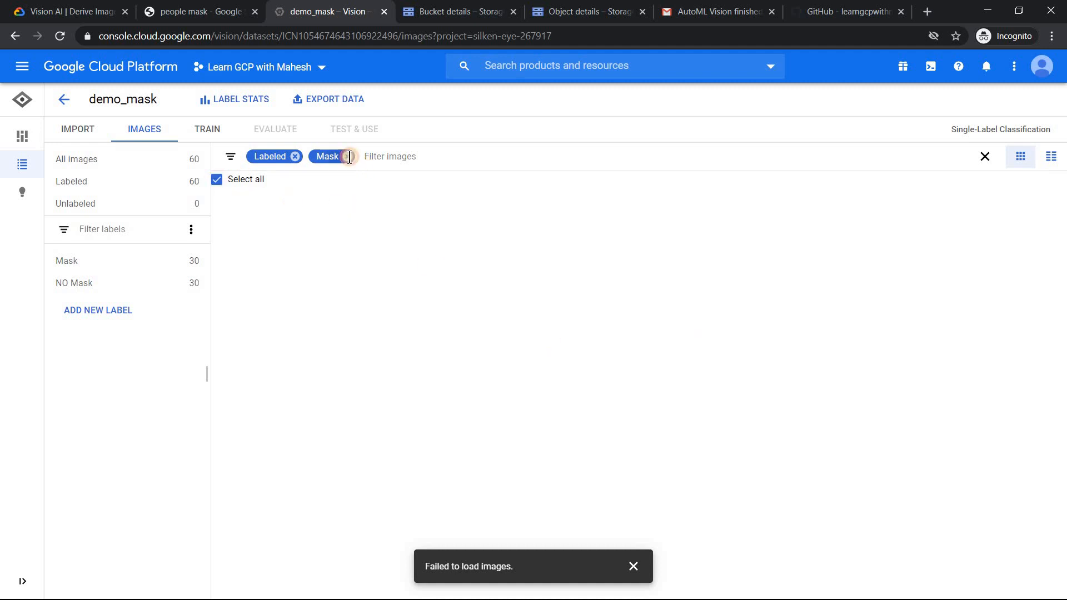
left_click(348, 156)
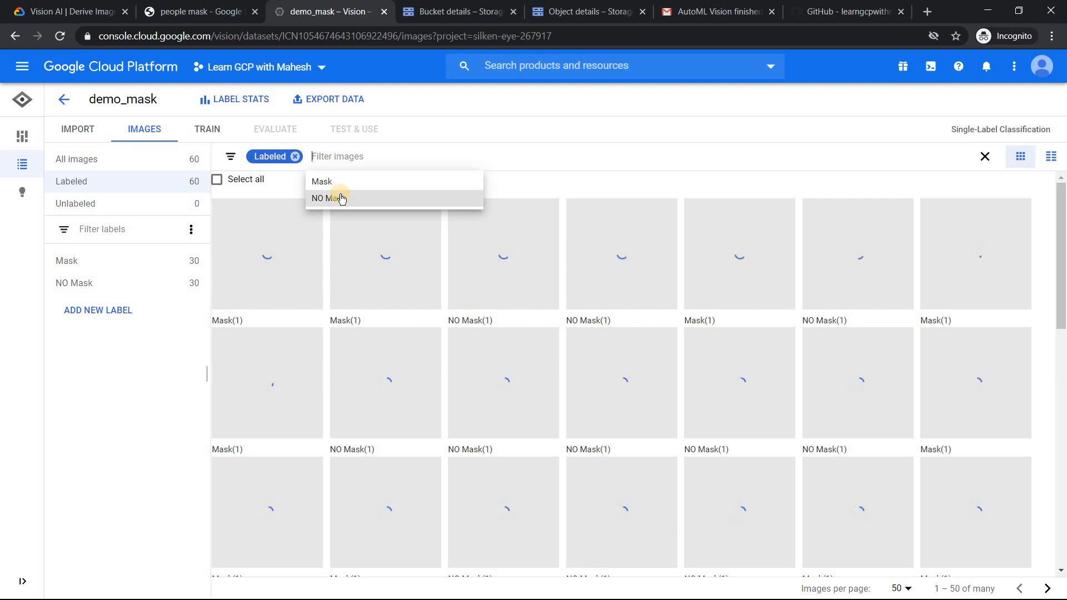
left_click(329, 198)
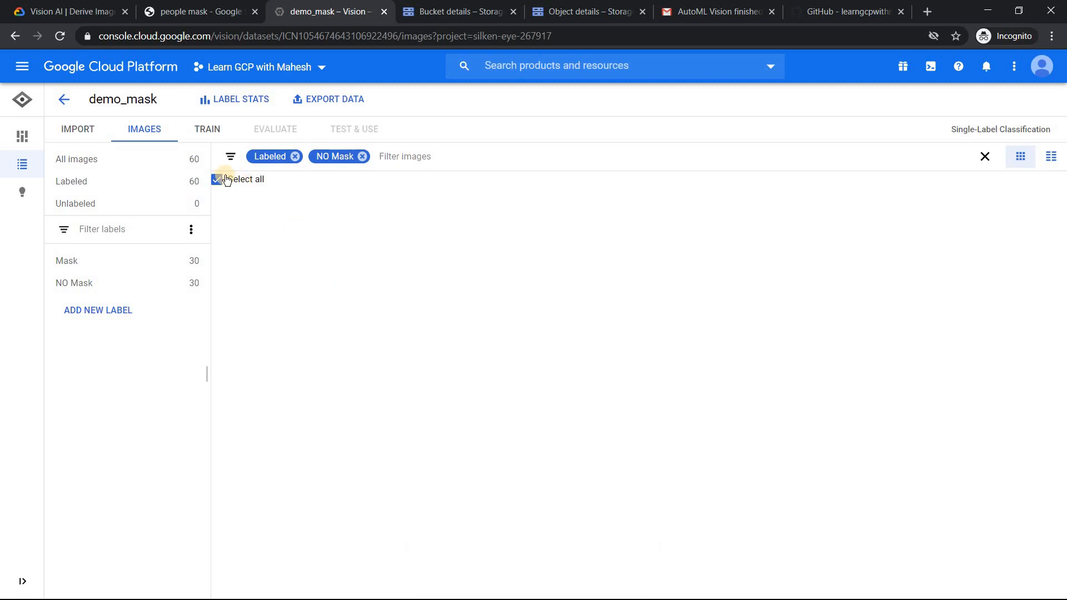
left_click(217, 179)
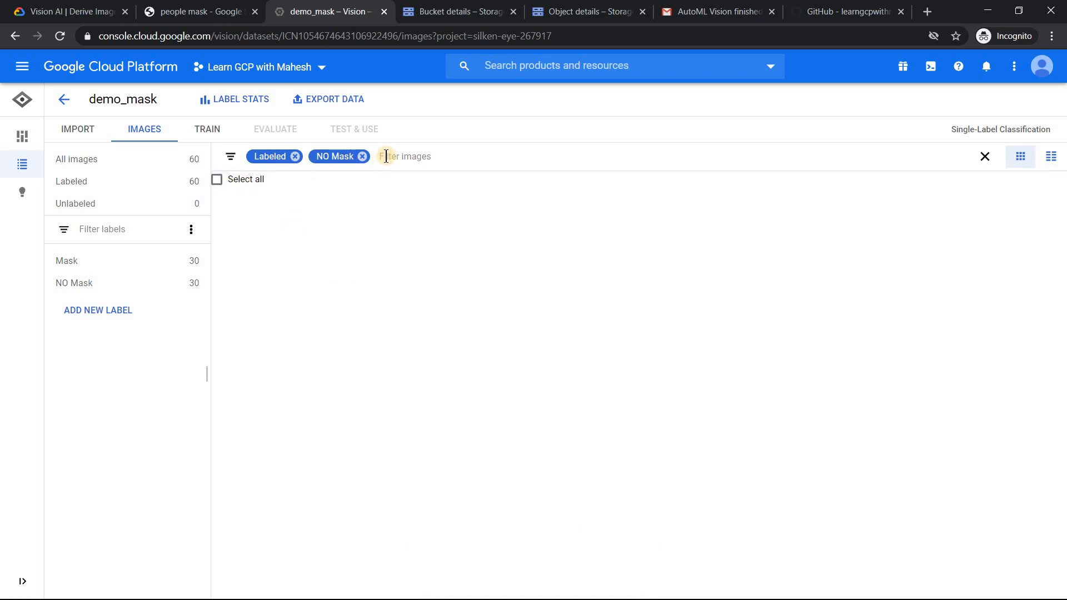
left_click(362, 156)
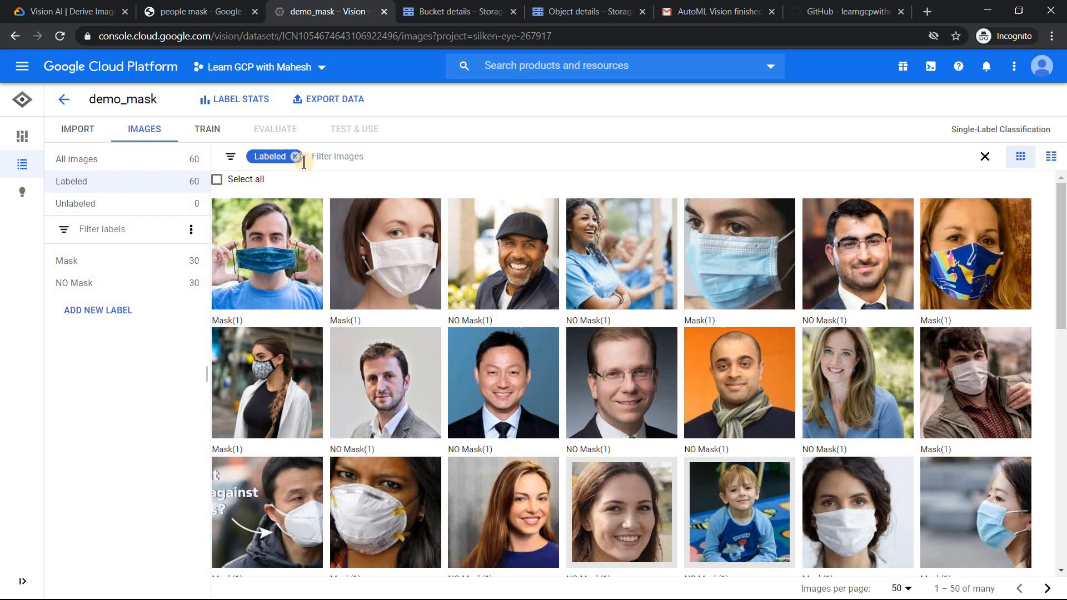
left_click(294, 156)
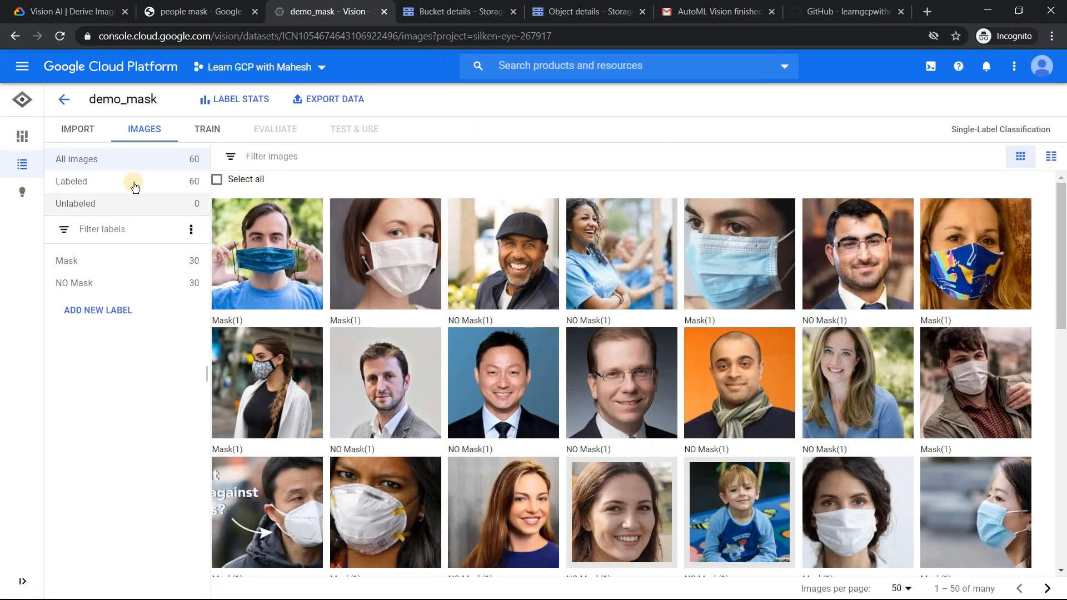
Step: Filter the grid to Mask images, then switch to the 30 NO Mask images
left_click(284, 156)
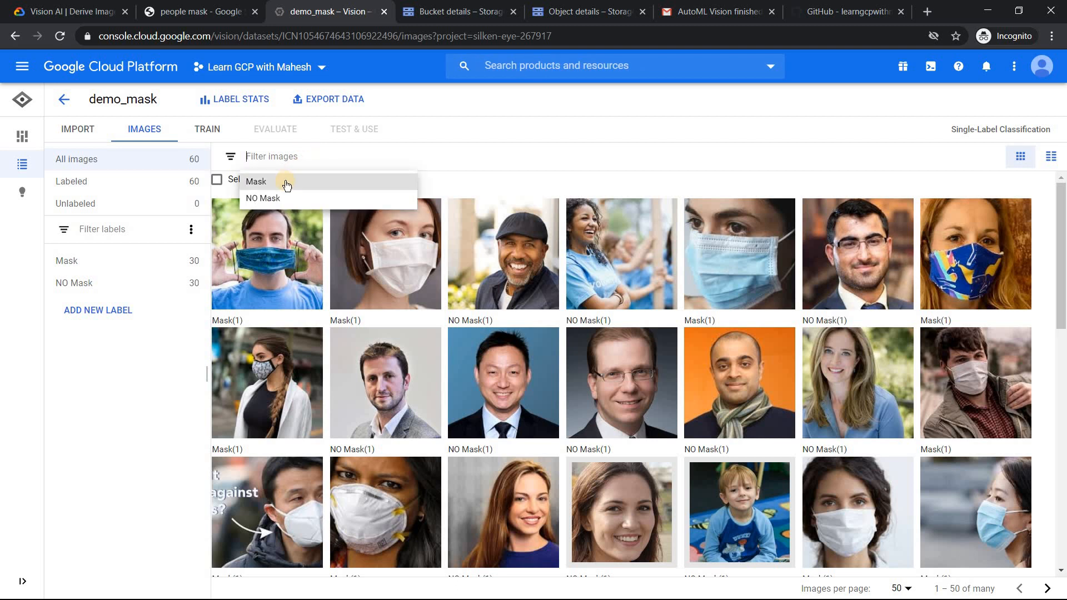
left_click(256, 182)
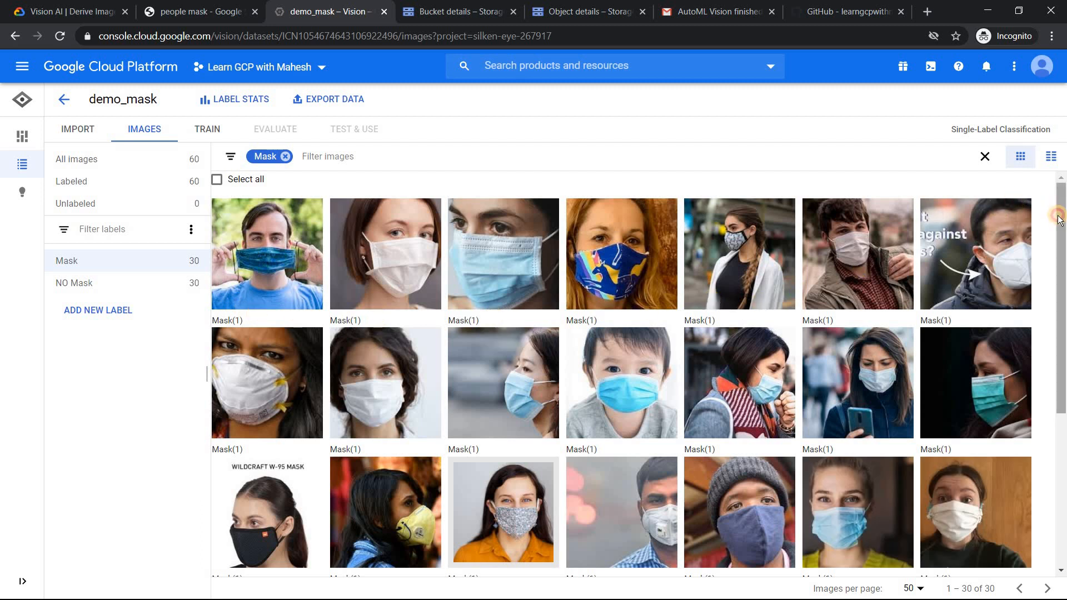
scroll("down", 3)
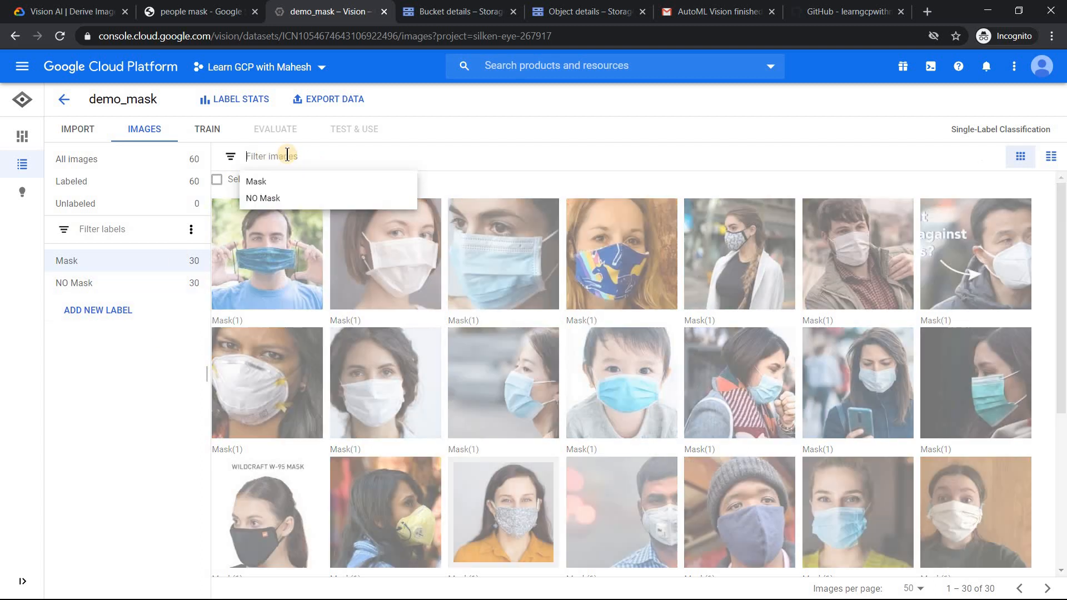
left_click(262, 198)
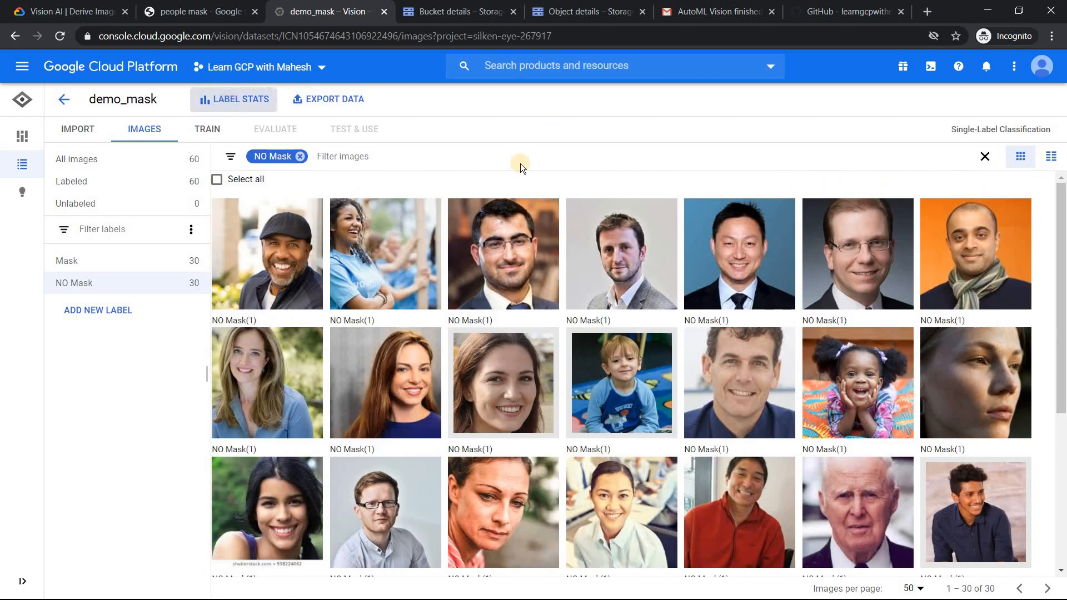
left_click(234, 98)
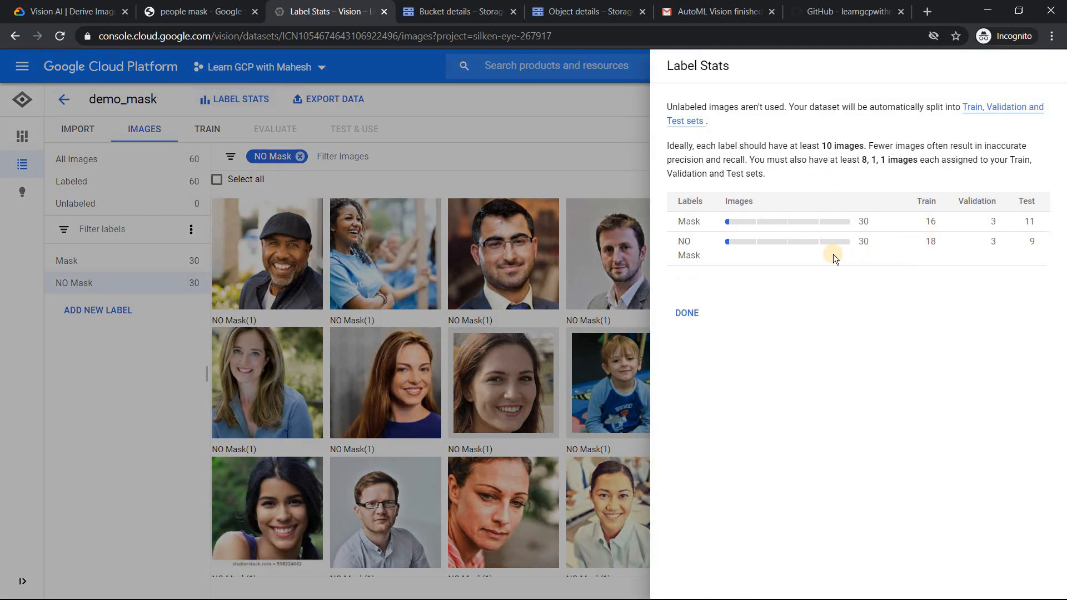
mouse_move(937, 233)
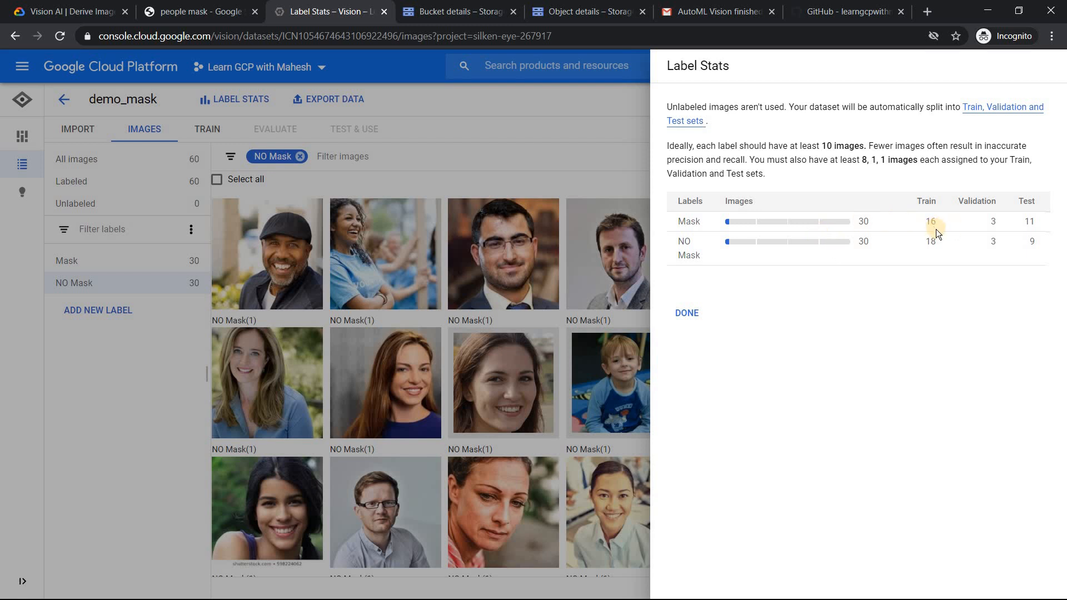
double_click(930, 221)
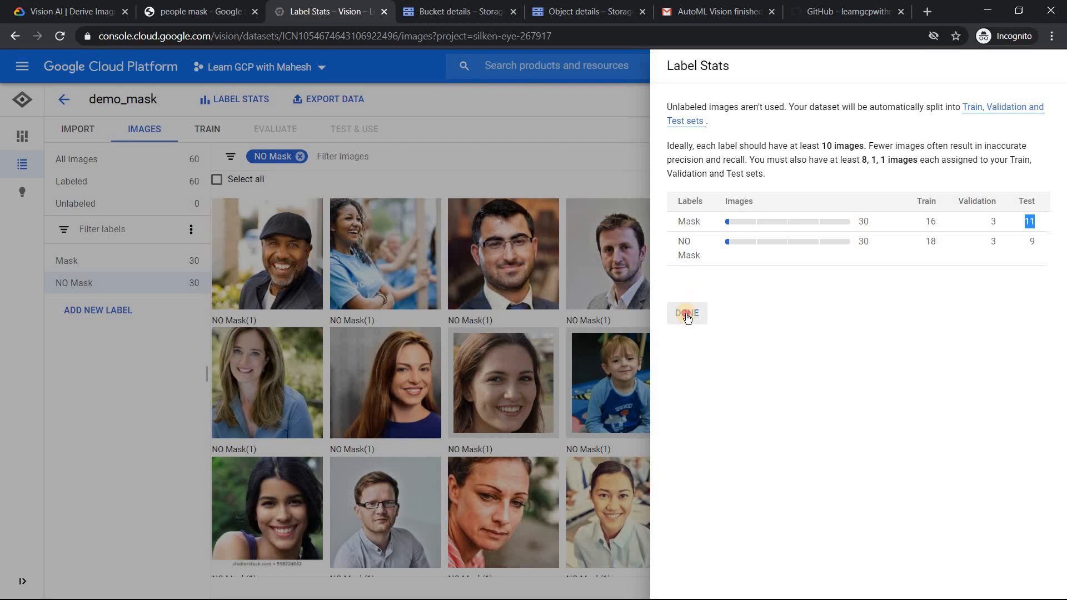
left_click(687, 313)
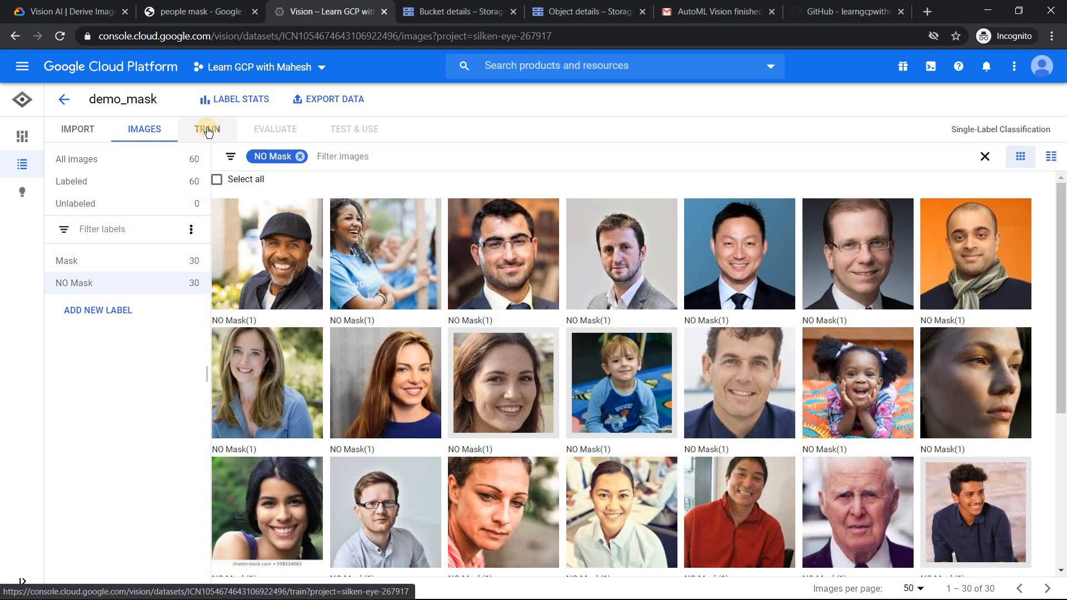
Step: Configure a cloud-hosted demo_mask model with an 8 node-hour budget, deploying to 1 node after training
left_click(208, 129)
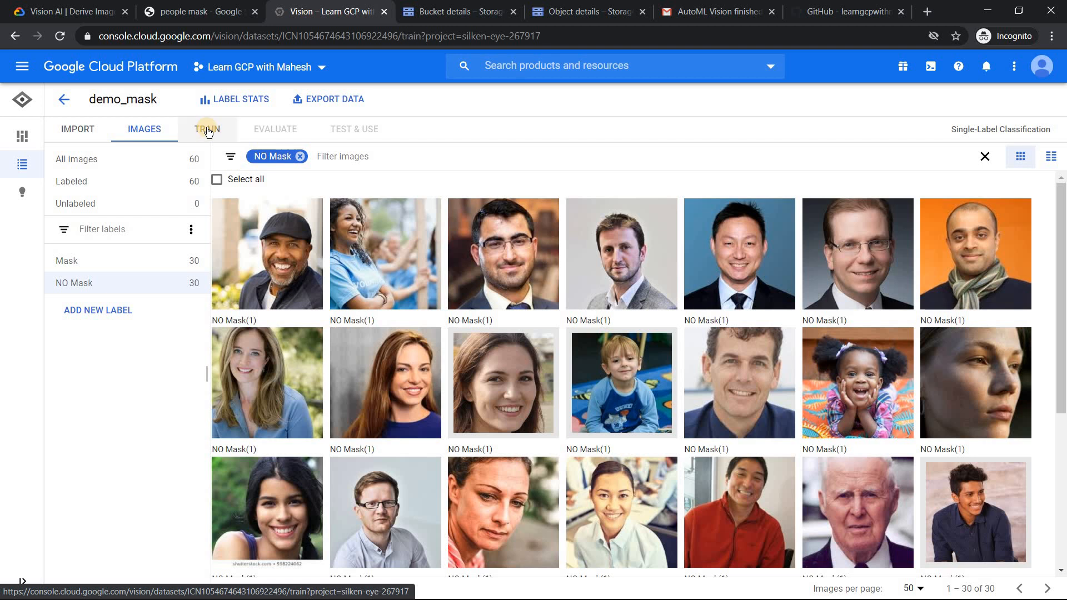
left_click(207, 128)
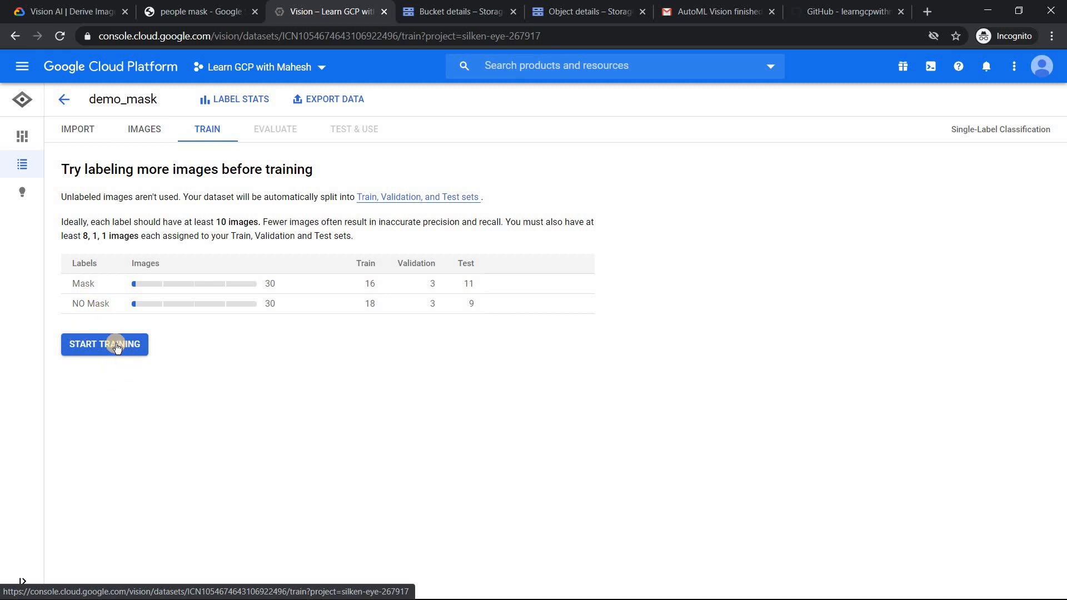
left_click(104, 344)
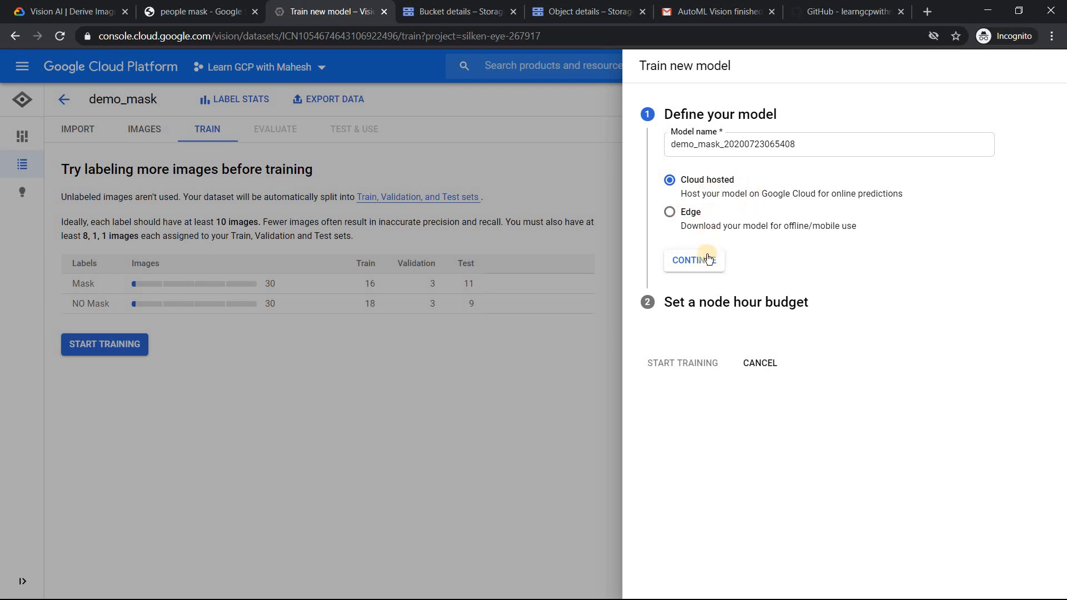
left_click(694, 260)
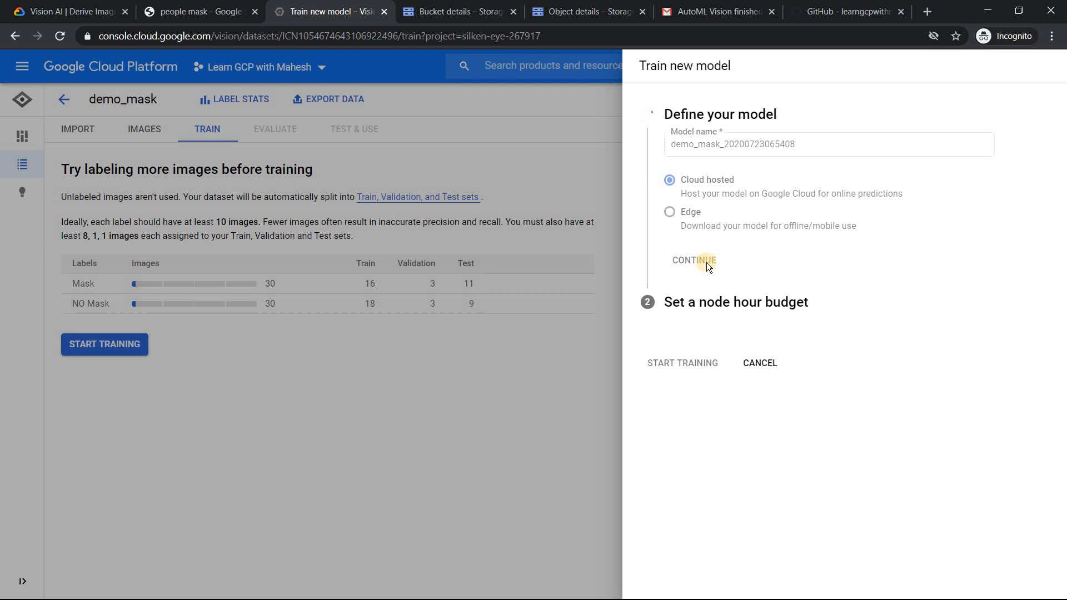
mouse_move(798, 211)
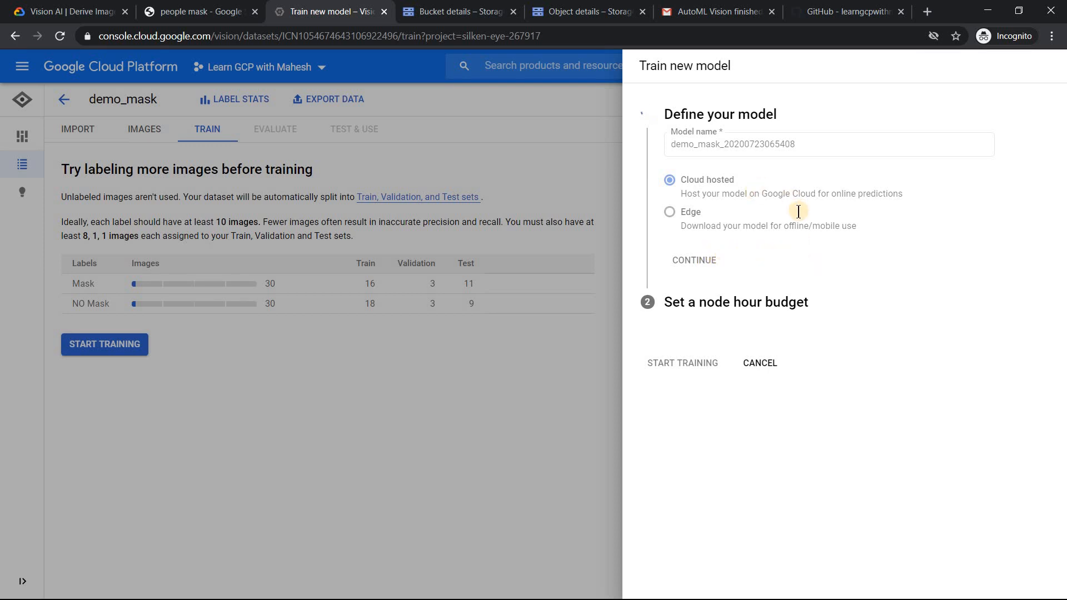
left_click(694, 260)
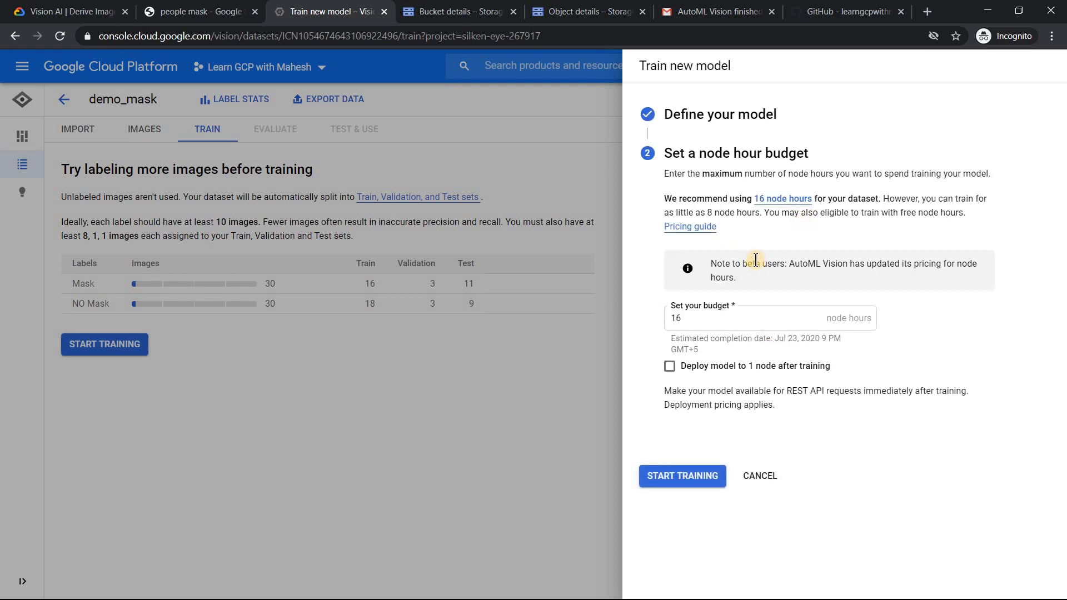
mouse_move(775, 232)
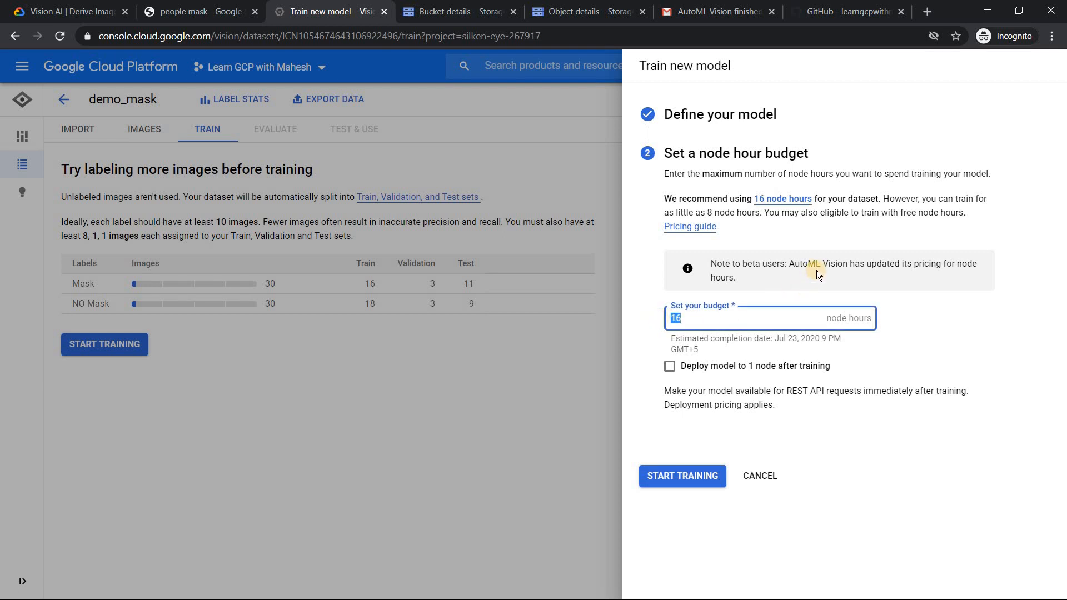
type("8")
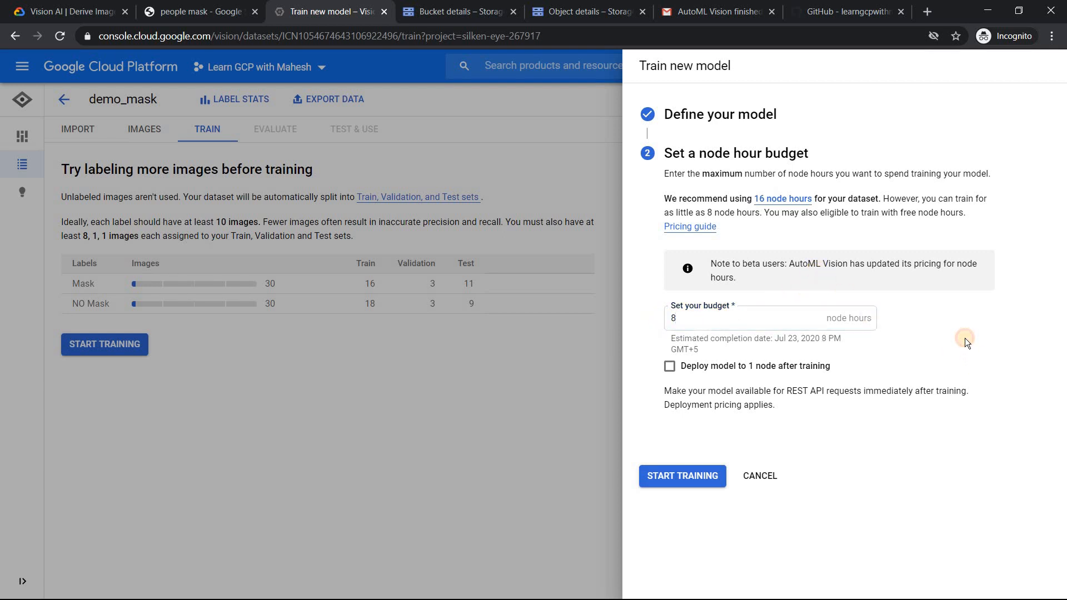
mouse_move(736, 370)
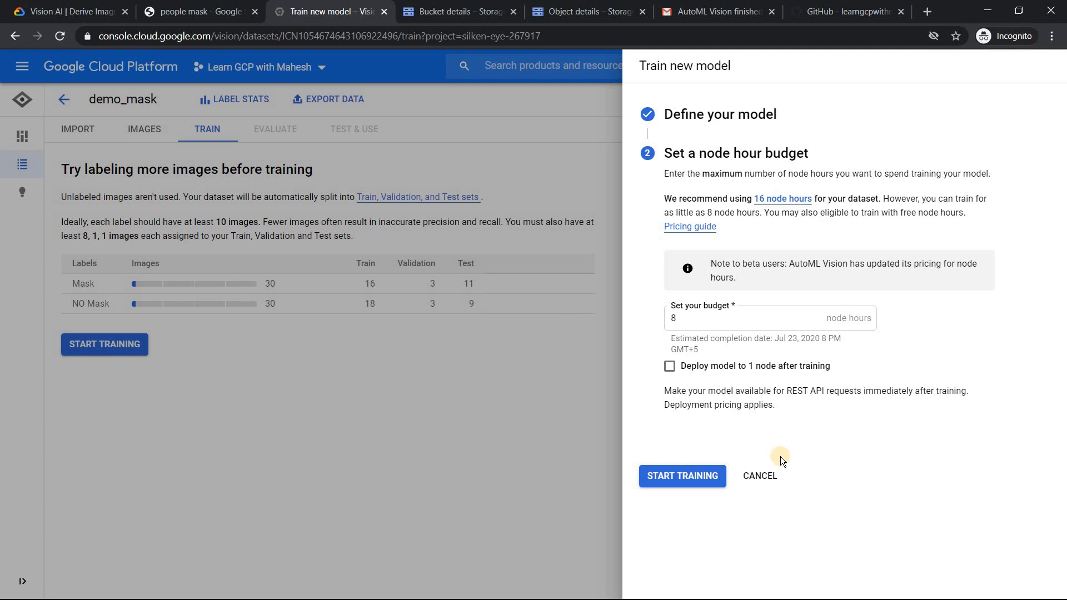
mouse_move(746, 370)
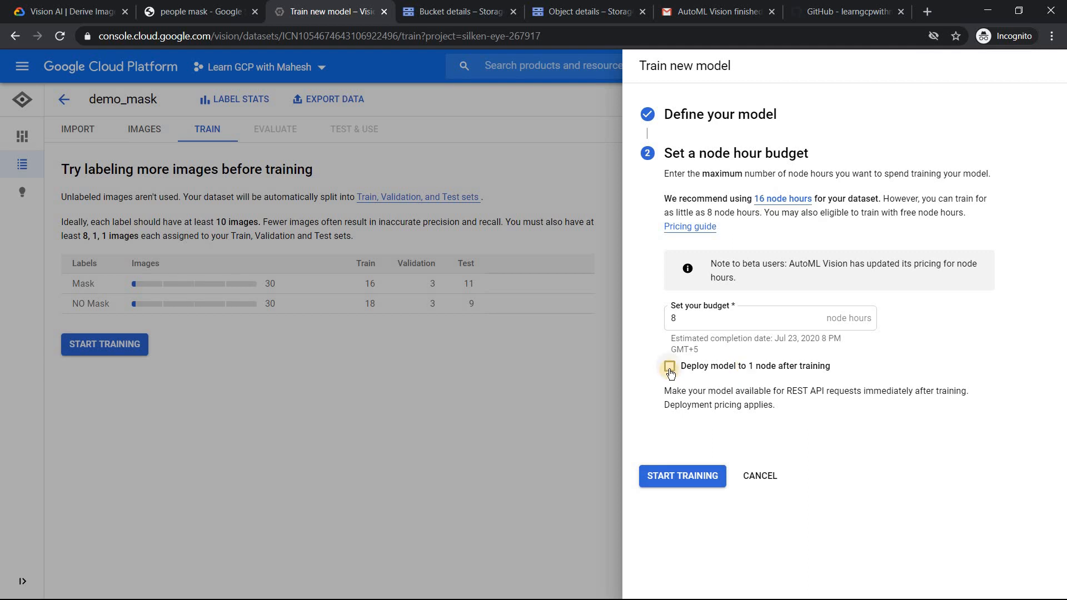
left_click(669, 366)
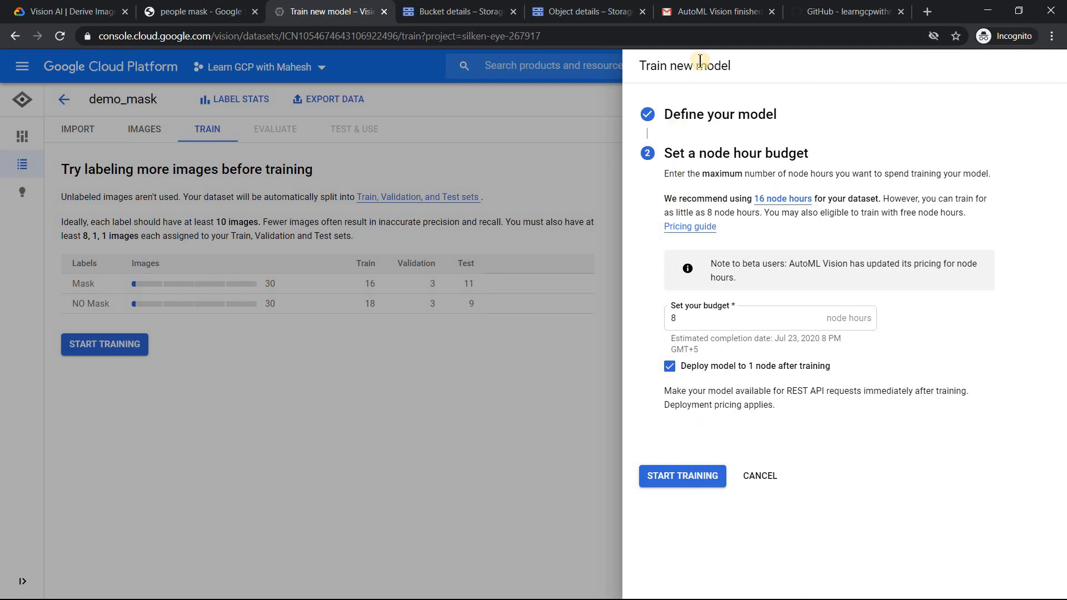
left_click(719, 11)
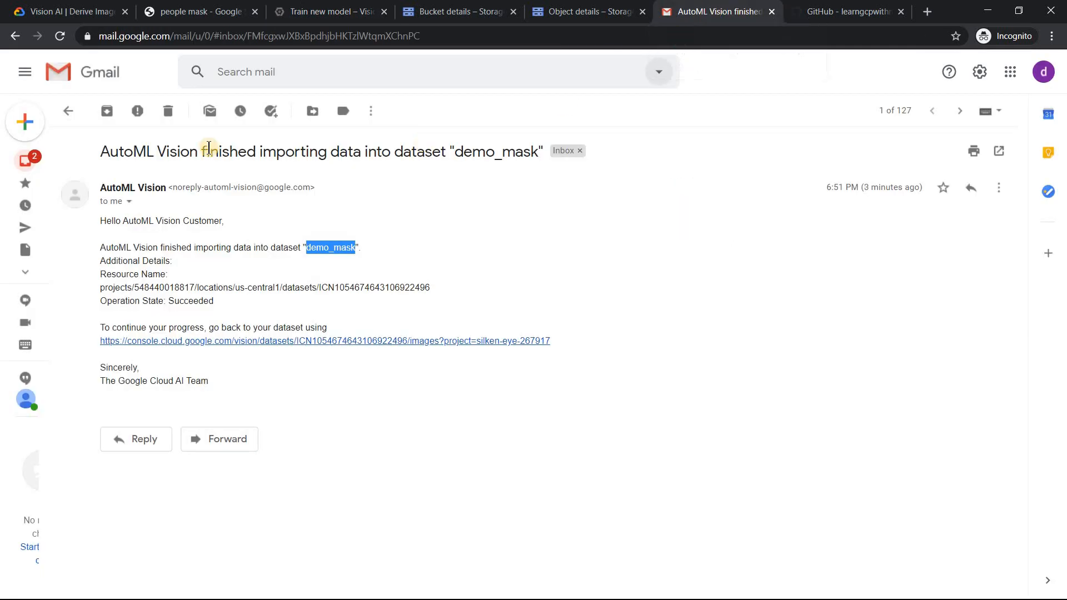
left_click(68, 110)
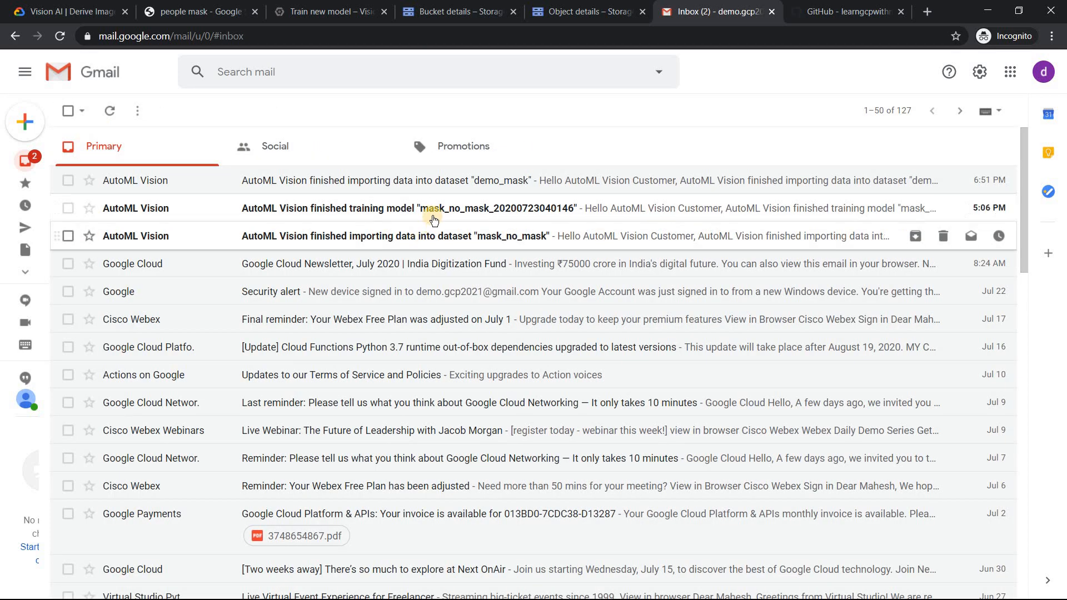
left_click(433, 208)
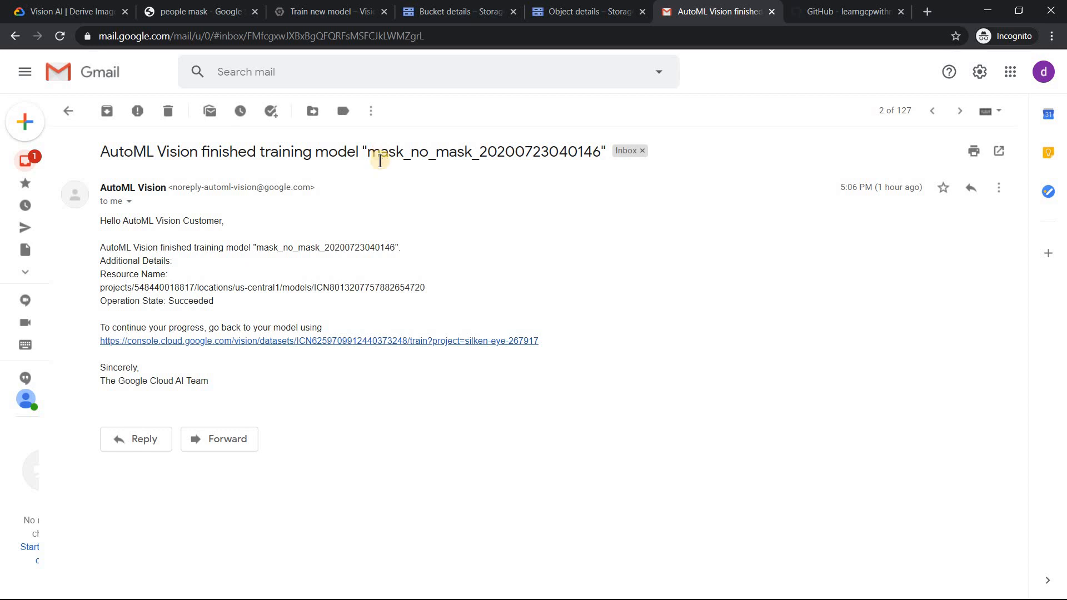
left_click(348, 12)
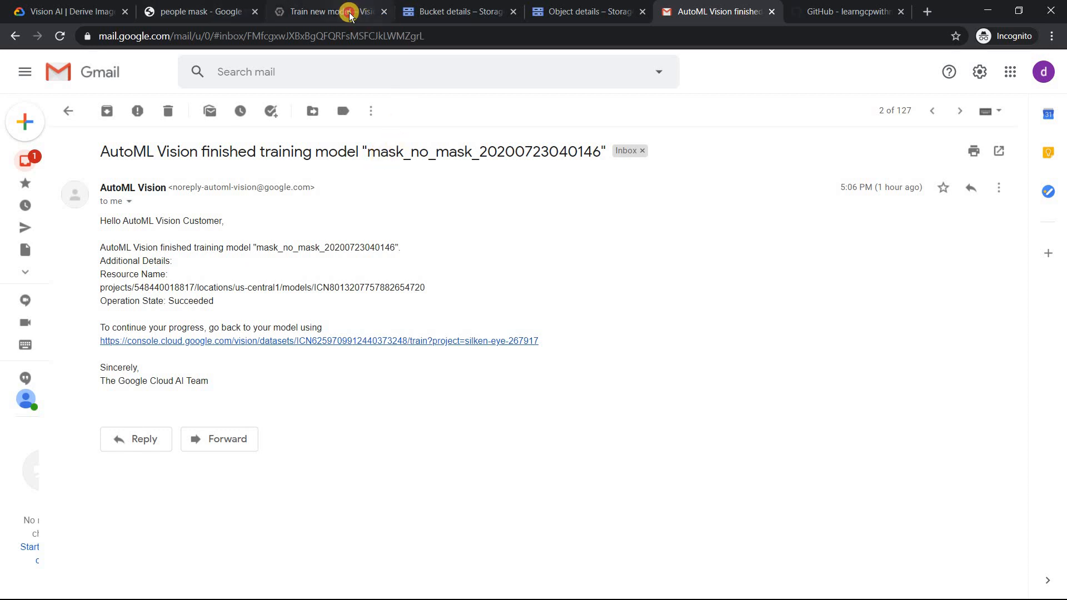
Step: Cancel demo_mask's Train new model panel and open mask_no_mask's TRAIN tab showing its deployed model
left_click(349, 12)
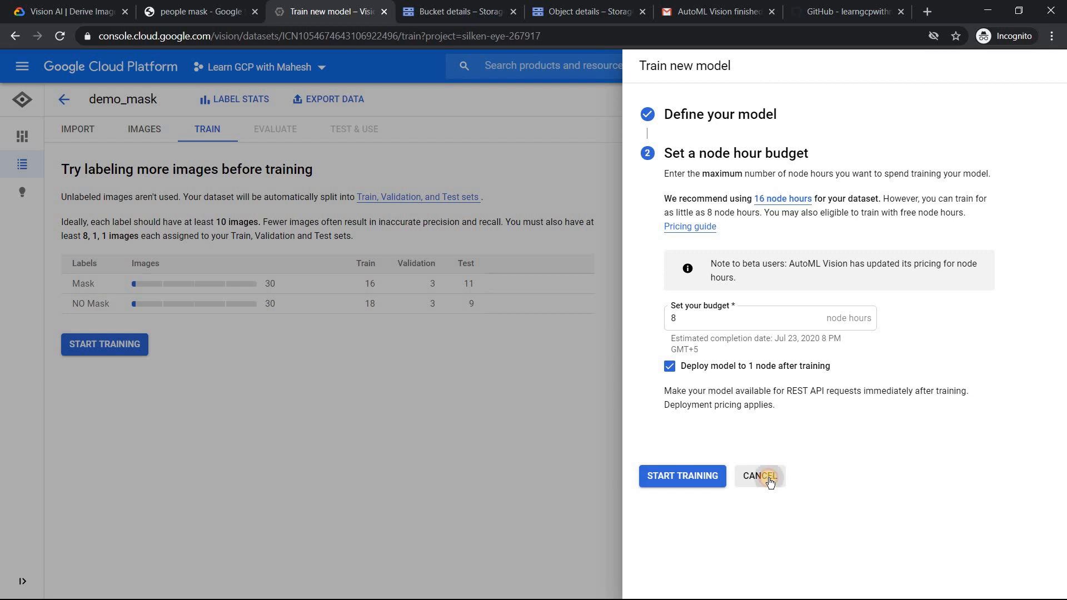
left_click(760, 476)
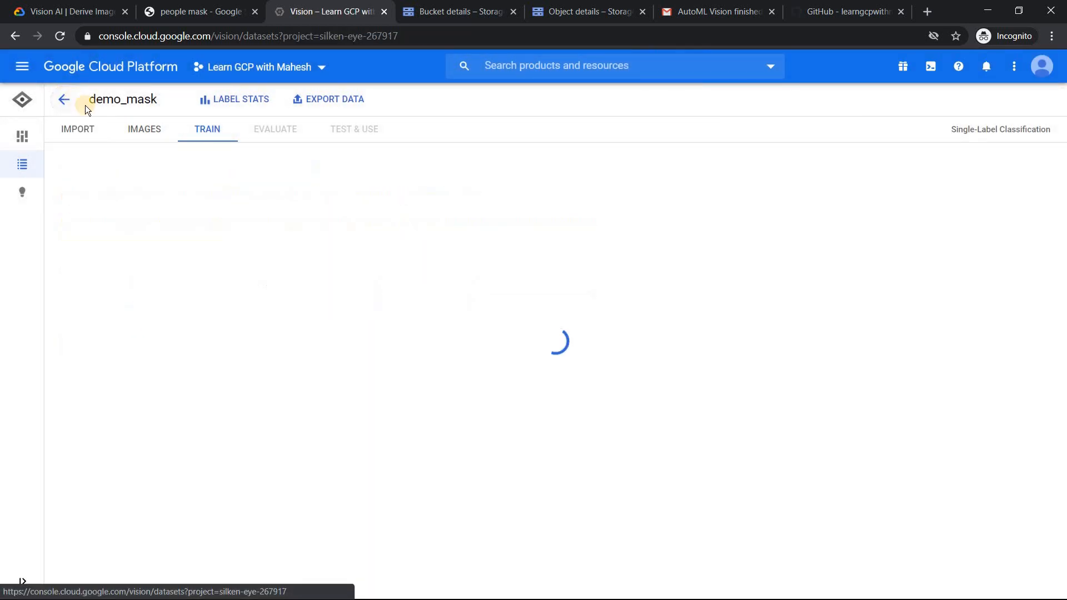
left_click(64, 100)
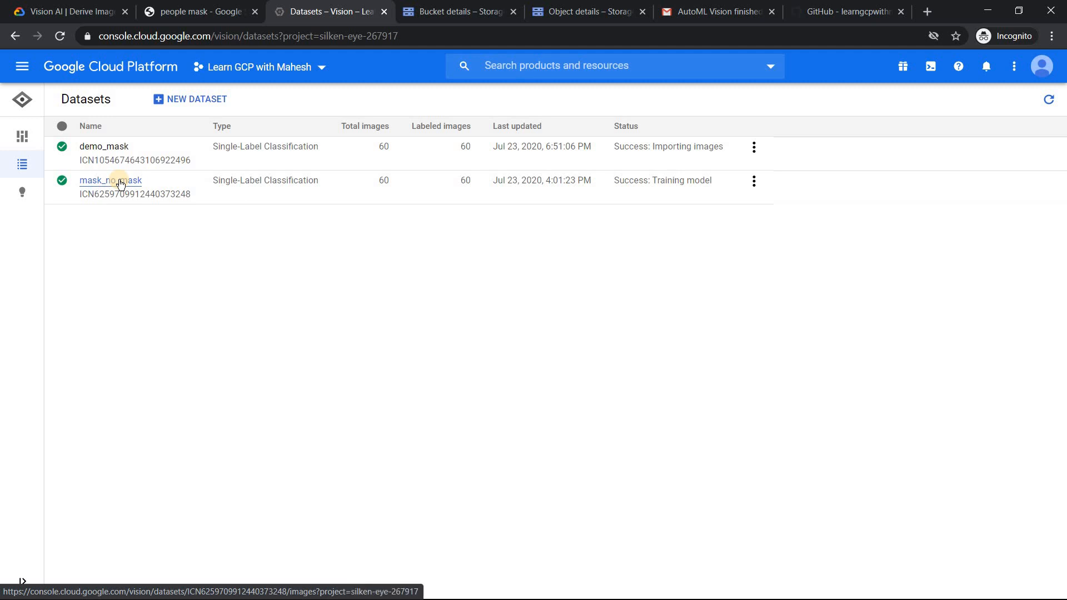
left_click(111, 180)
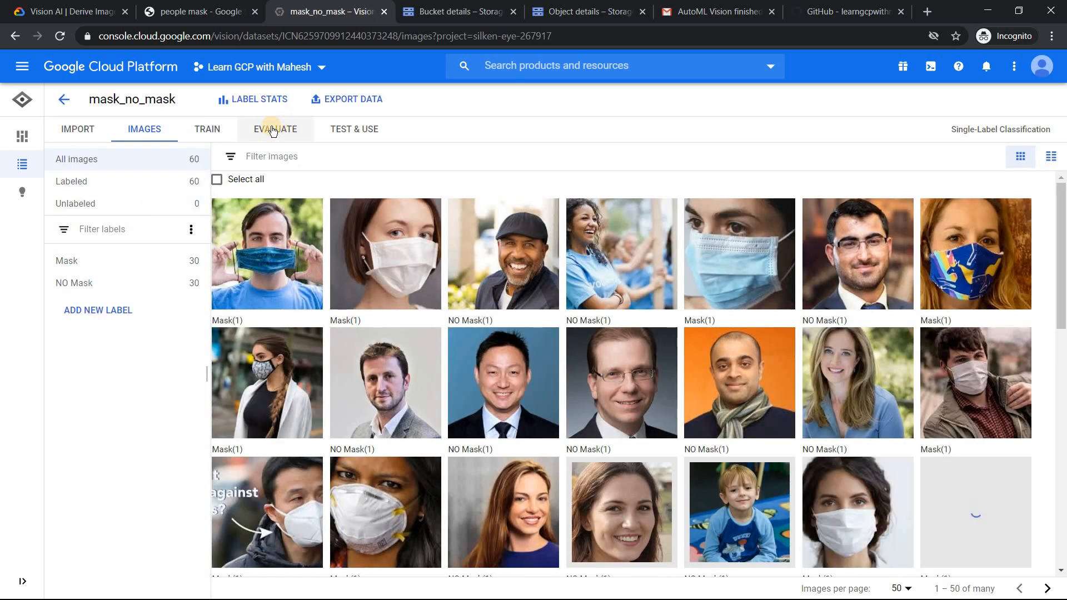
left_click(207, 128)
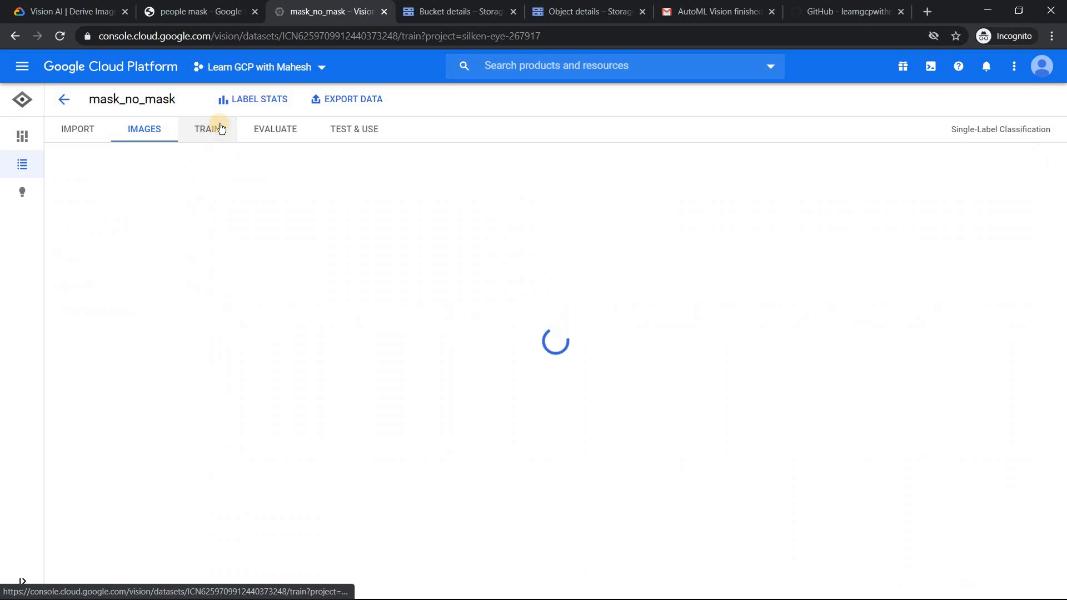
mouse_move(240, 146)
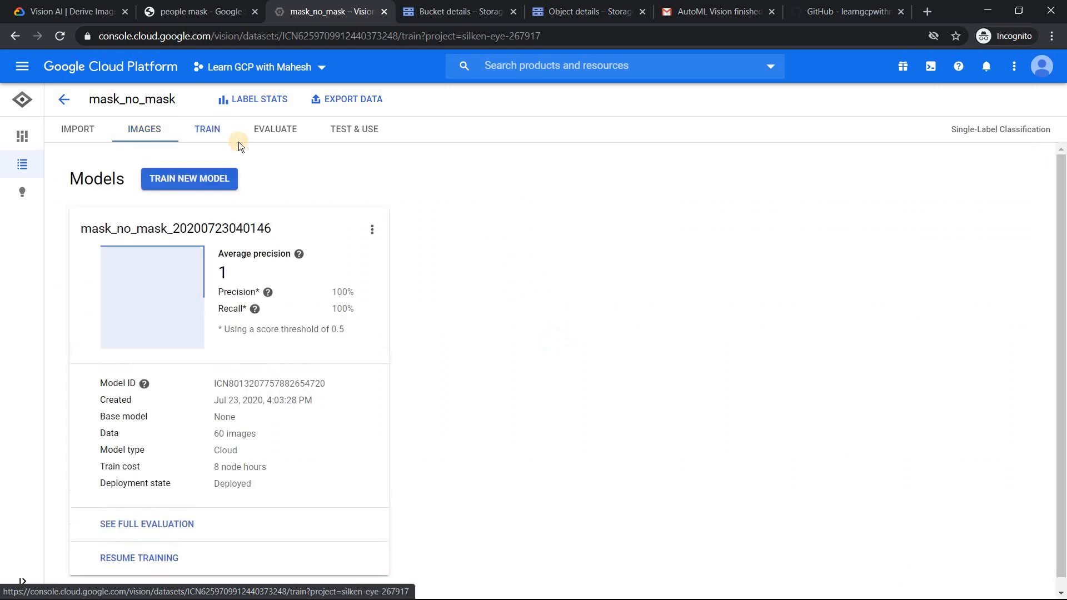
left_click(207, 128)
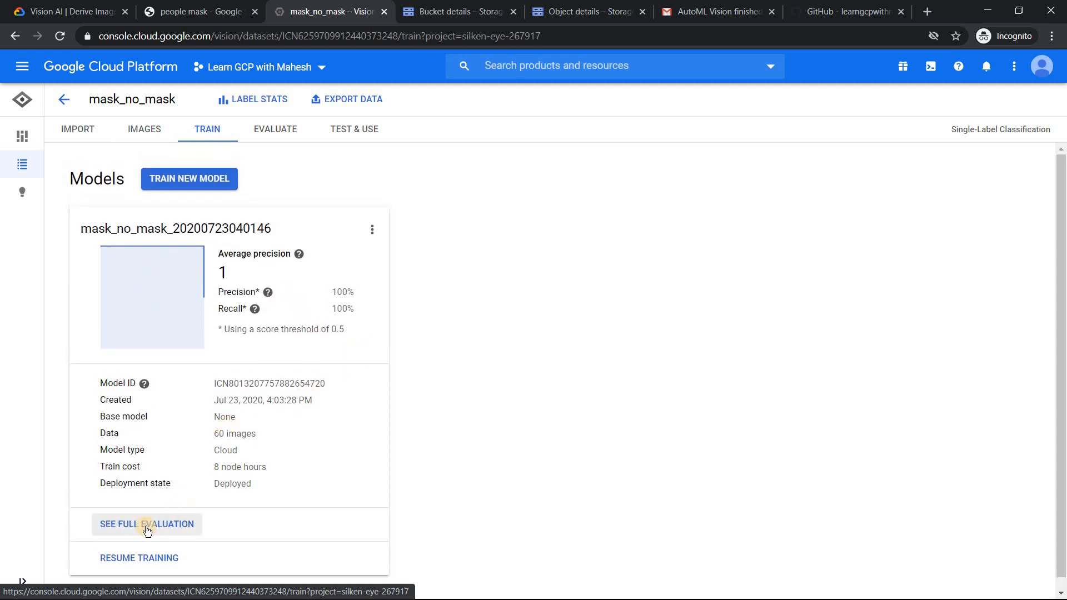
Step: Open mask_no_mask's full evaluation and adjust the confidence threshold to 0.54
left_click(146, 524)
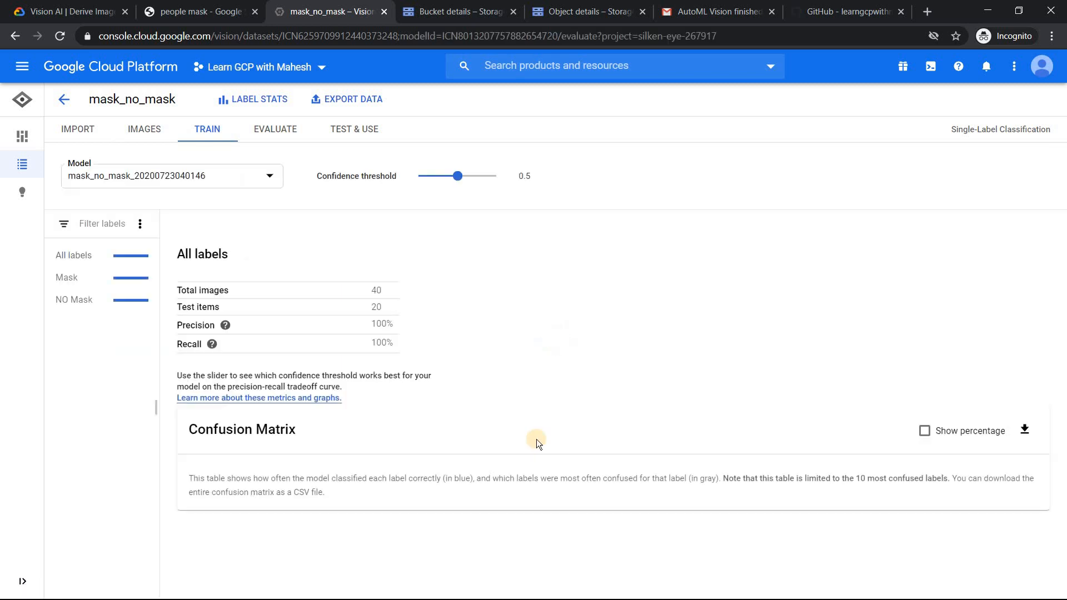
left_click(275, 129)
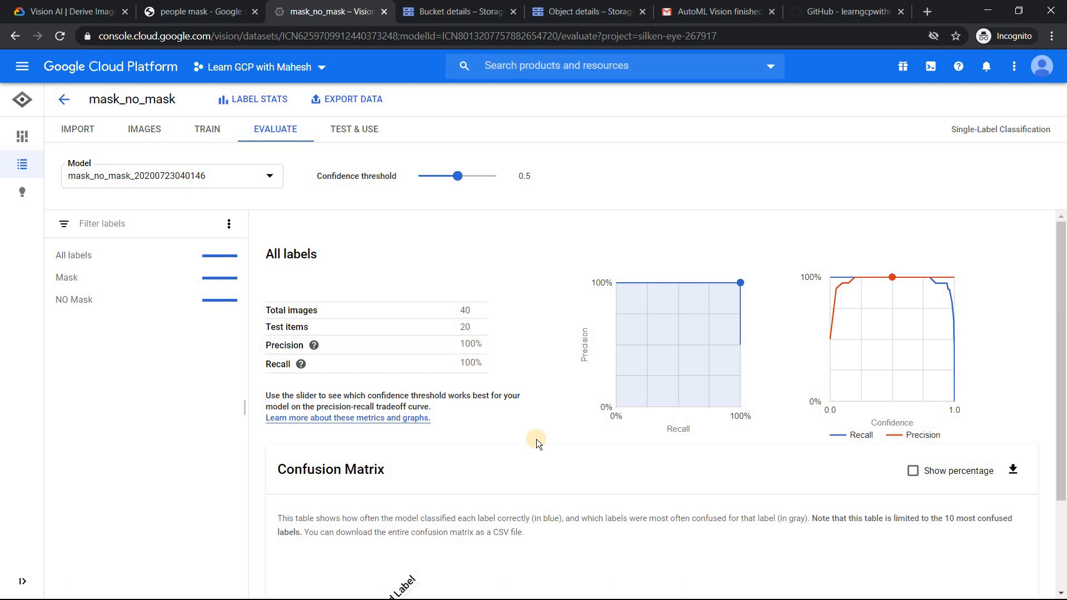
mouse_move(1063, 260)
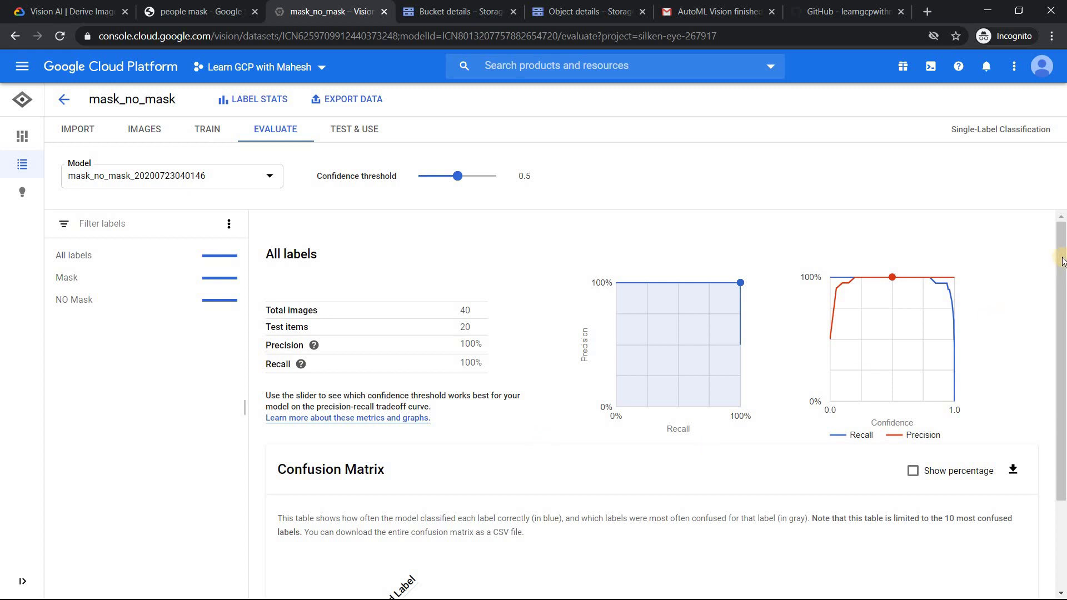
scroll("down", 3)
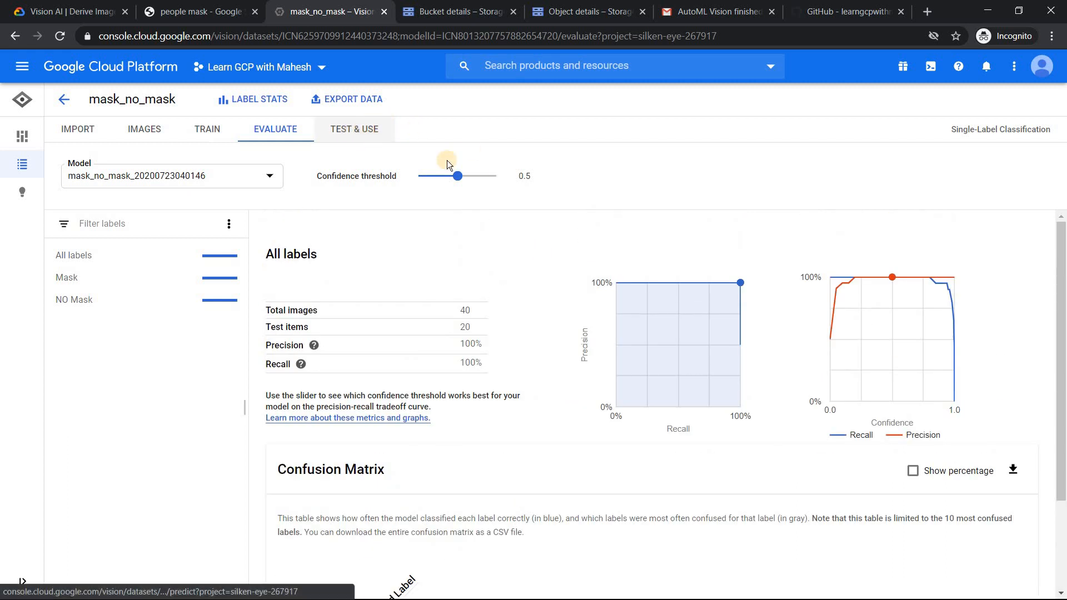
left_click_drag(457, 176, 461, 175)
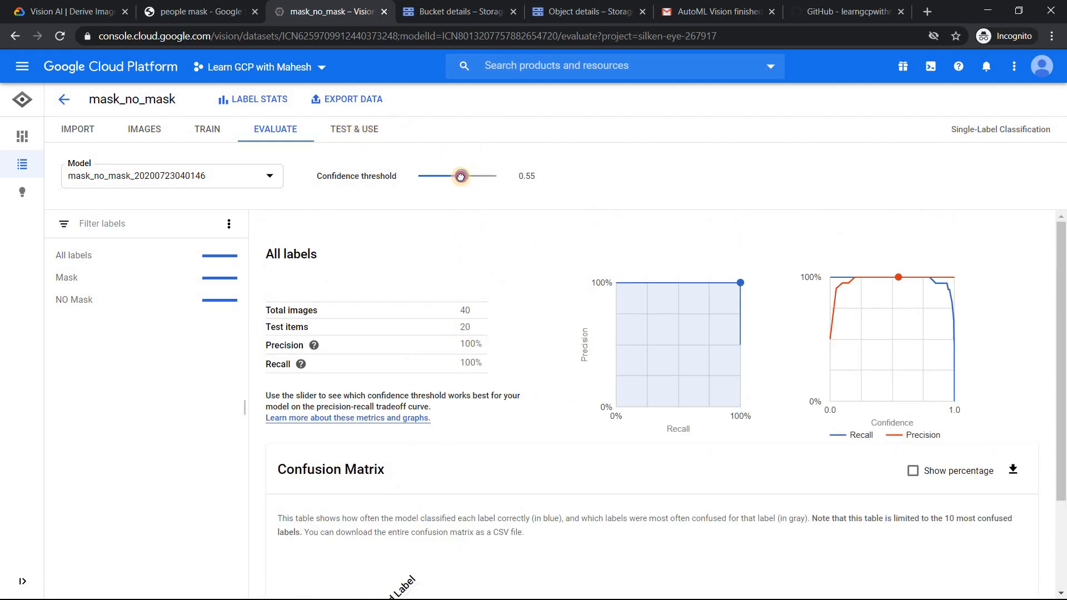
left_click_drag(461, 176, 460, 176)
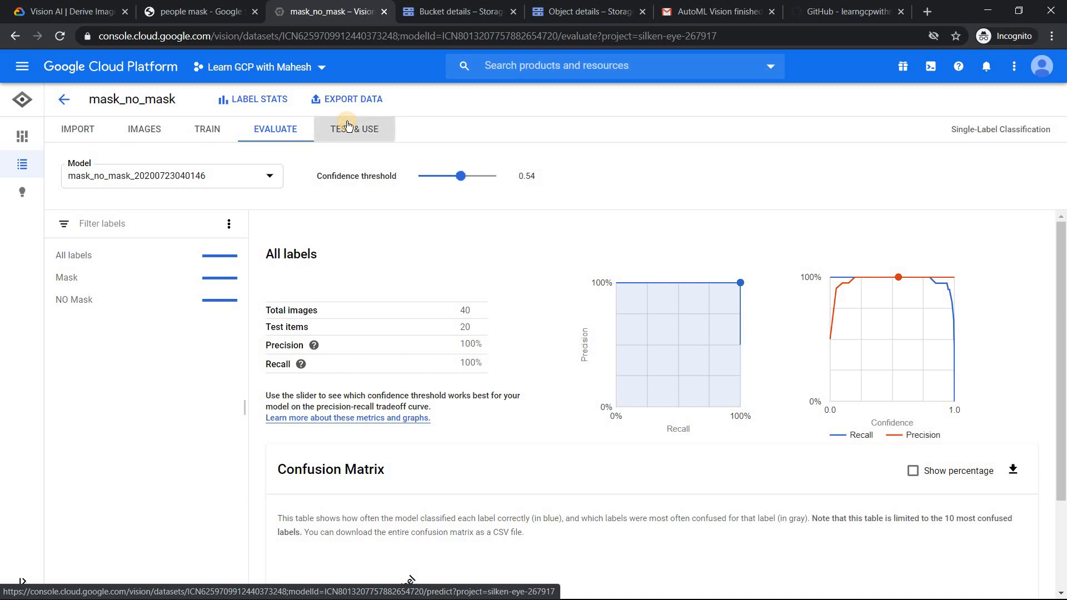
Step: Show the mask_no_mask TEST & USE page with deployment status and Upload Images option
left_click(354, 129)
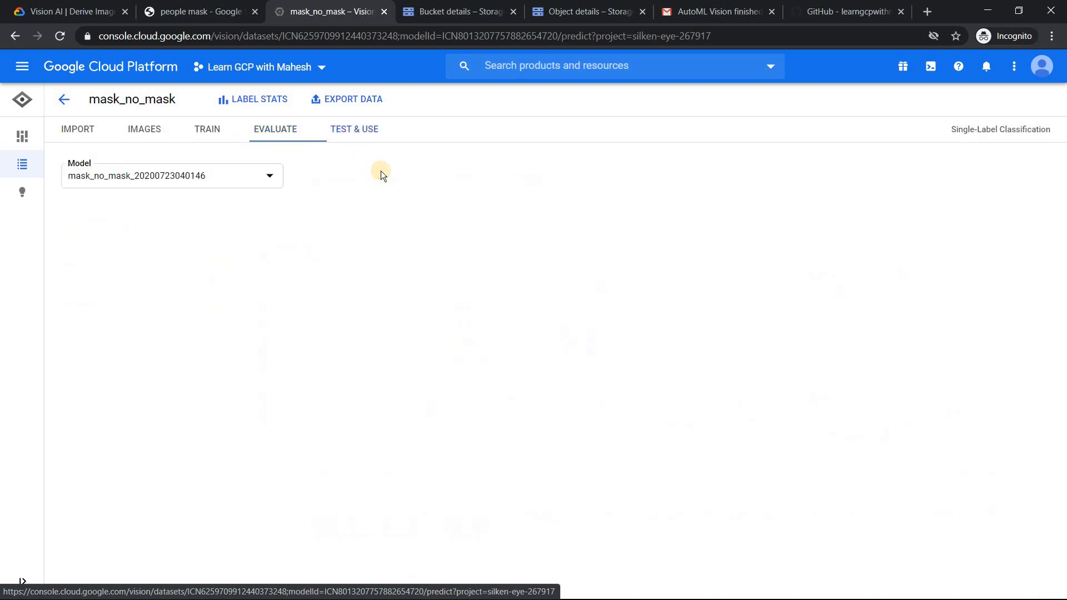
left_click(354, 129)
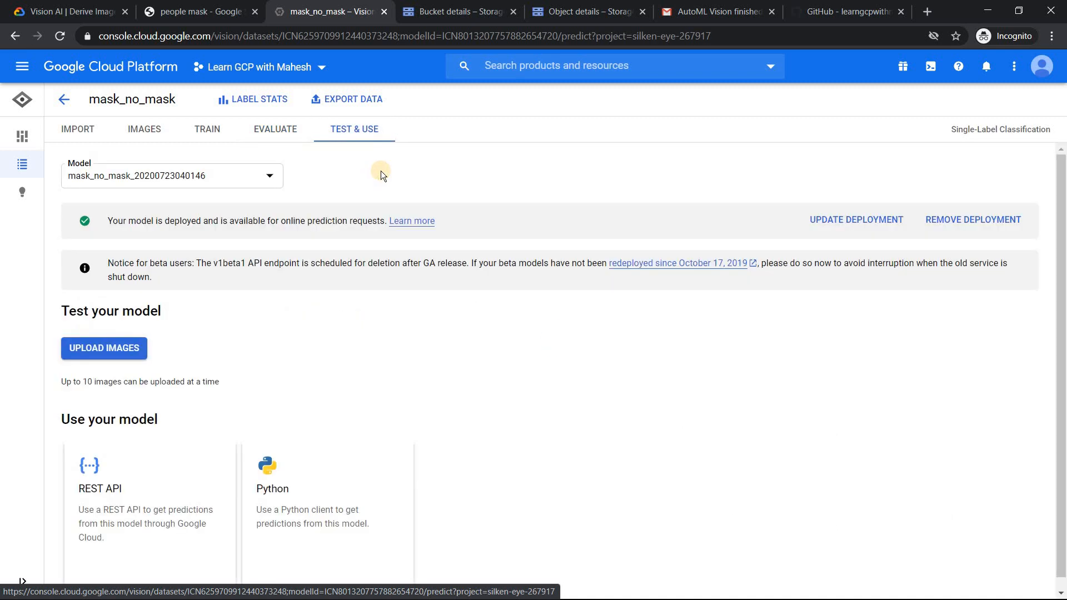
mouse_move(1053, 229)
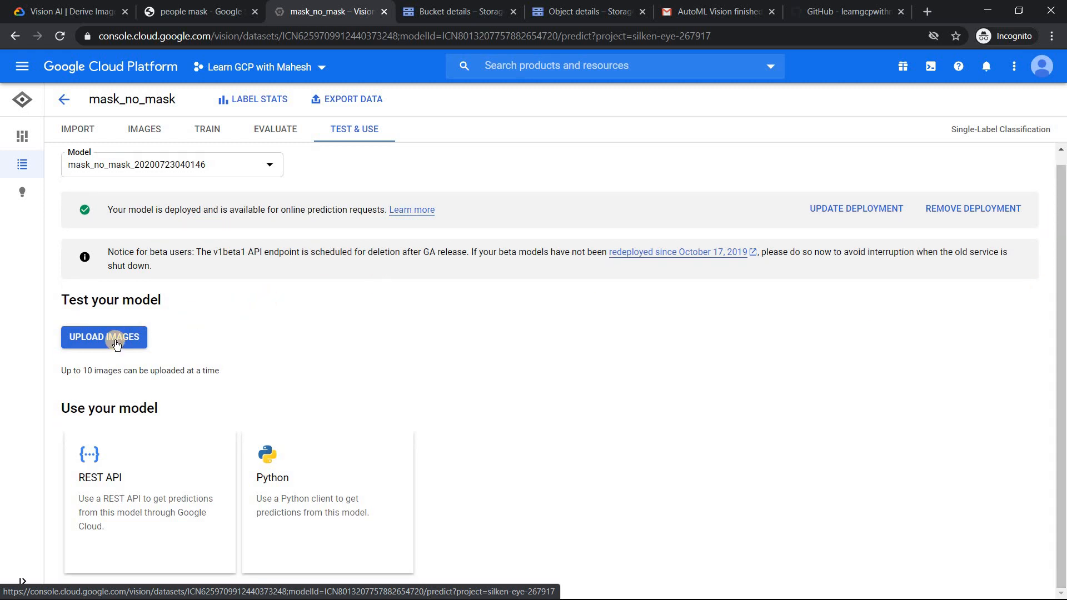
mouse_move(297, 508)
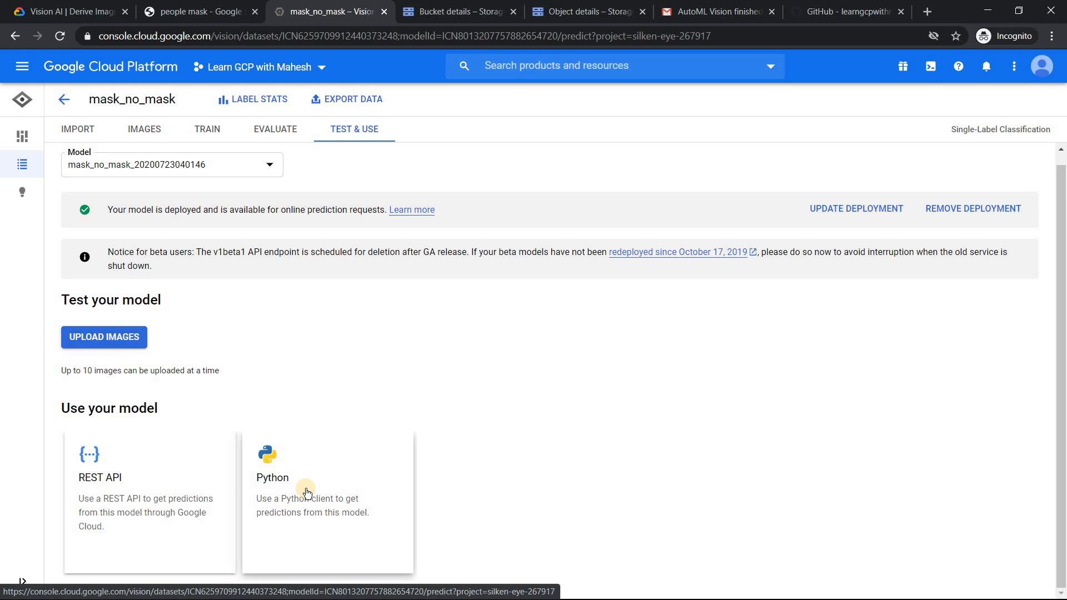
Step: In a fresh Chrome tab, run a Google search for 'bing'
left_click(927, 12)
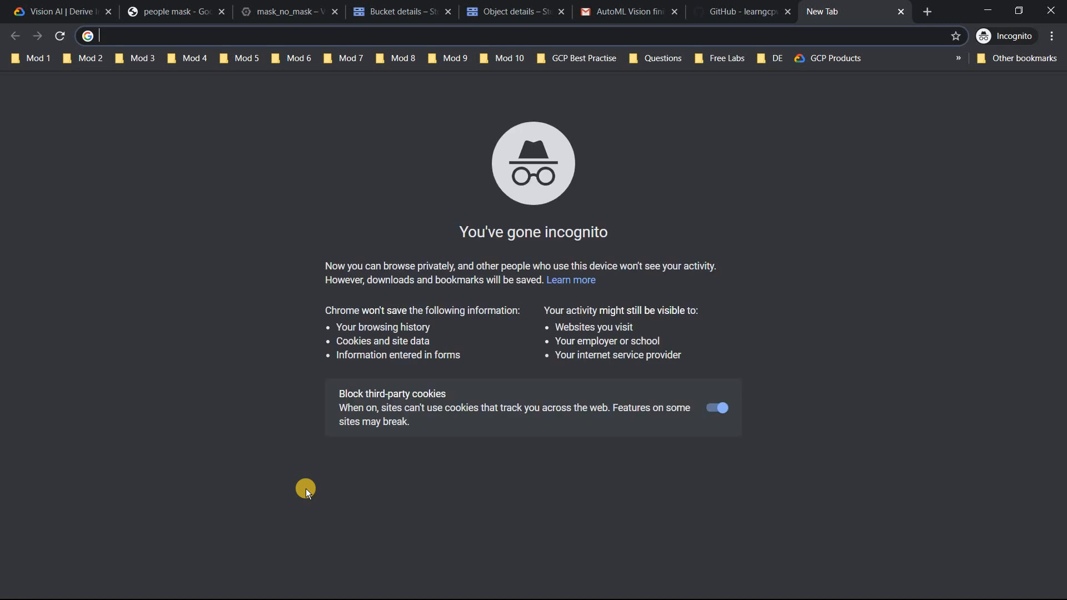
left_click(172, 11)
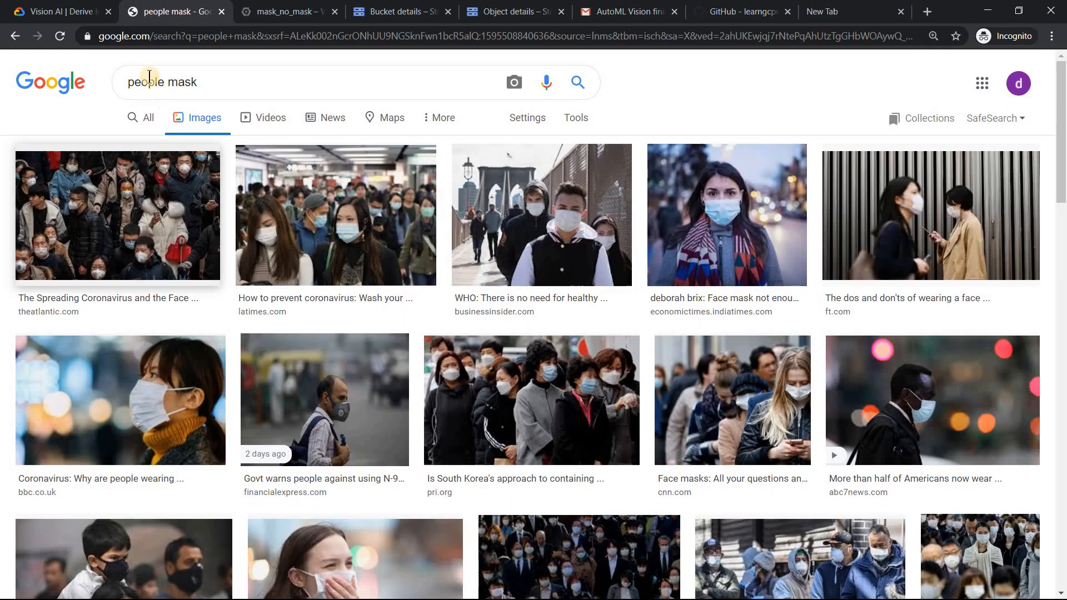
mouse_move(776, 22)
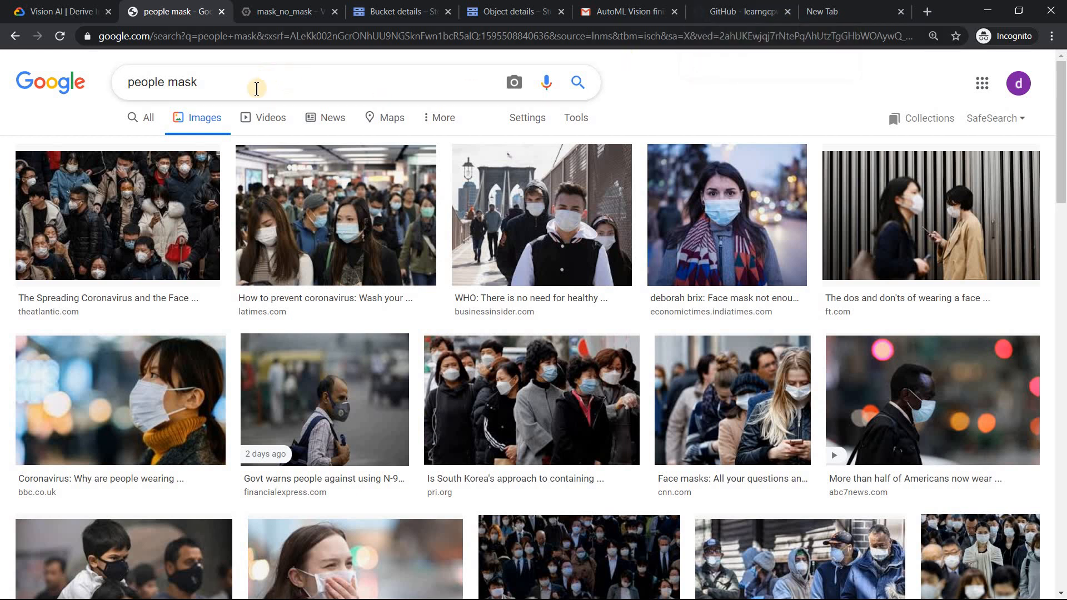
mouse_move(841, 8)
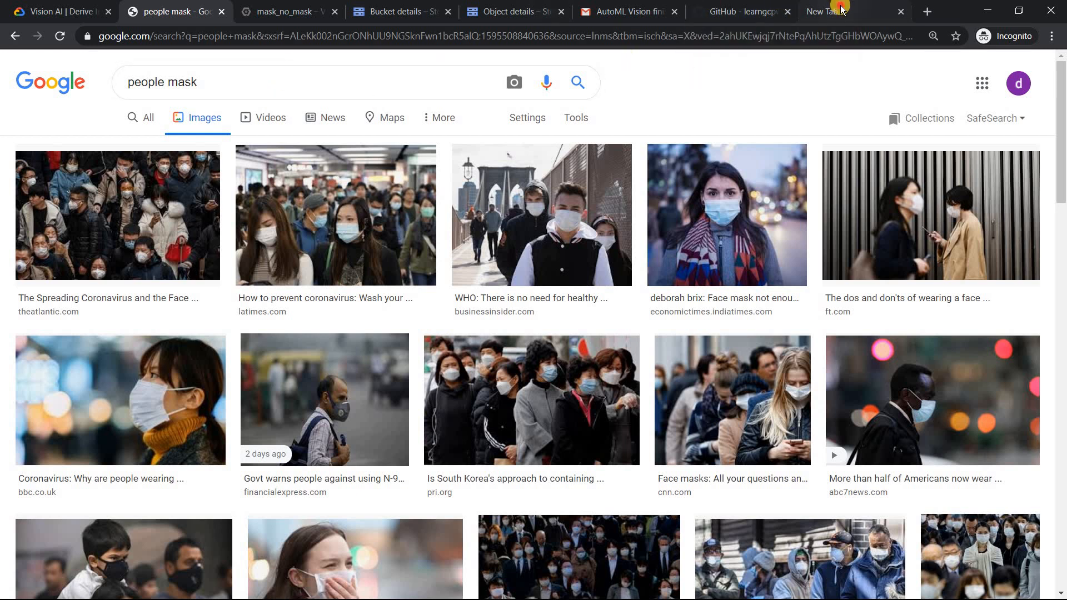
left_click(827, 11)
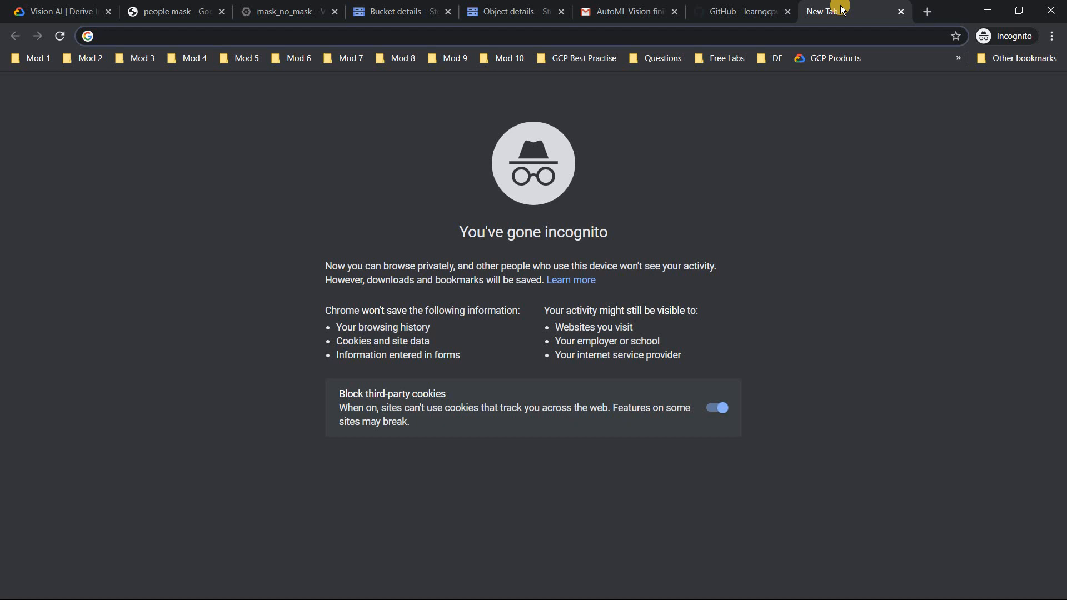
type("bing")
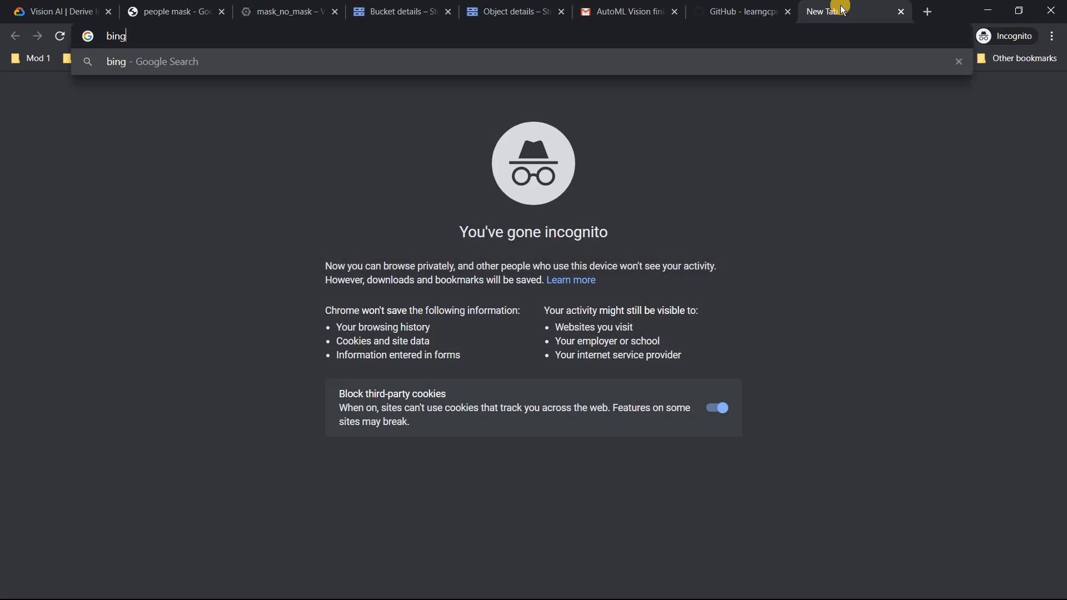
key("Enter")
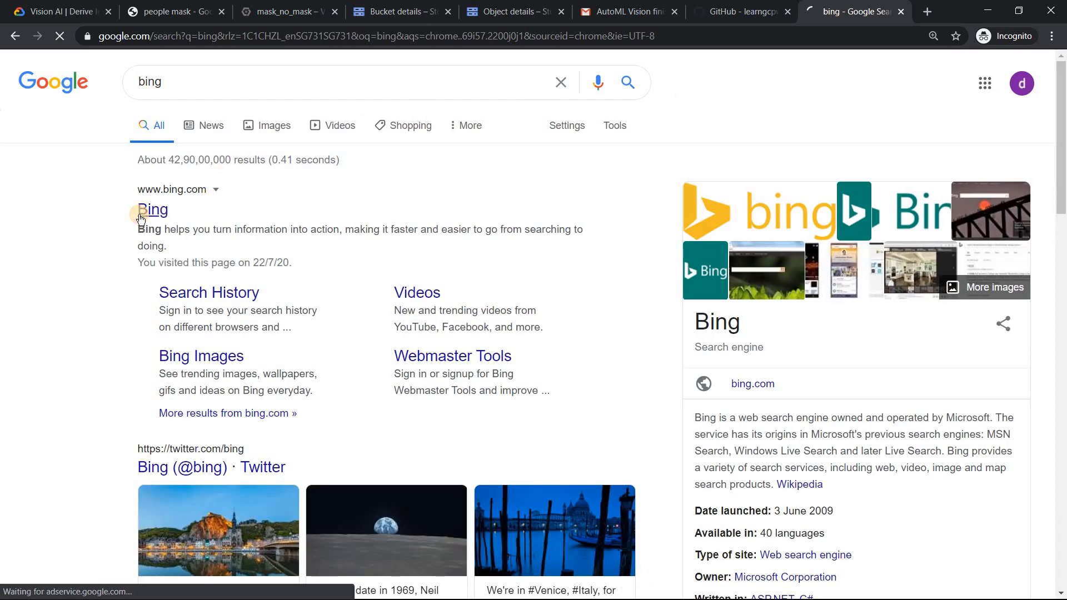
Step: Search Bing Images for 'people mask' and save the Grinch mask photo as test1
left_click(152, 210)
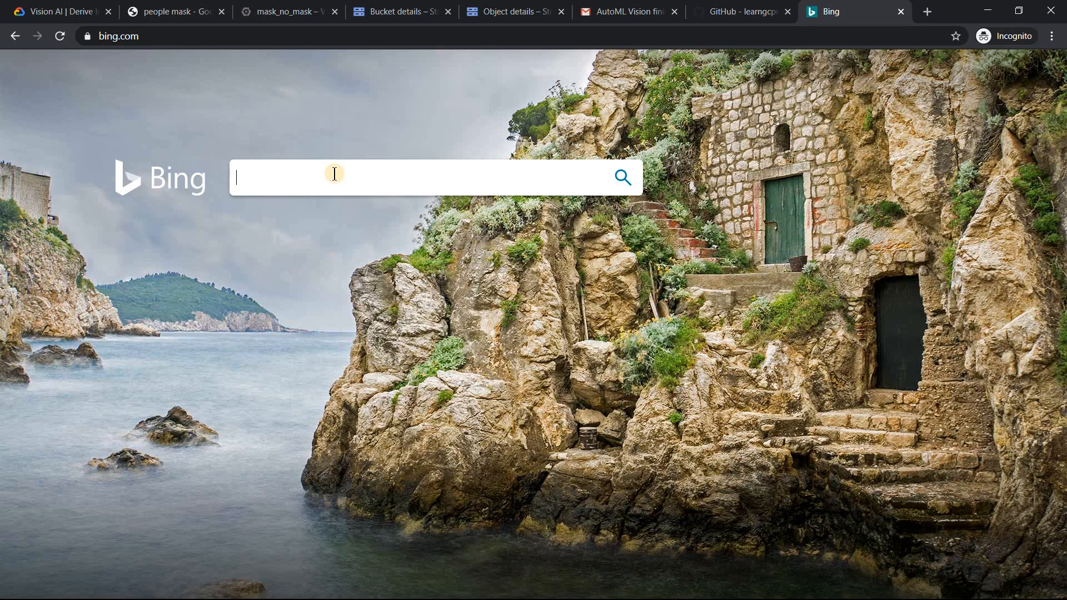
type("people mask")
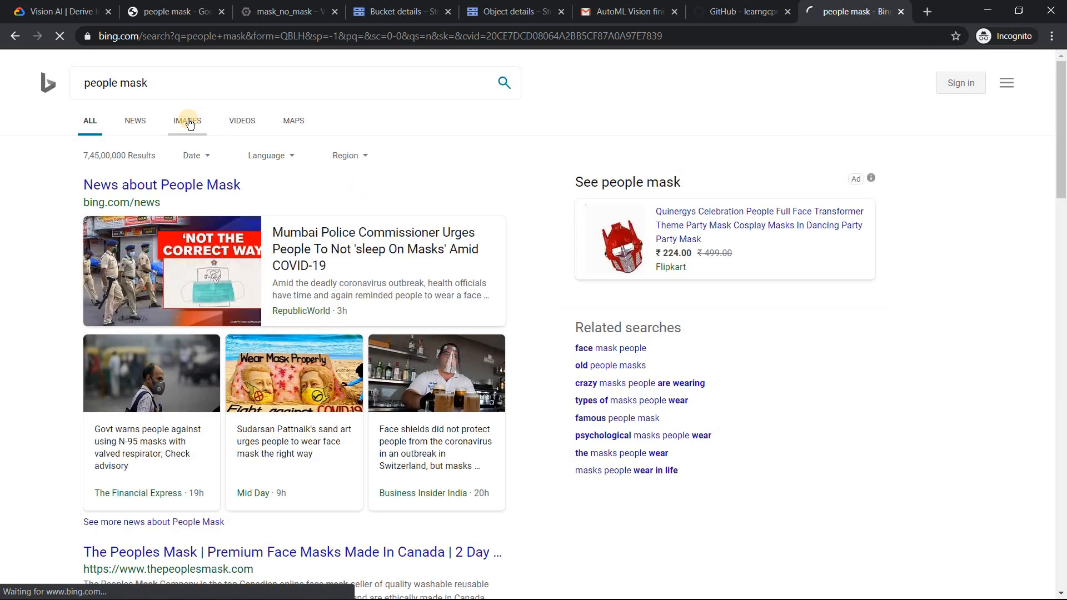
left_click(188, 121)
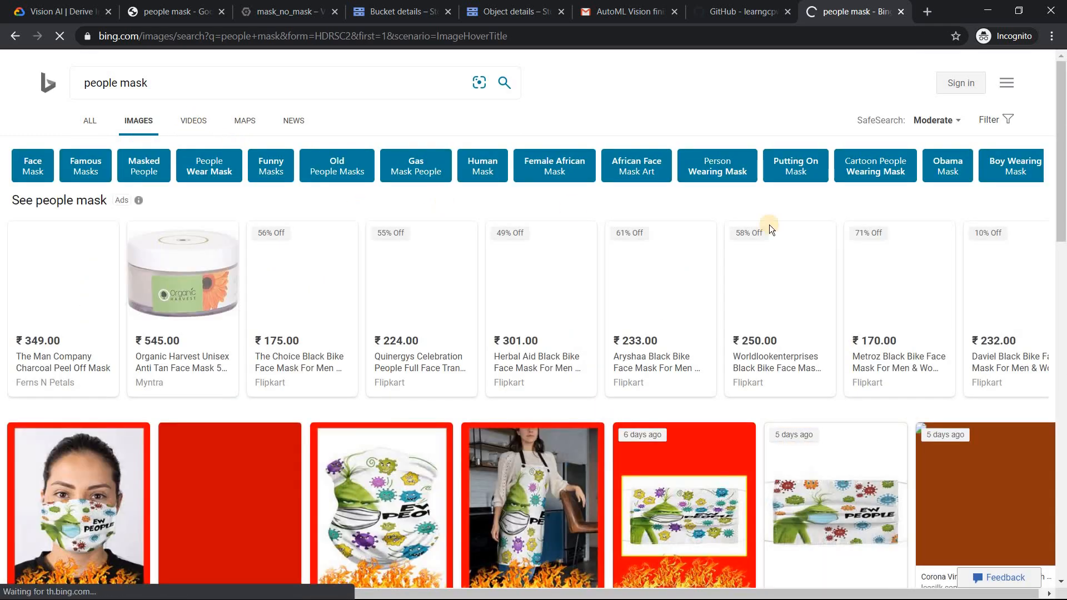
scroll("down", 3)
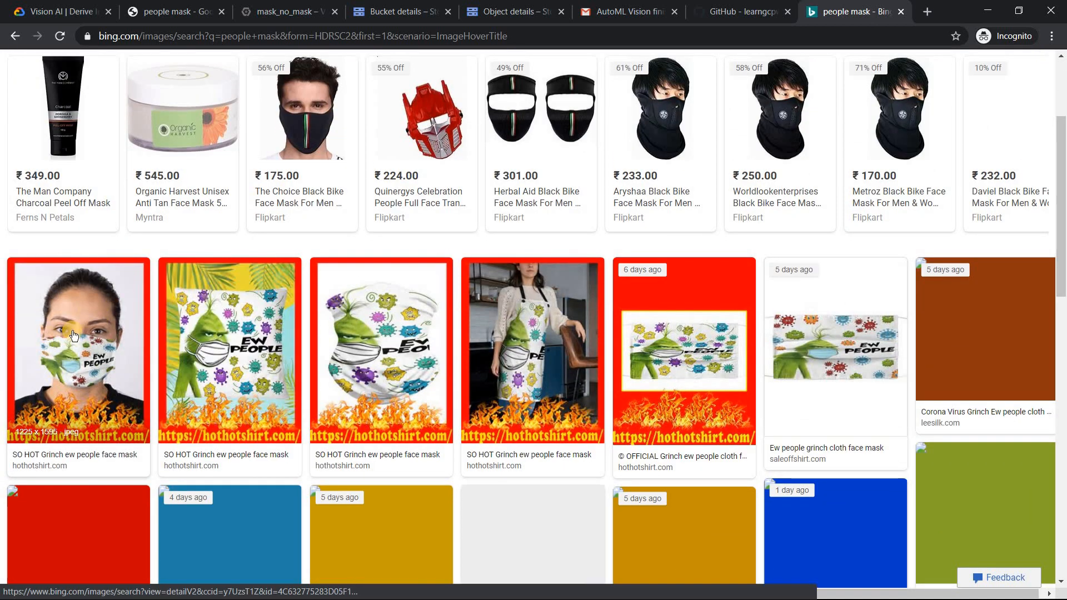
right_click(74, 336)
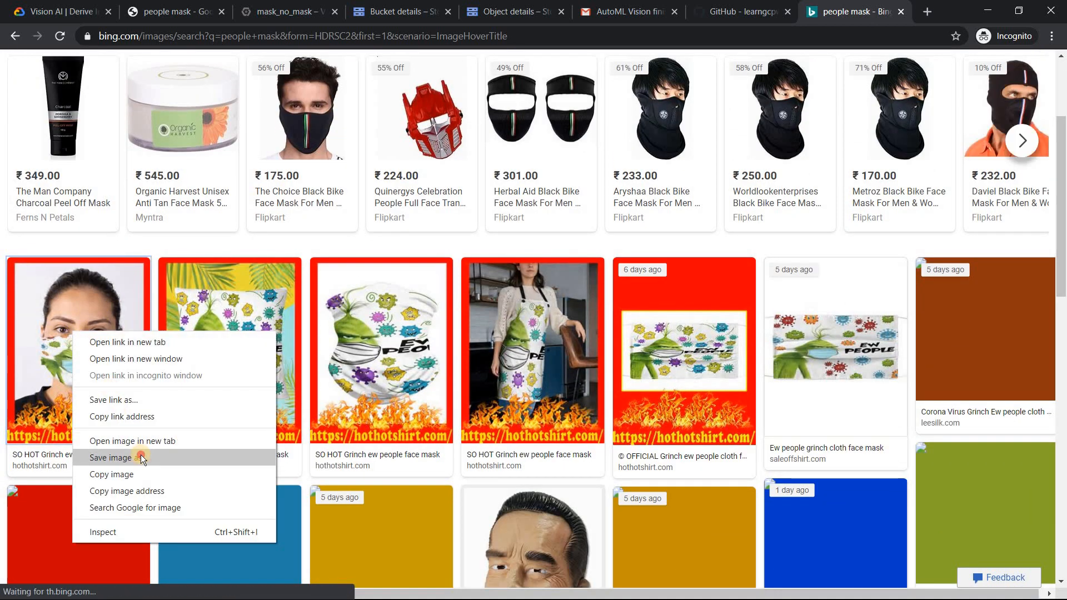
left_click(111, 457)
type("test1")
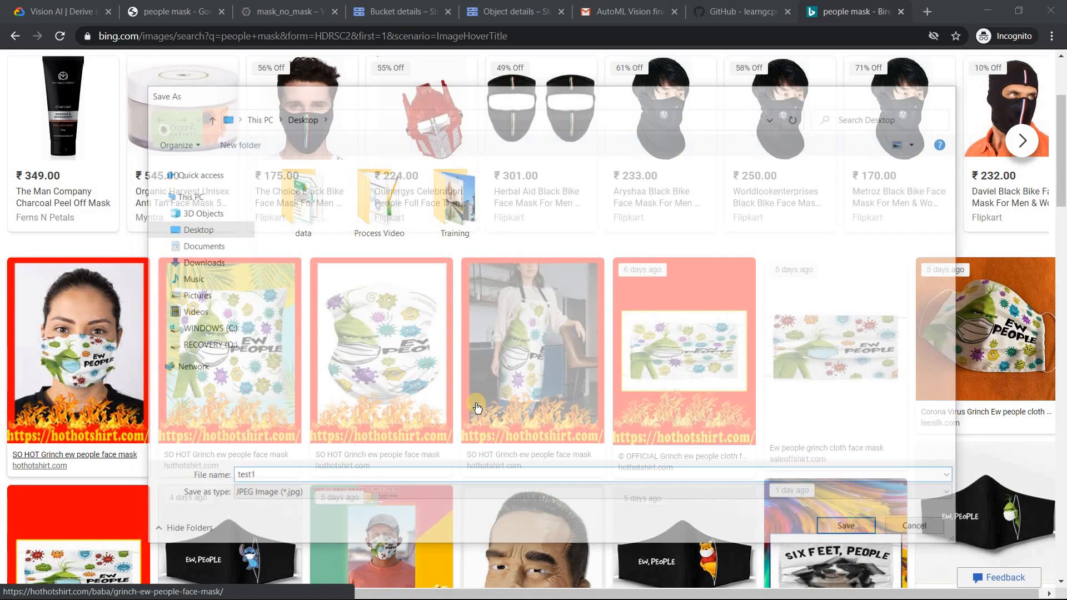
left_click(846, 525)
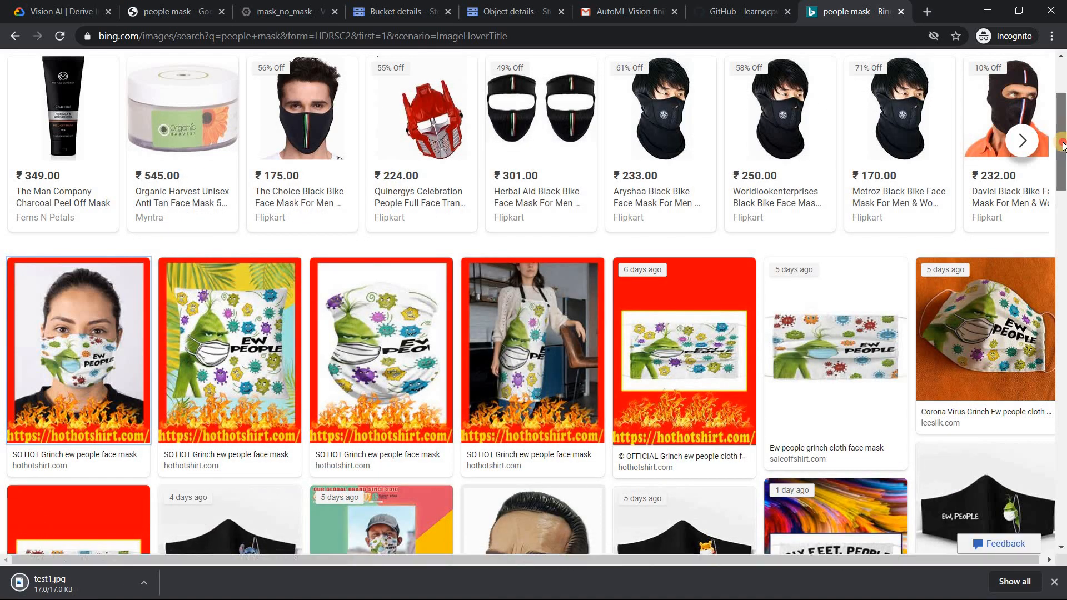
Step: Save the blue-background mask photo as test2
scroll("down", 3)
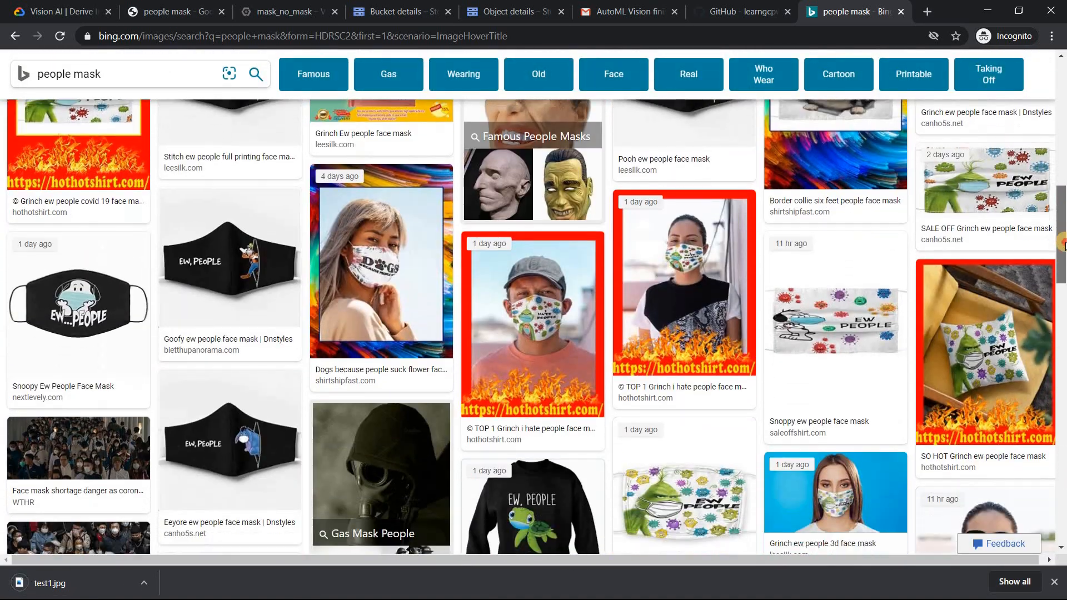
scroll("down", 3)
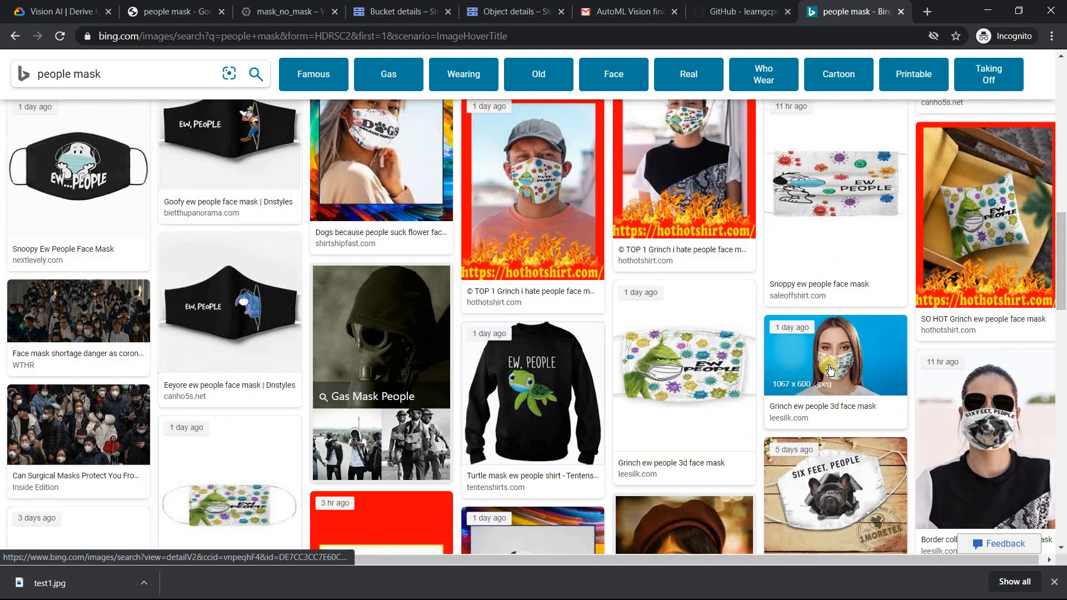
right_click(830, 370)
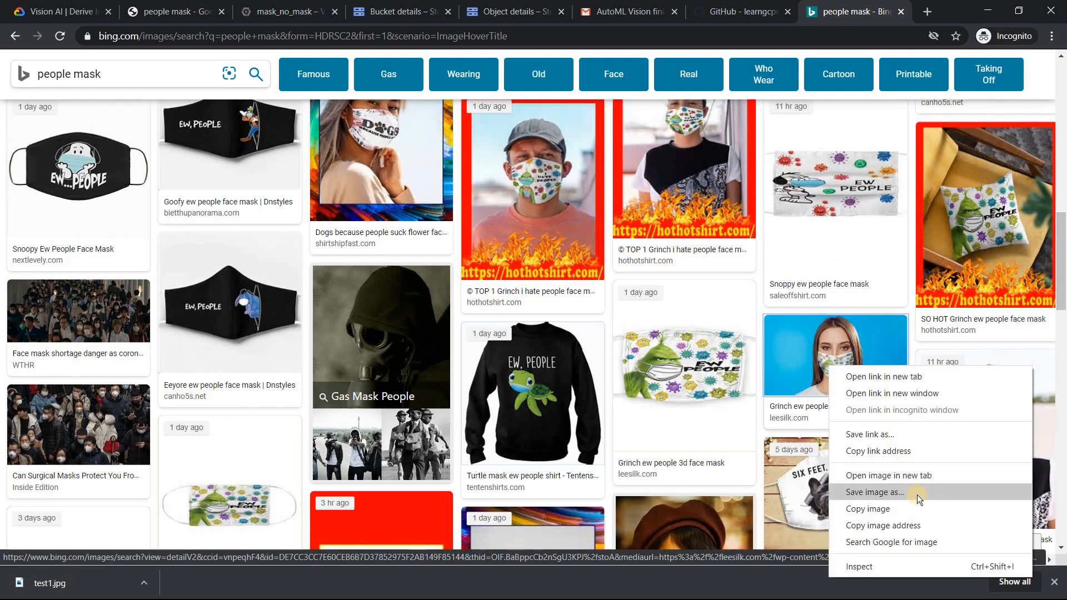
left_click(875, 492)
type("test")
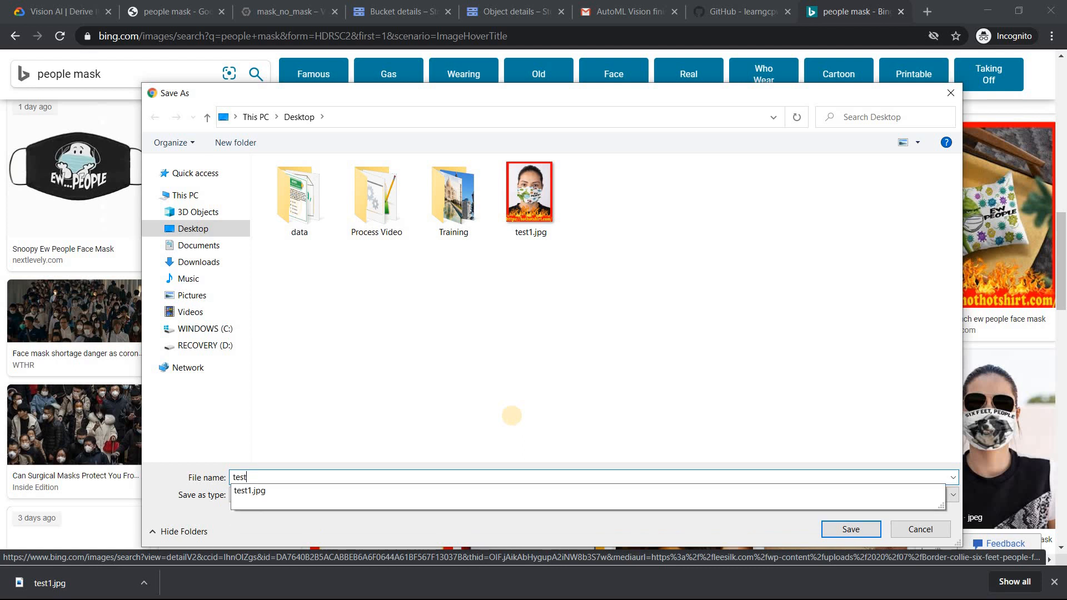
left_click(850, 529)
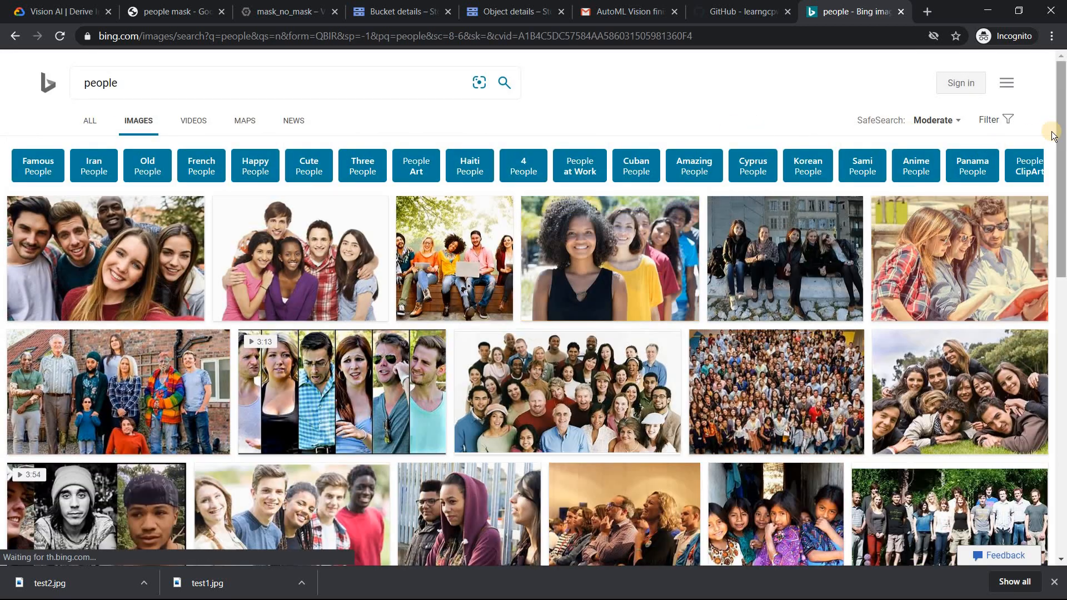
Step: Scroll the people results and save the smiling man photo as test3
scroll("down", 3)
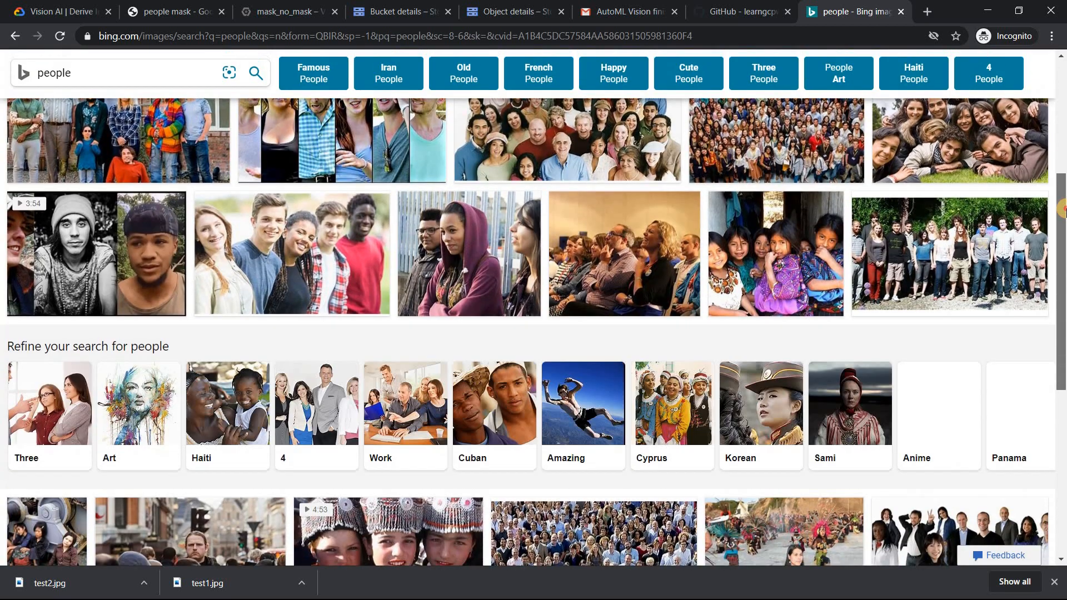
scroll("down", 3)
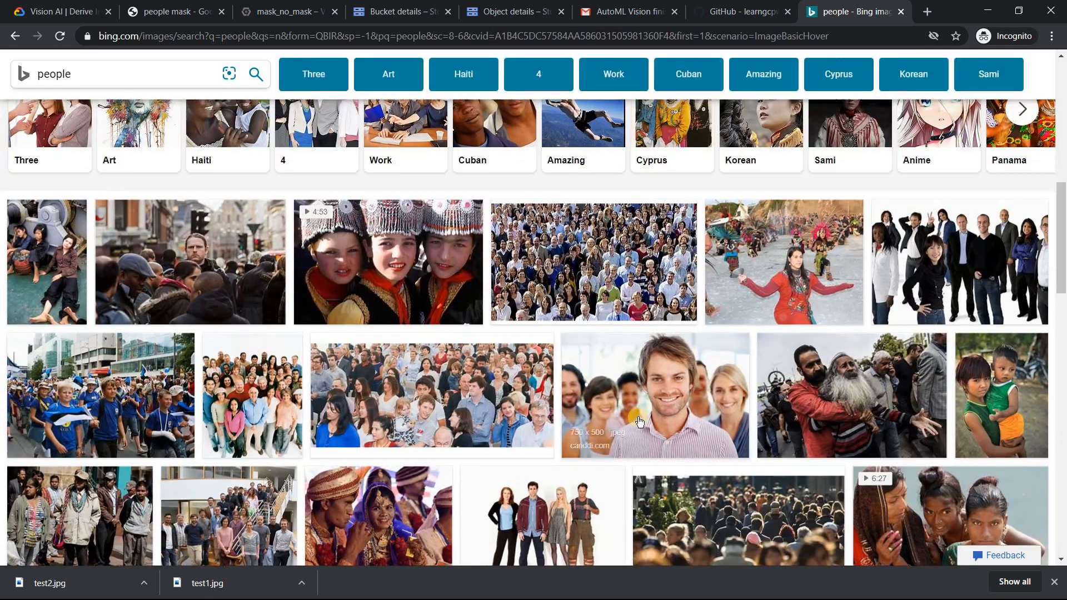
right_click(639, 422)
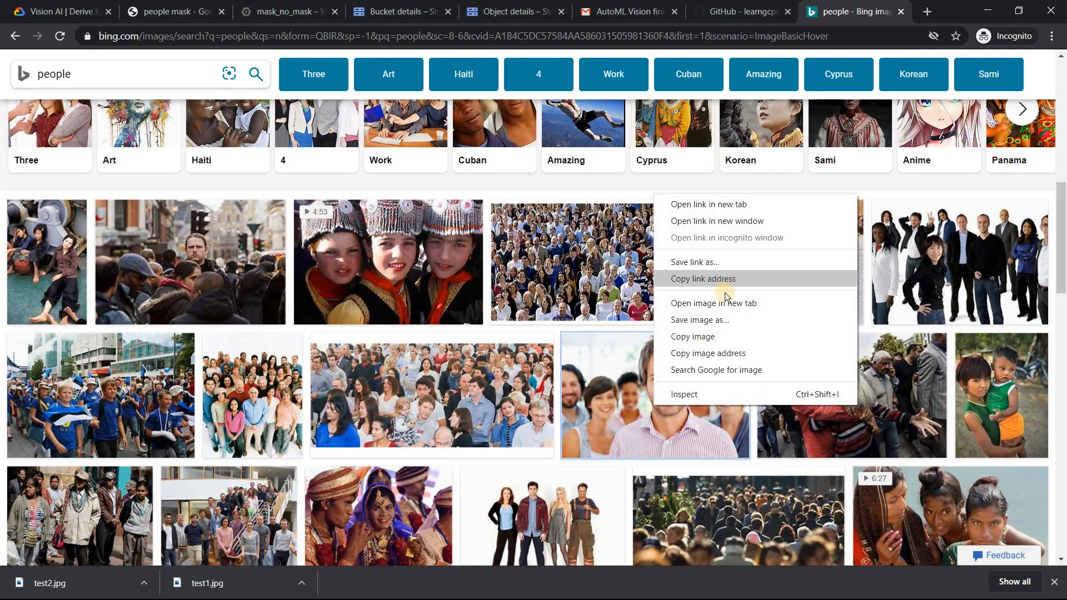
left_click(740, 326)
type("t")
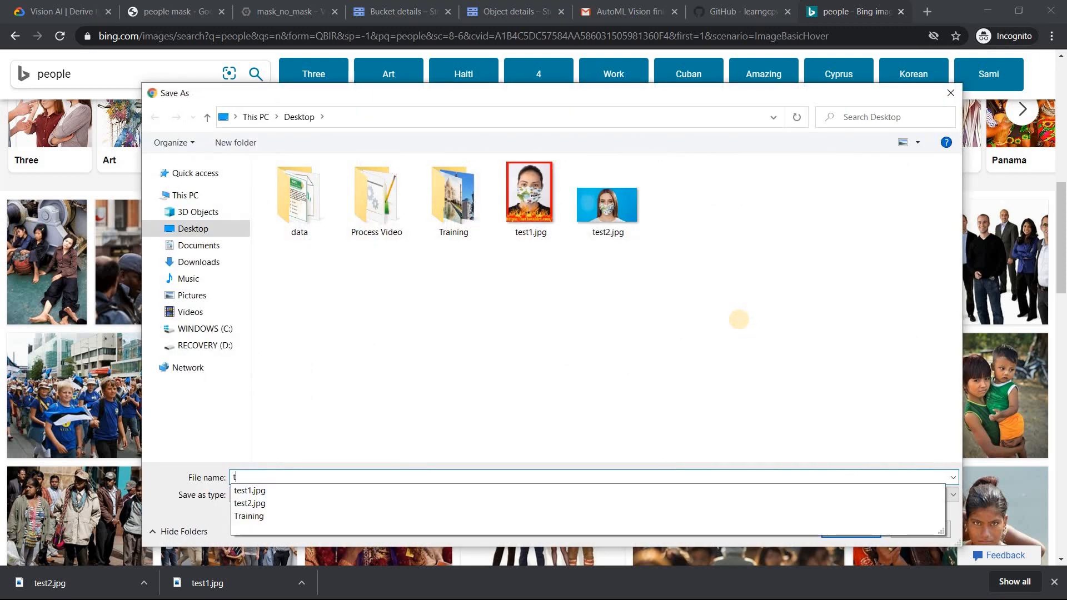
type("est3")
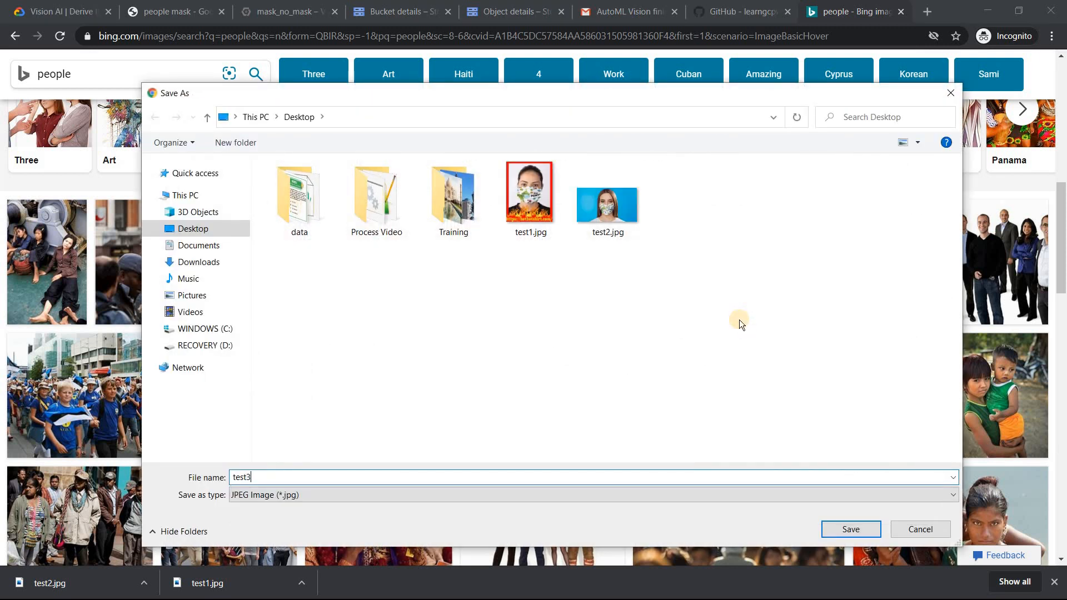
left_click(850, 529)
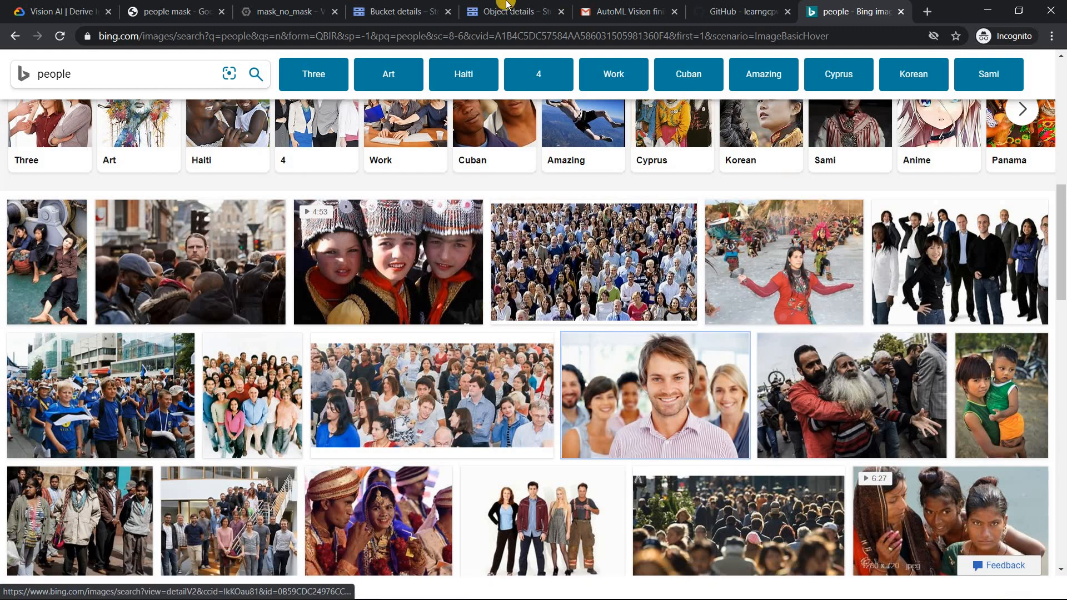
Step: Back on the mask_no_mask tab, upload test1.jpg and get Mask at 0.99
left_click(288, 11)
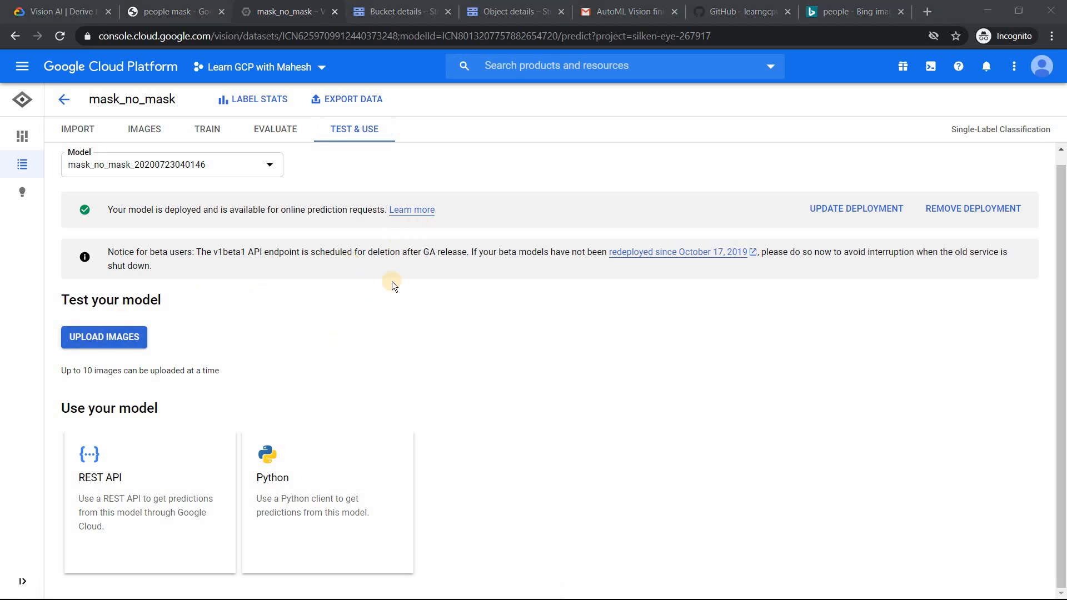
left_click(104, 338)
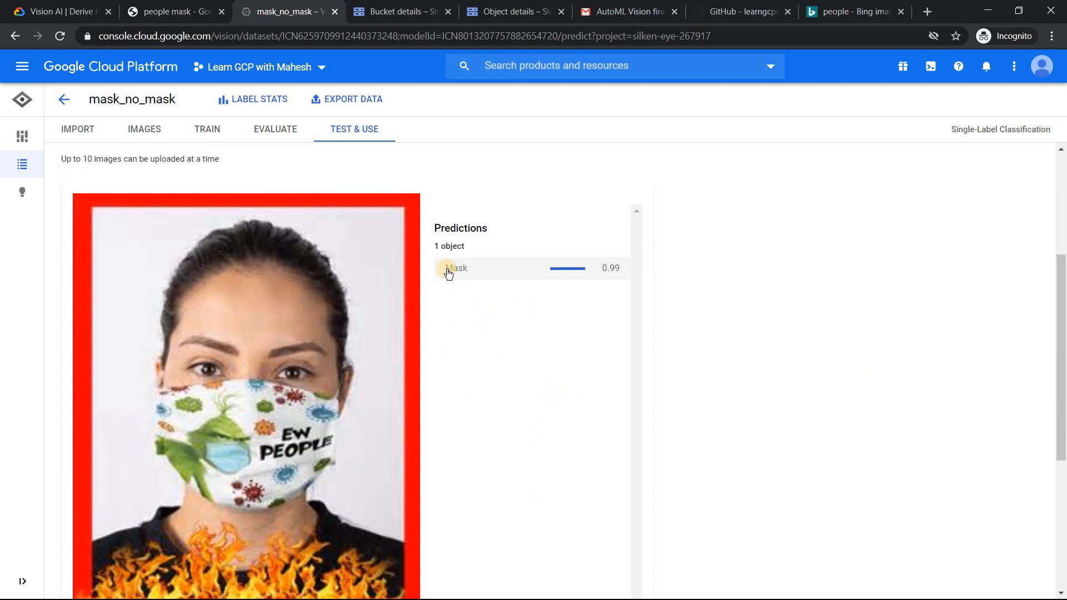
mouse_move(606, 277)
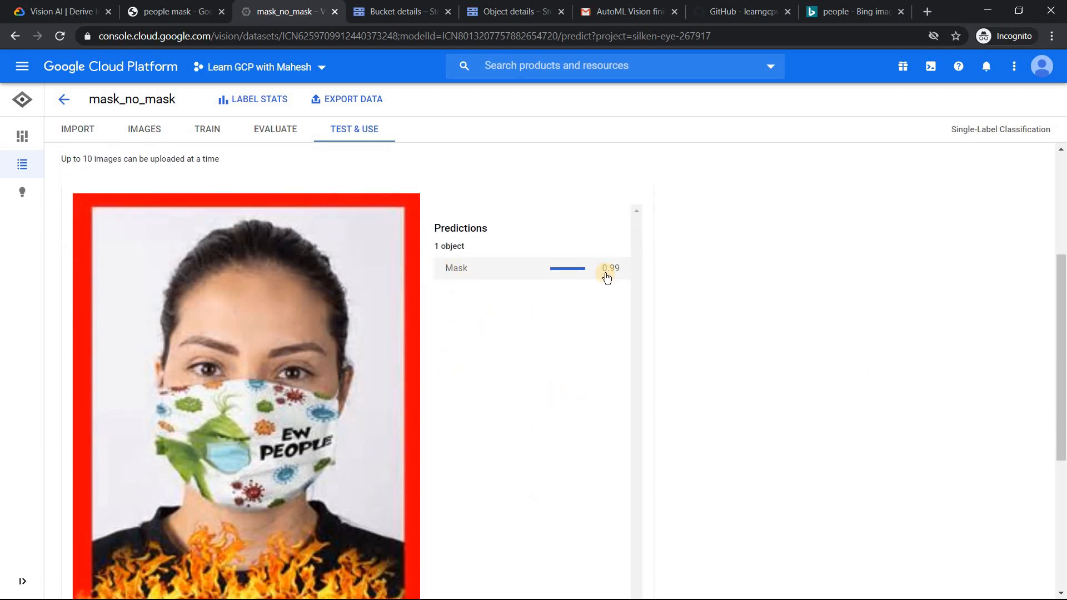
mouse_move(1063, 303)
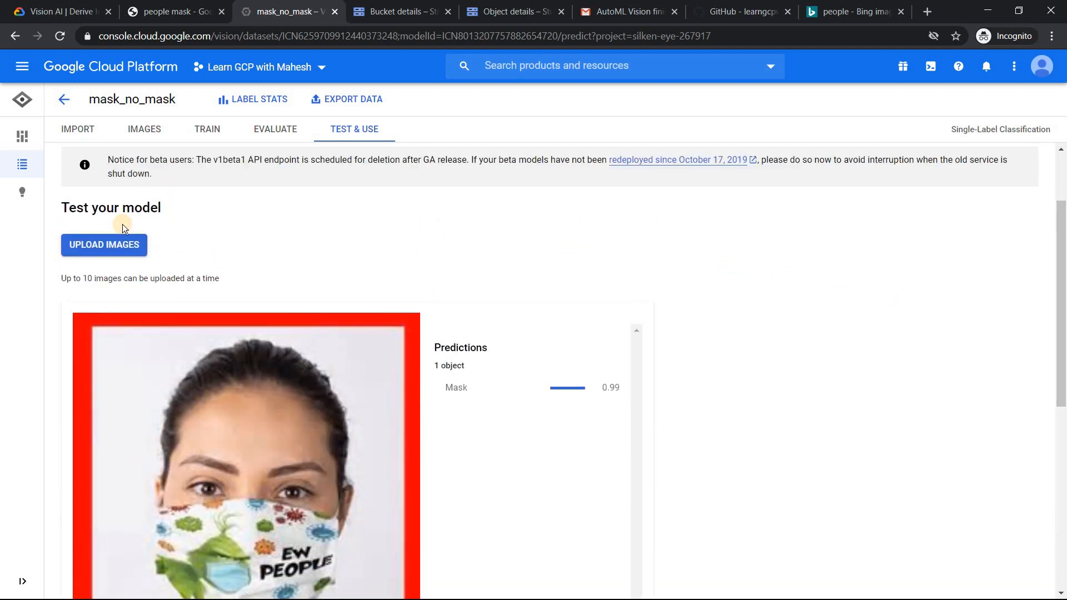
Step: Upload test2.jpg for prediction, yielding Mask at 0.99
left_click(103, 245)
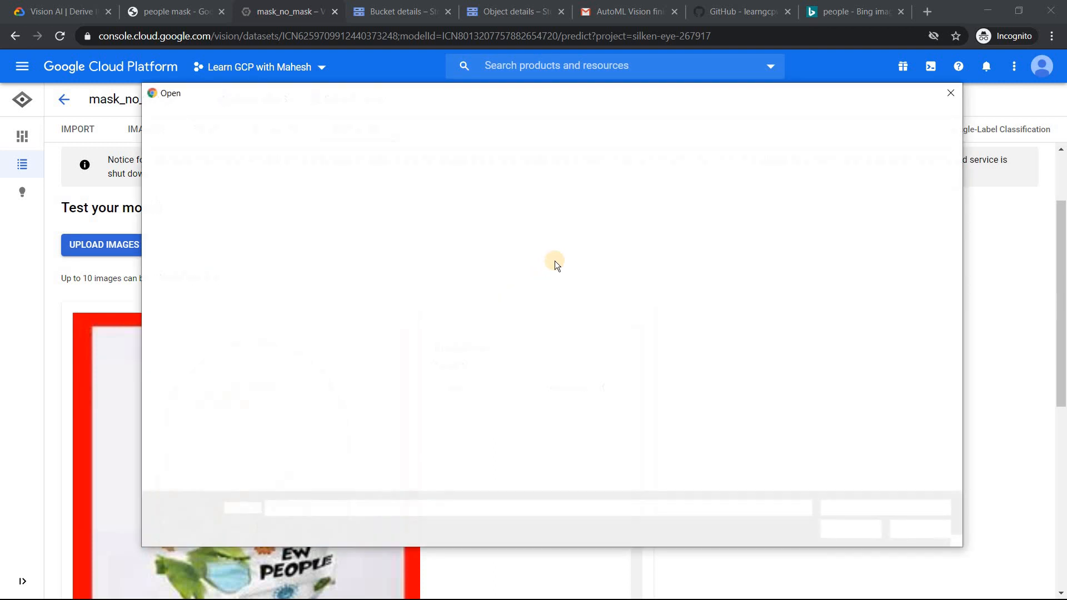
left_click(608, 200)
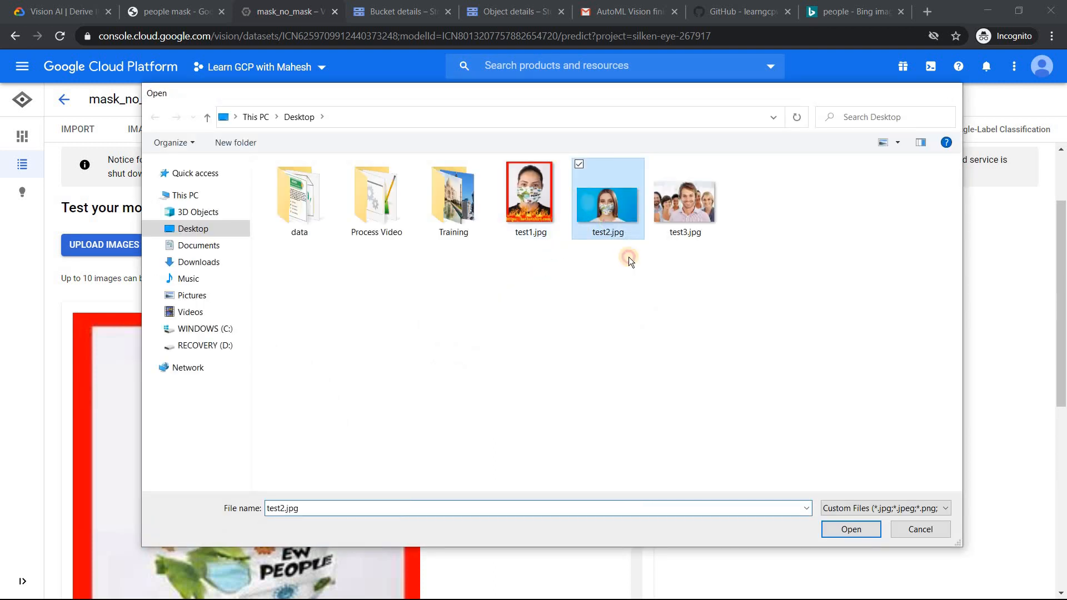
left_click(851, 529)
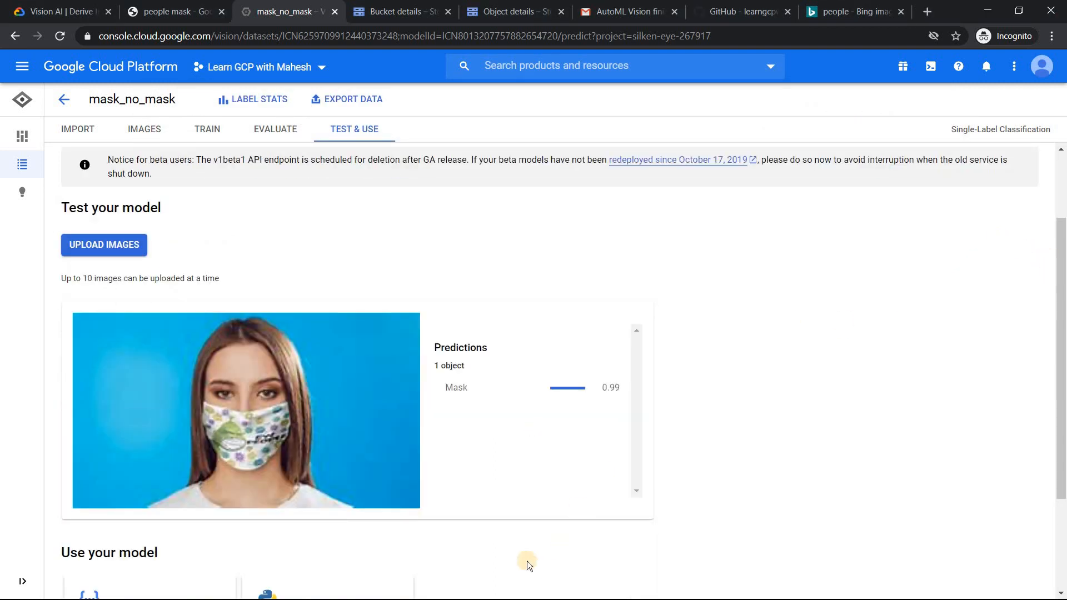
mouse_move(90, 239)
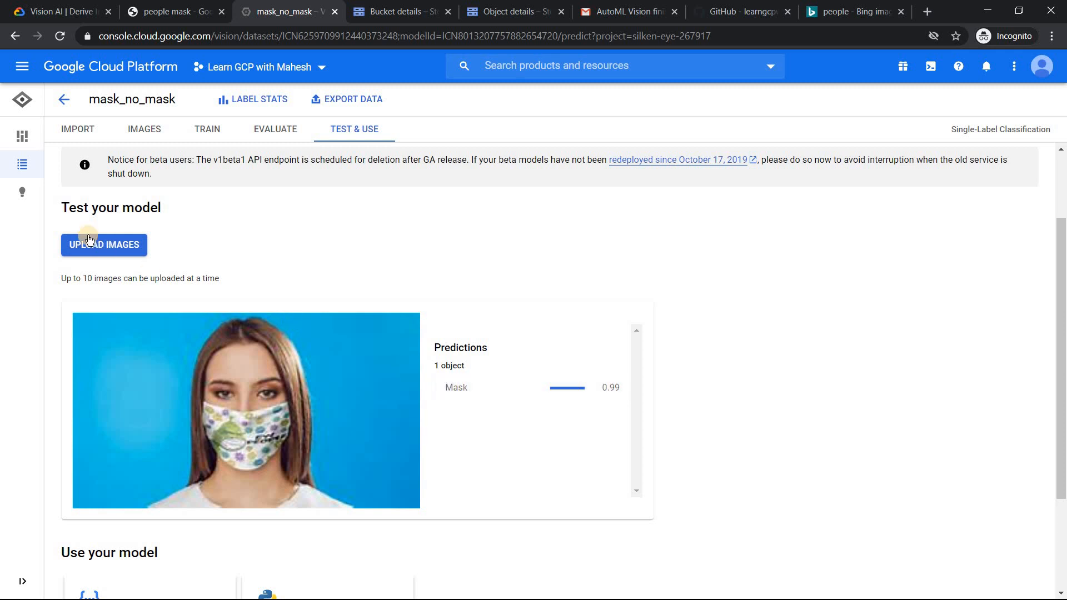
mouse_move(573, 194)
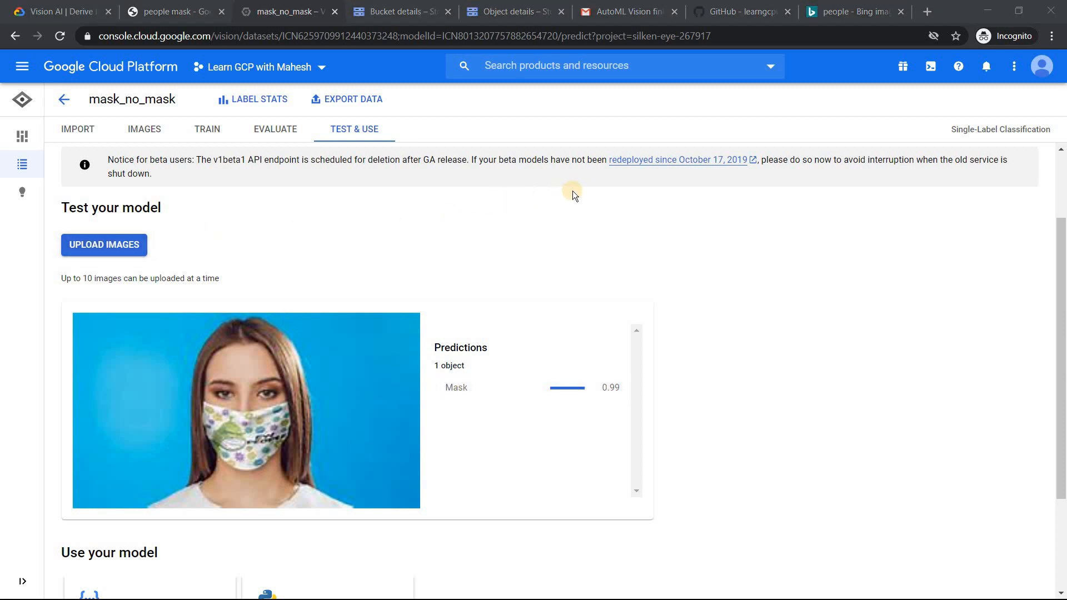